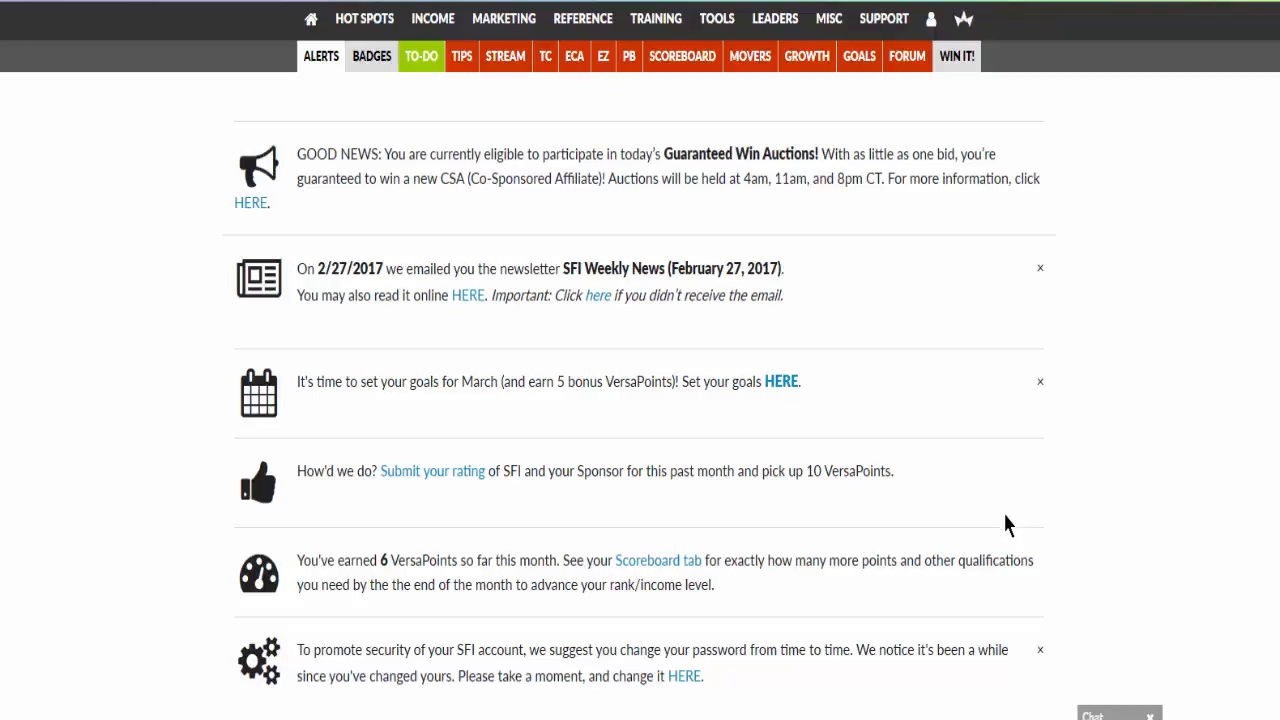
mouse_move(662, 464)
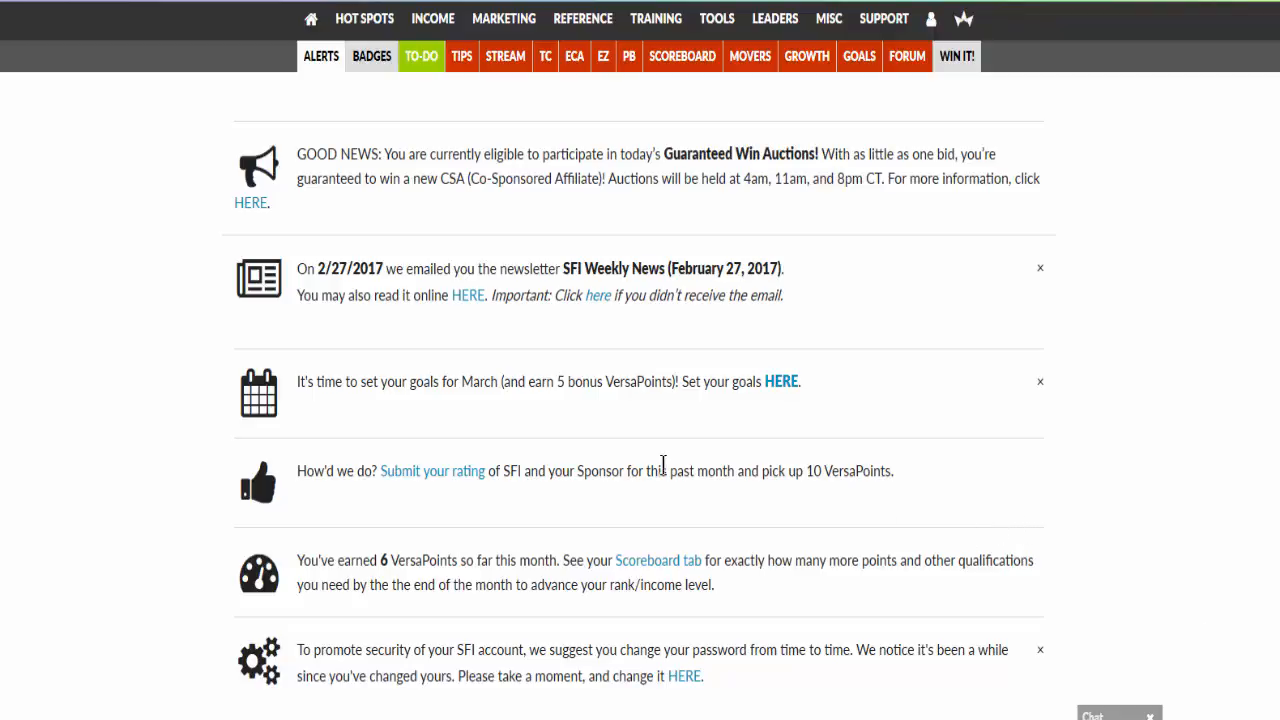
mouse_move(500, 433)
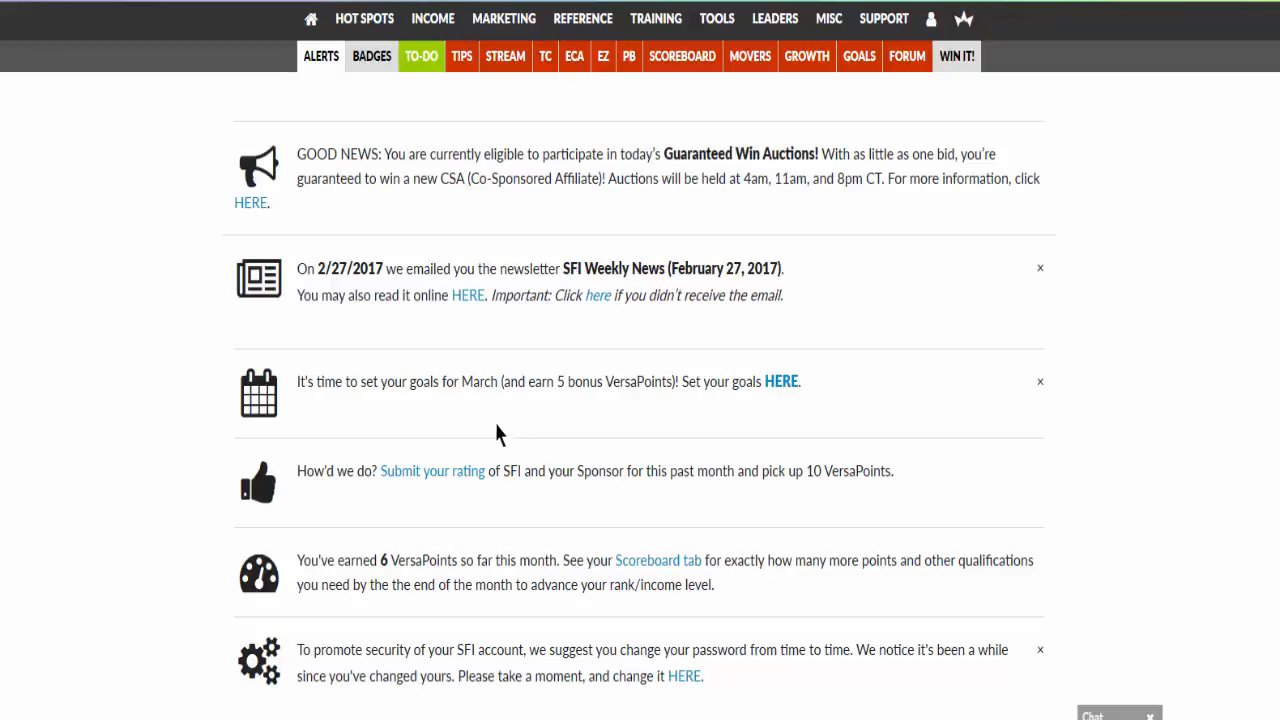
mouse_move(725, 100)
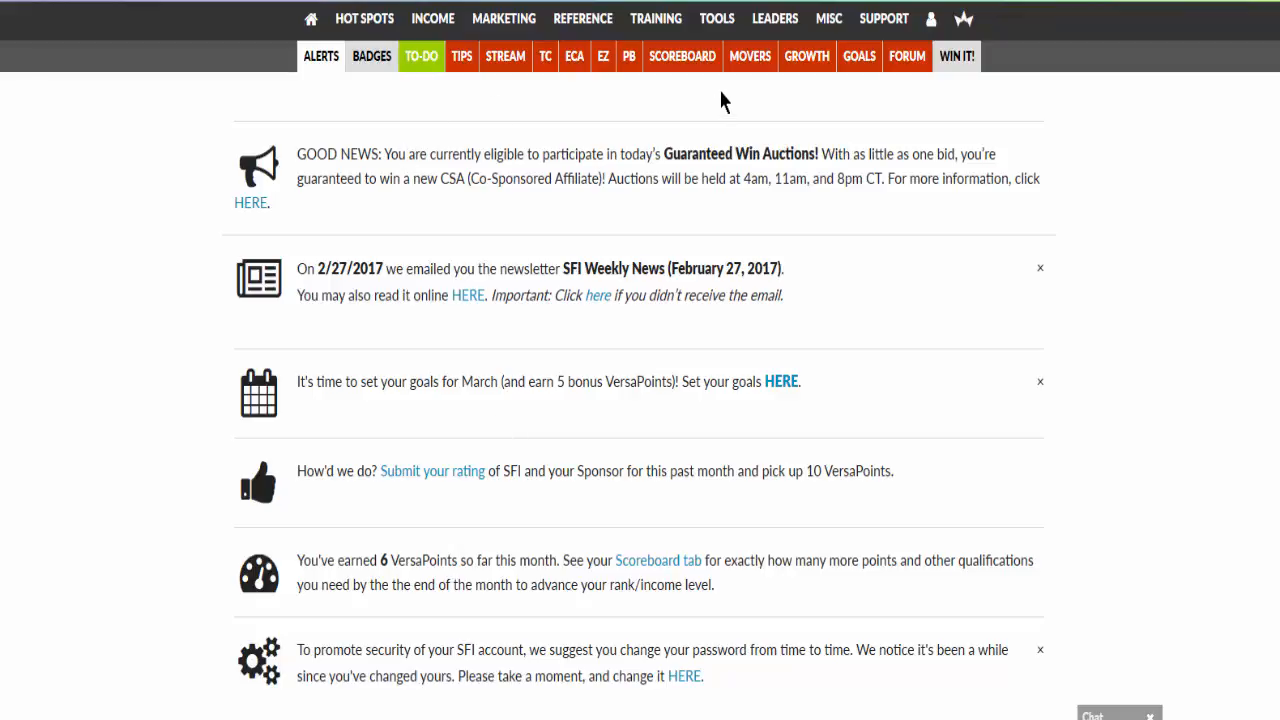
mouse_move(917, 105)
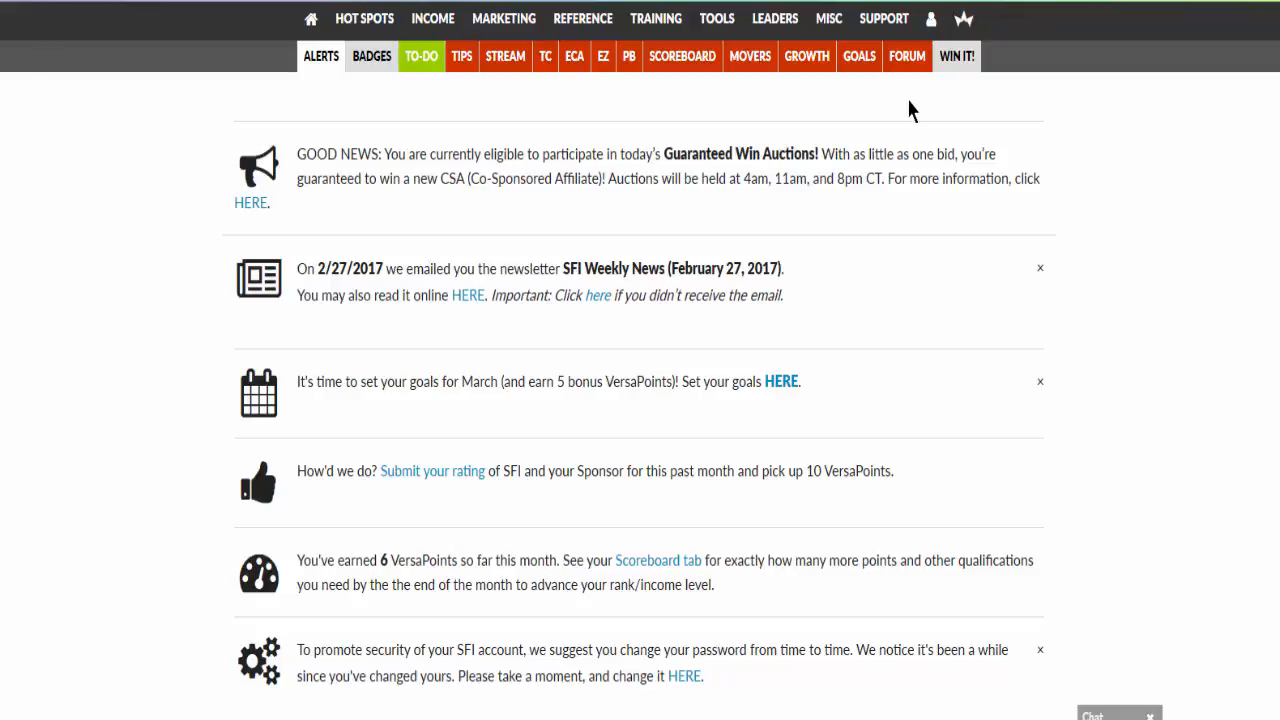
mouse_move(903, 116)
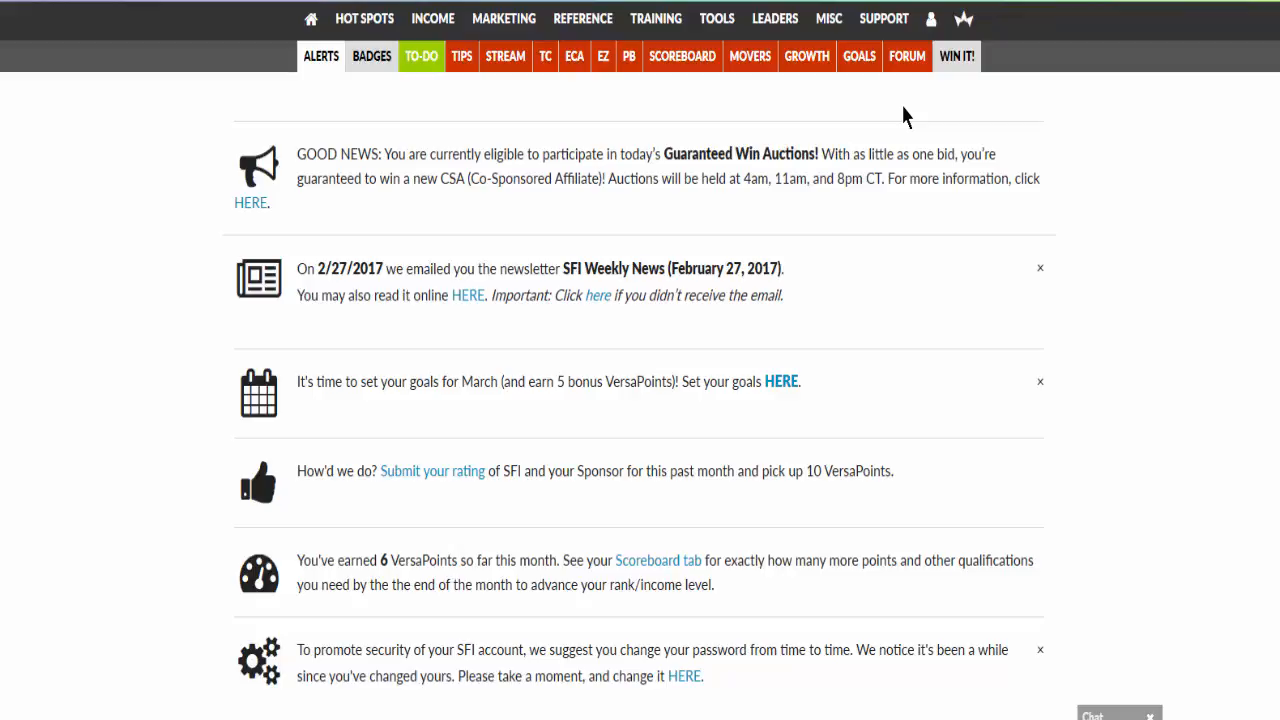
- Browse Latest Announcements and Forum Threads, then open the Badges page showing 39 badges
left_click(931, 18)
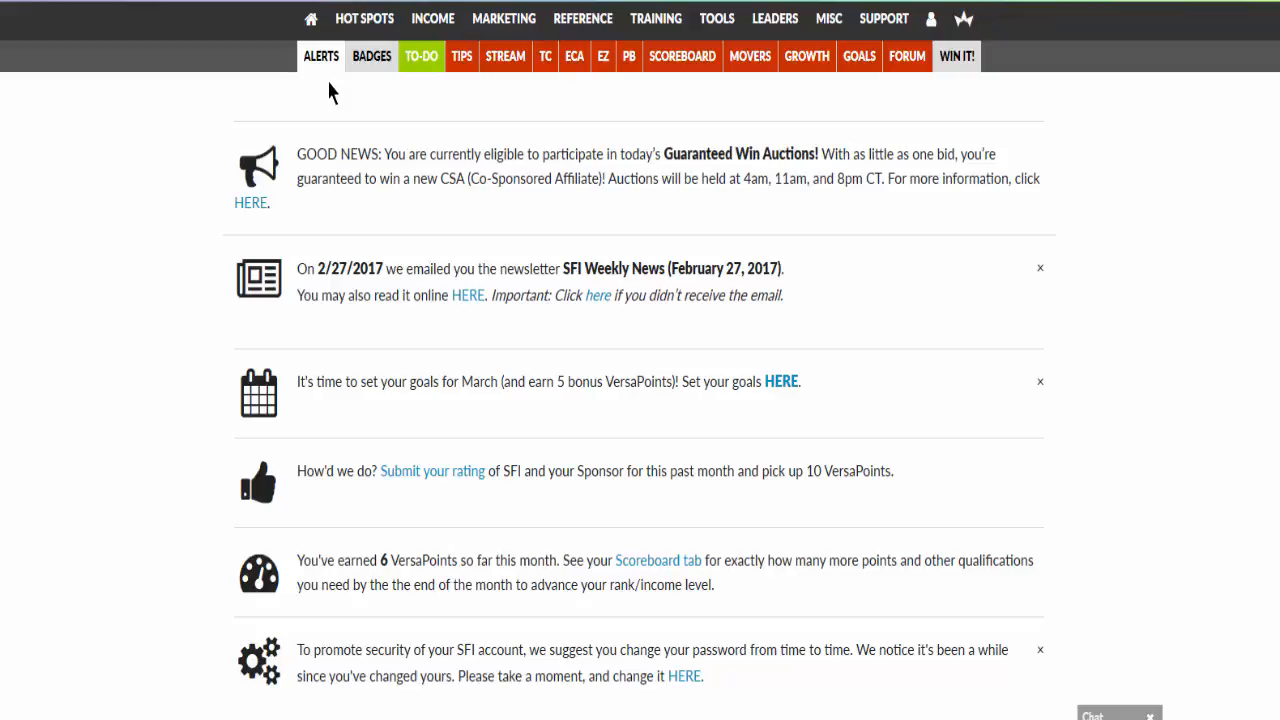
mouse_move(458, 258)
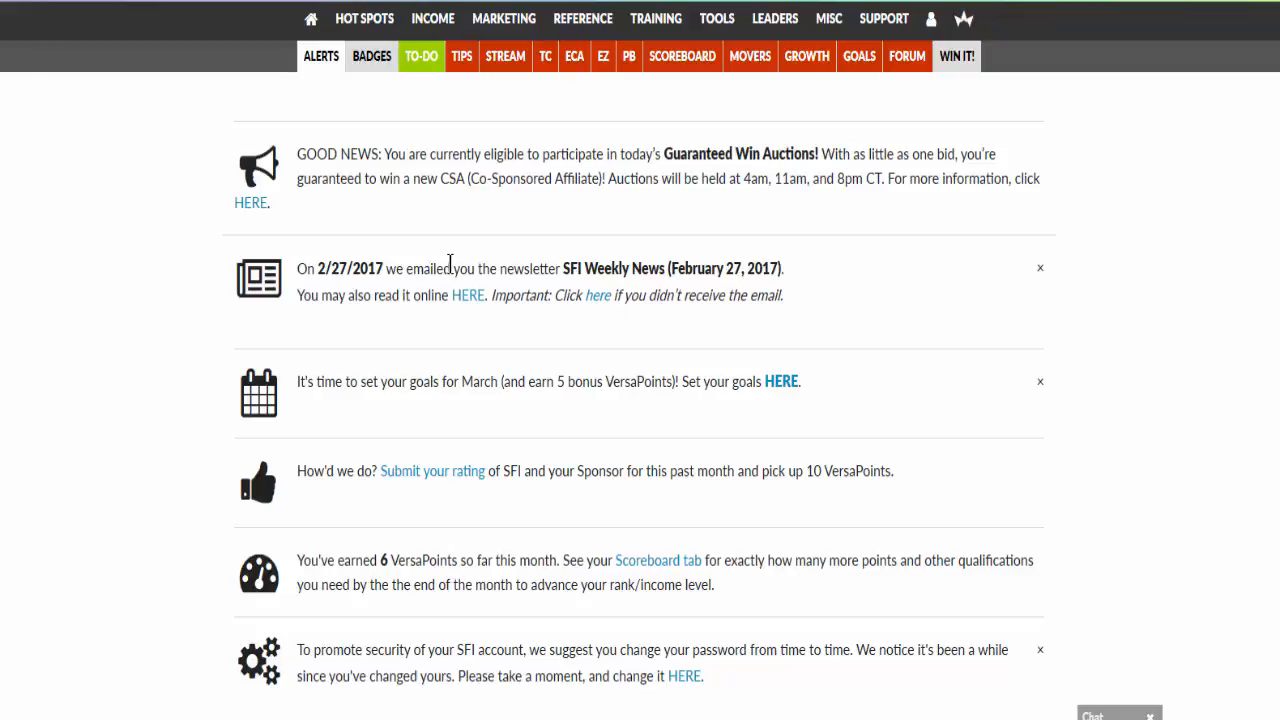
mouse_move(375, 252)
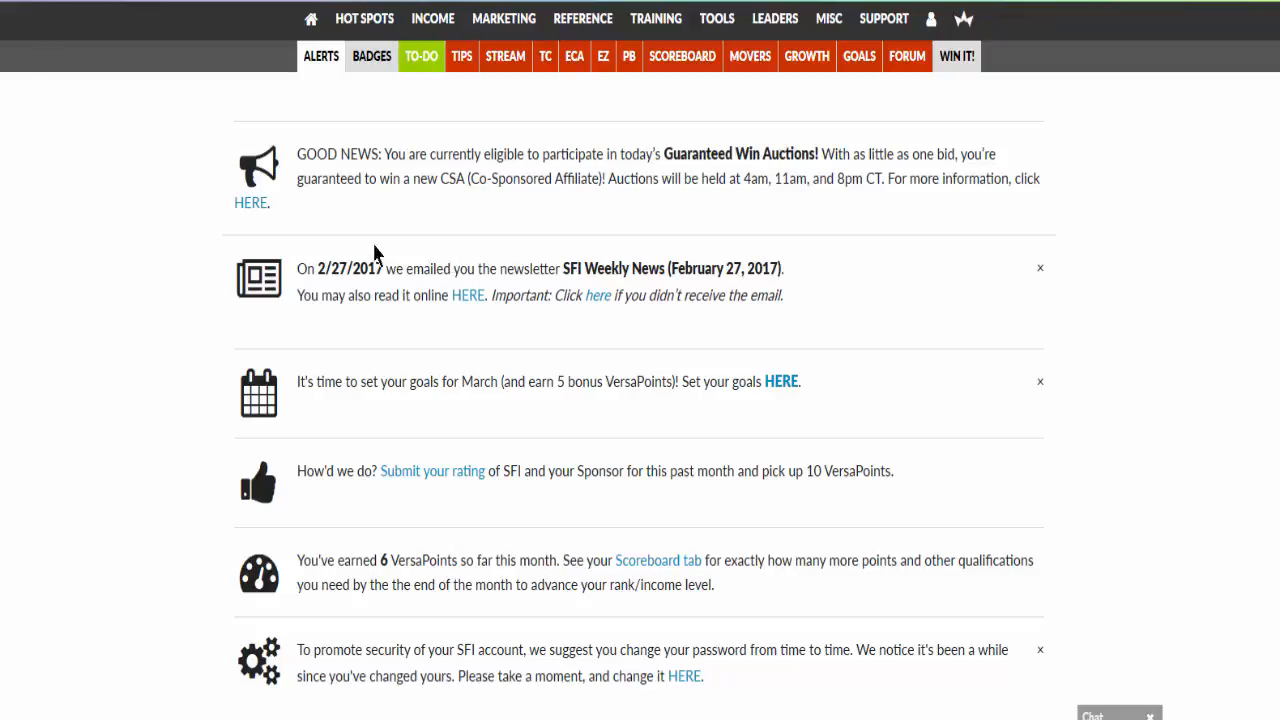
mouse_move(250, 202)
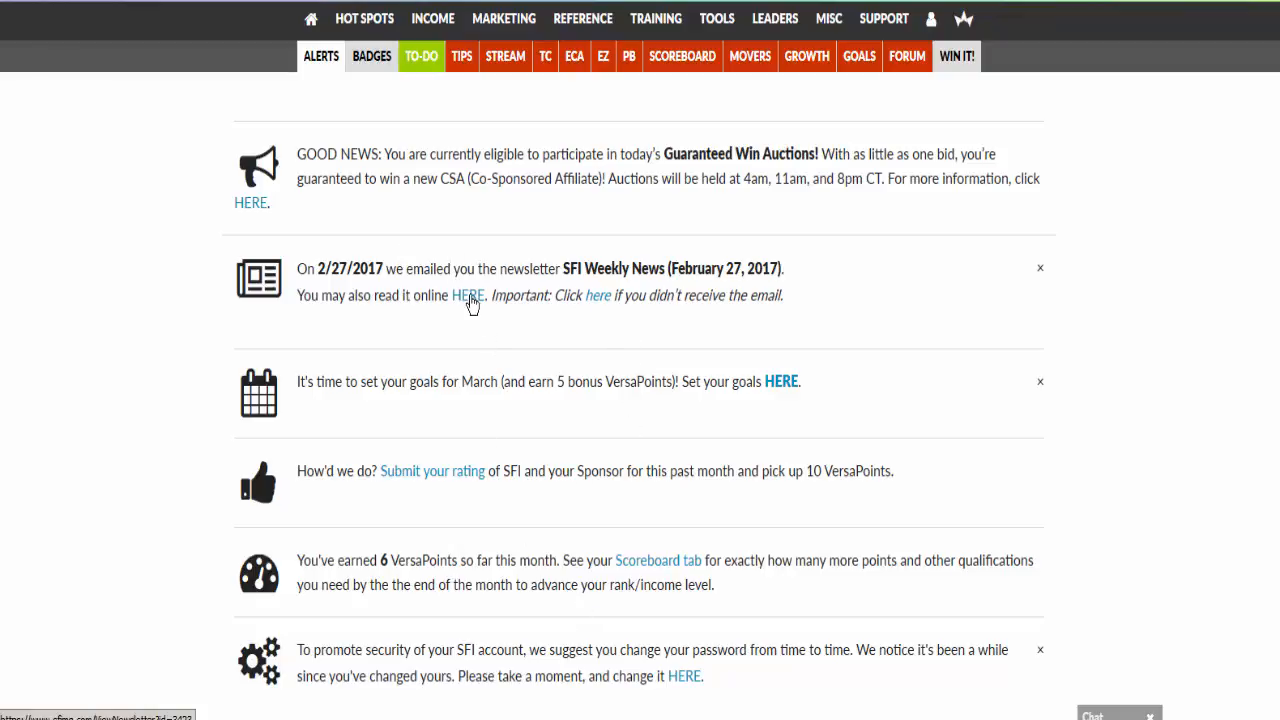
mouse_move(402, 470)
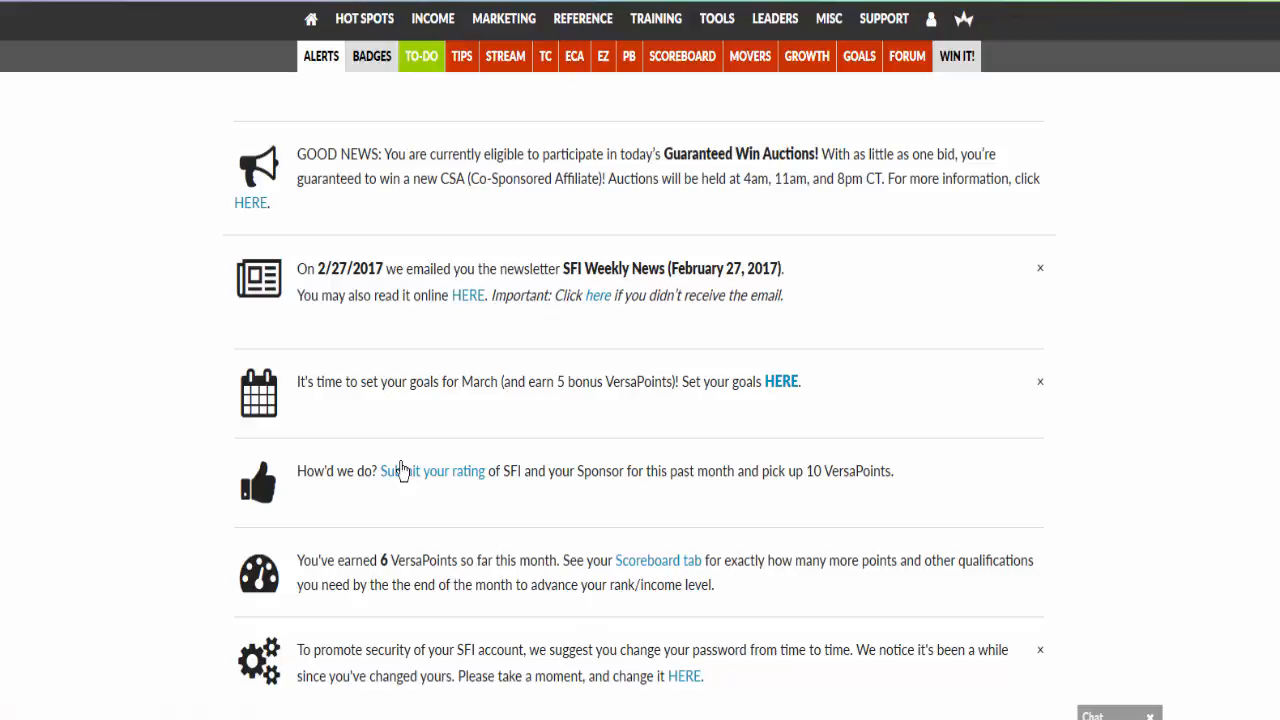
mouse_move(642, 558)
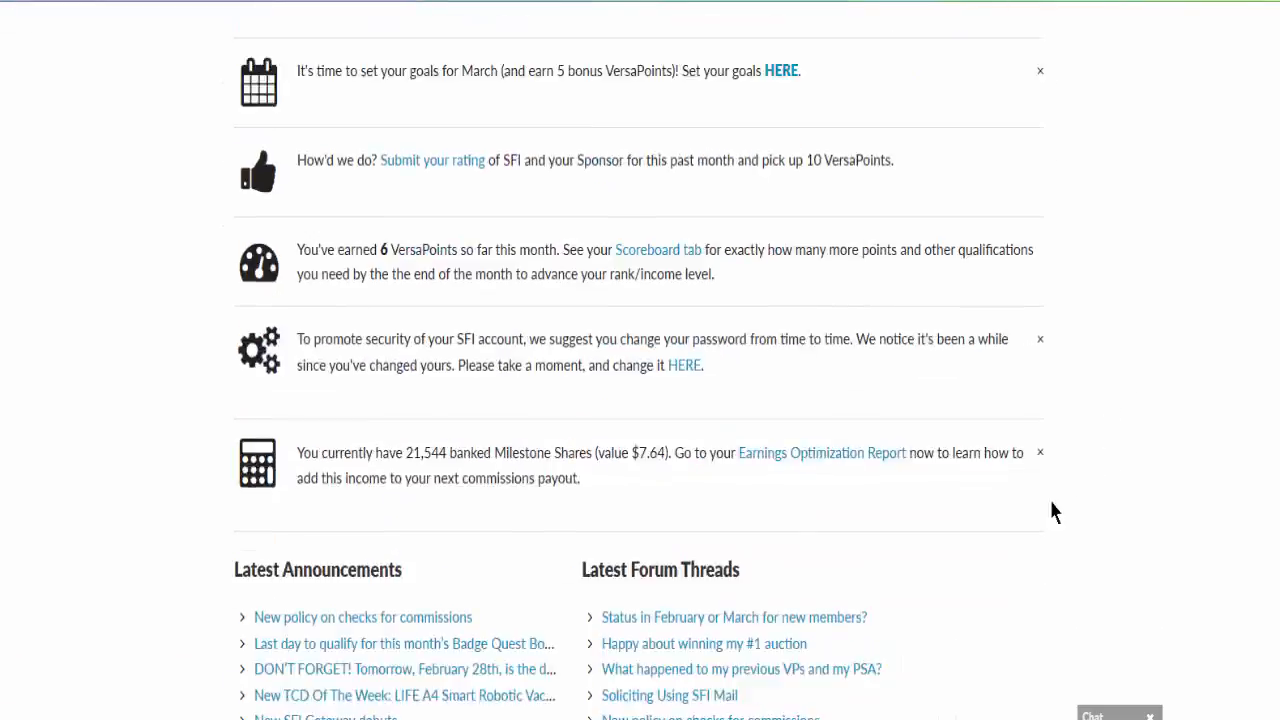
scroll("down", 3)
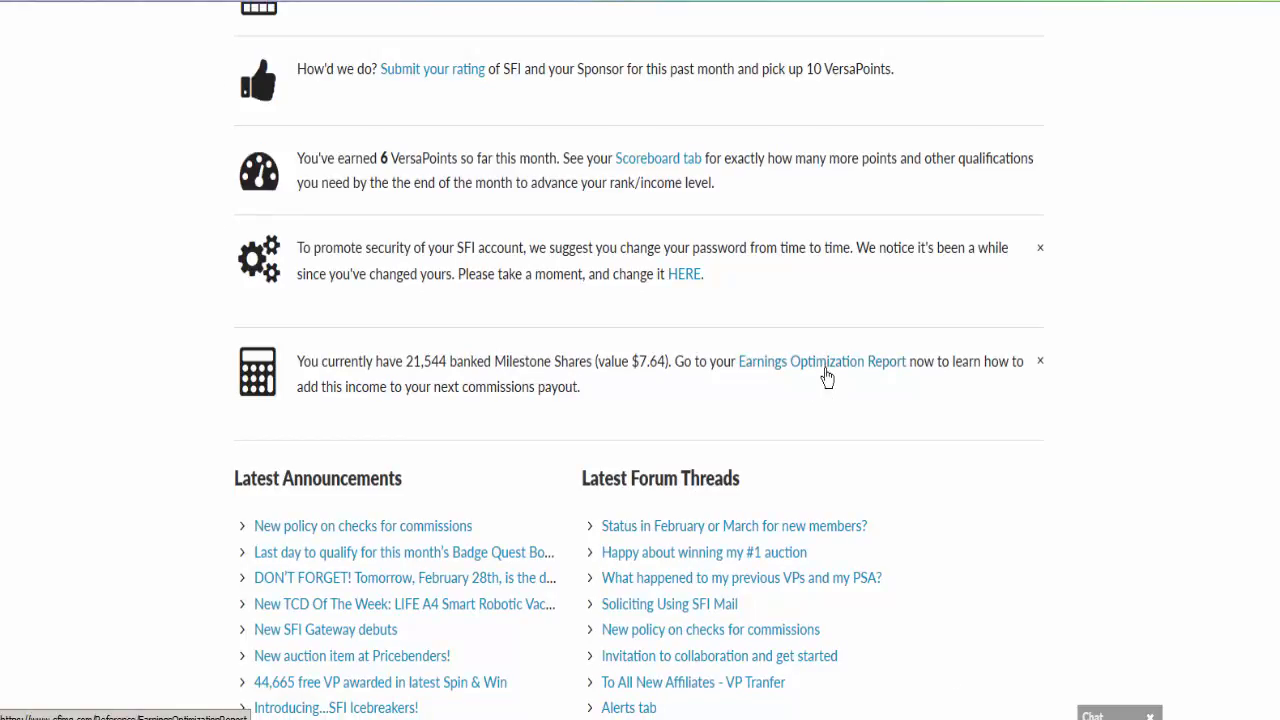
mouse_move(836, 378)
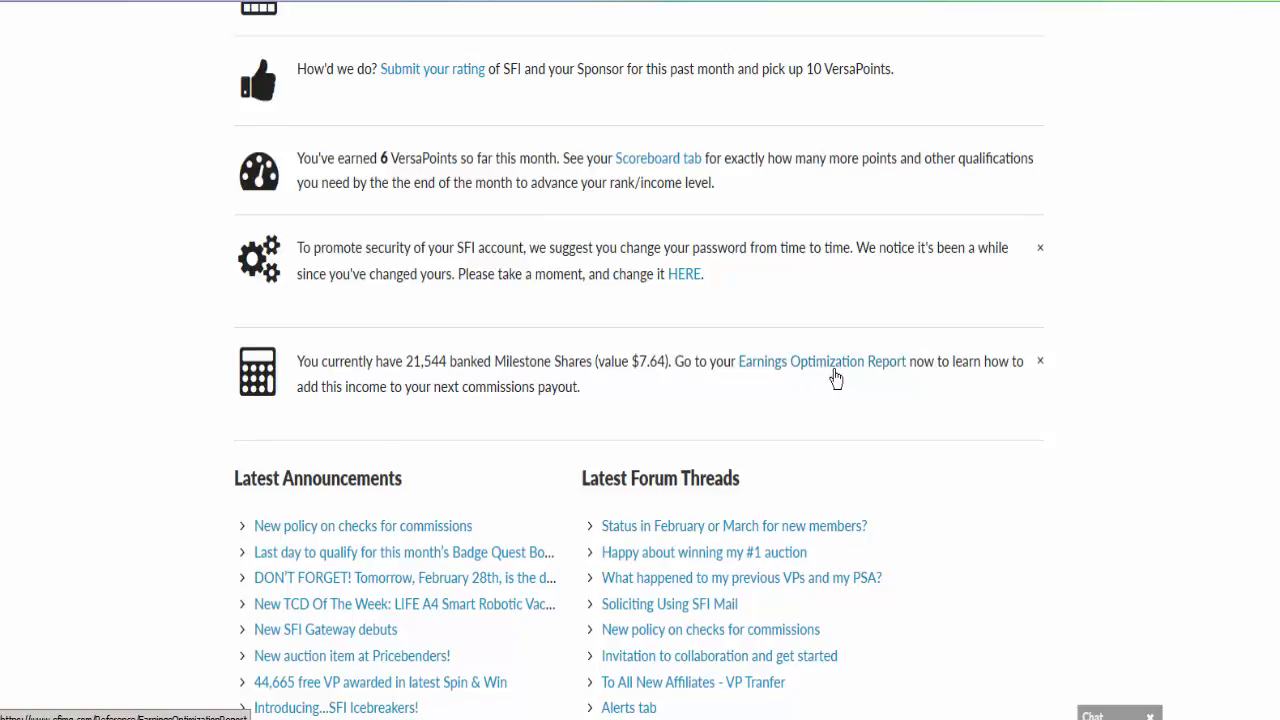
scroll("down", 3)
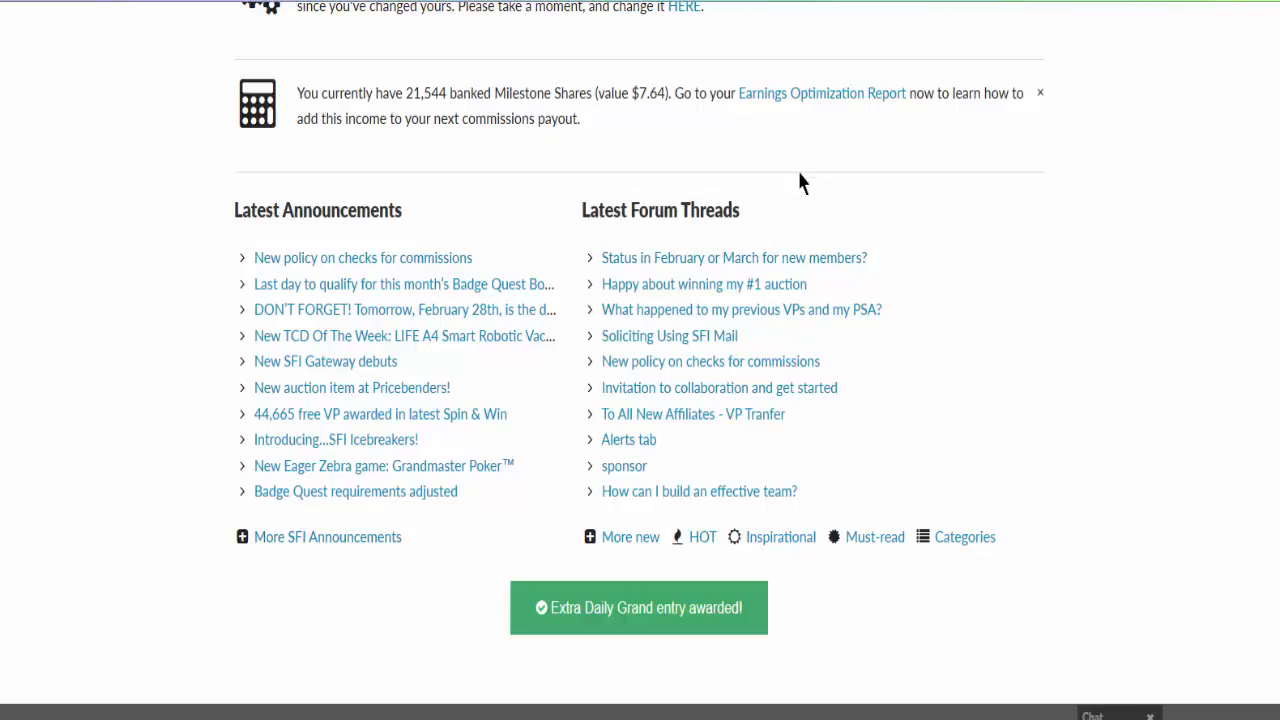
mouse_move(585, 585)
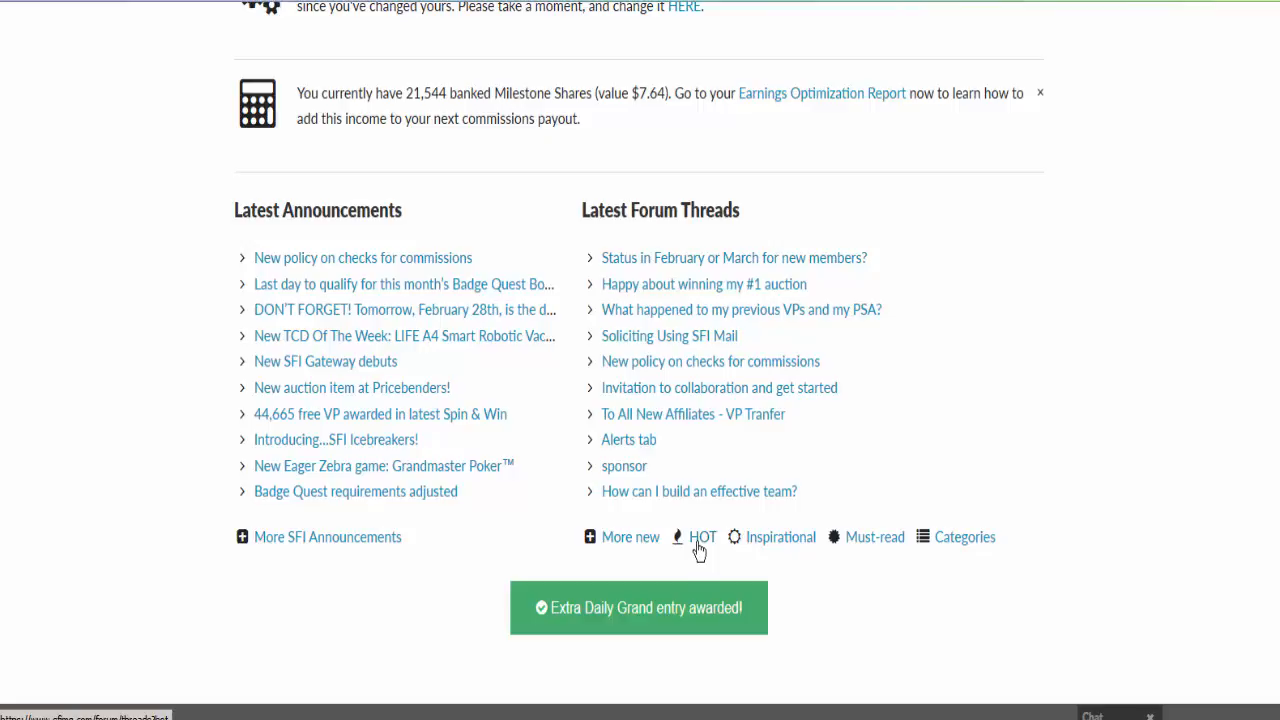
mouse_move(764, 547)
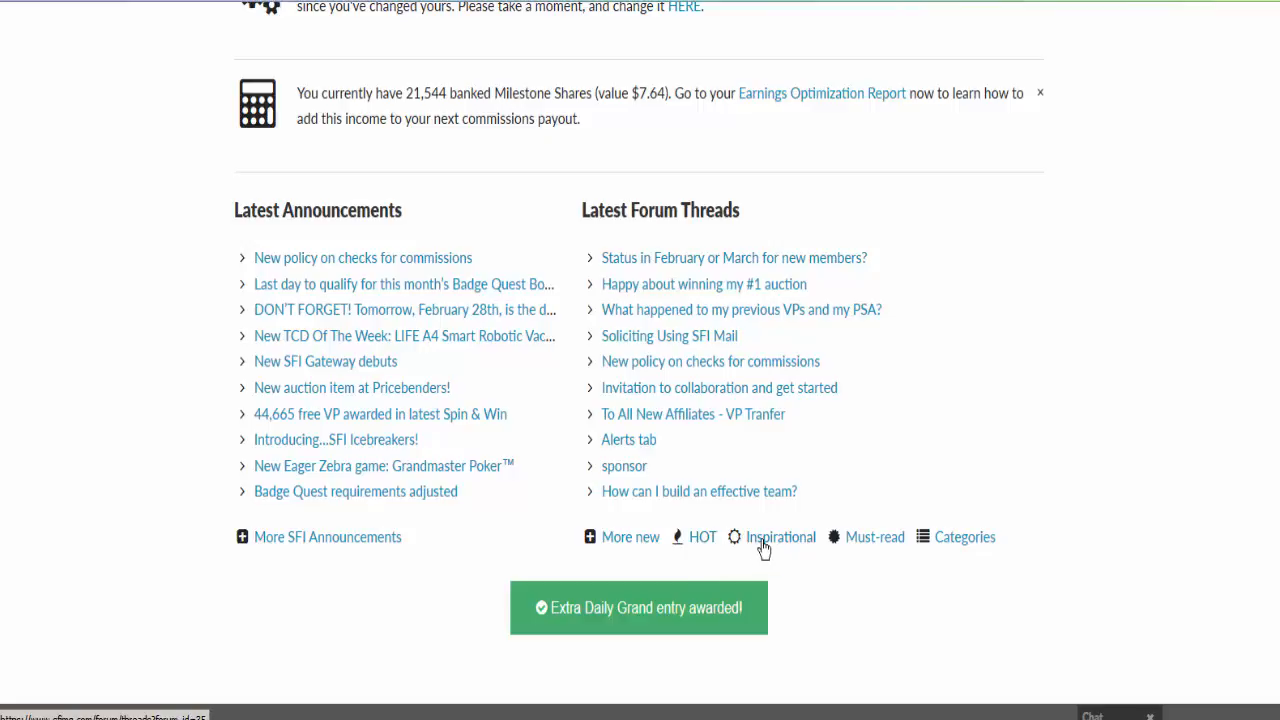
mouse_move(869, 518)
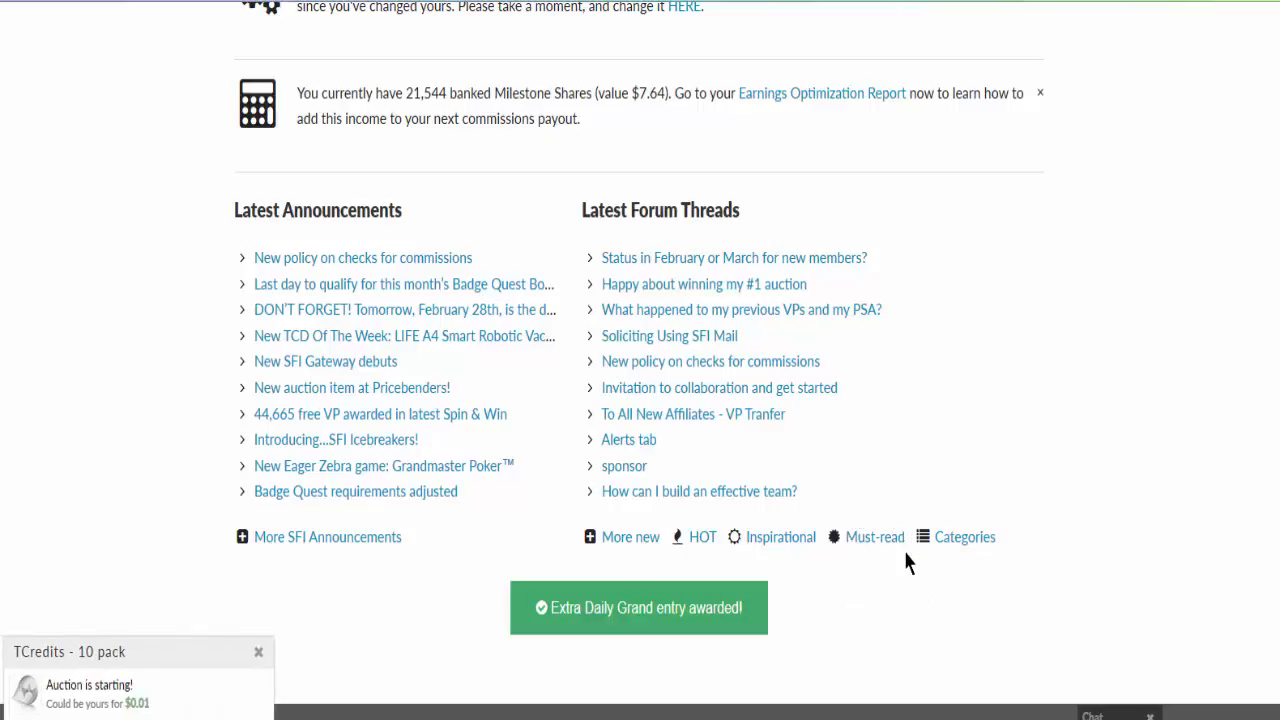
mouse_move(884, 521)
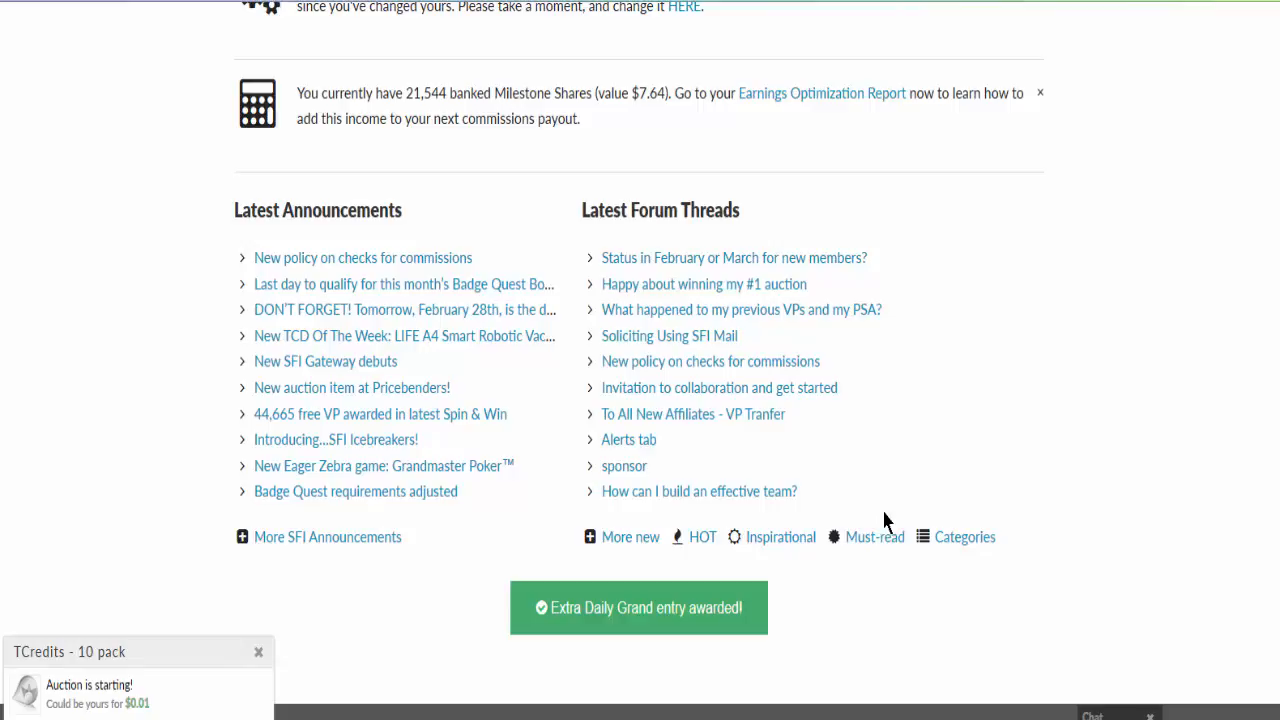
mouse_move(840, 563)
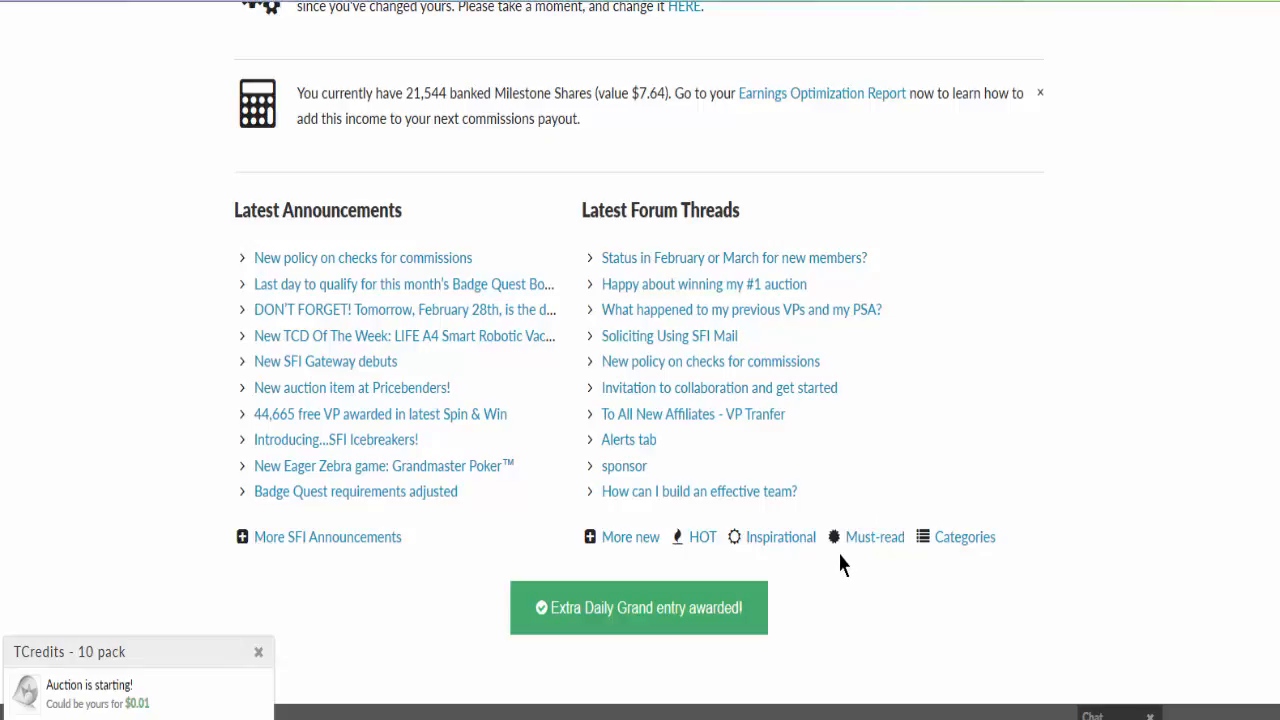
mouse_move(908, 560)
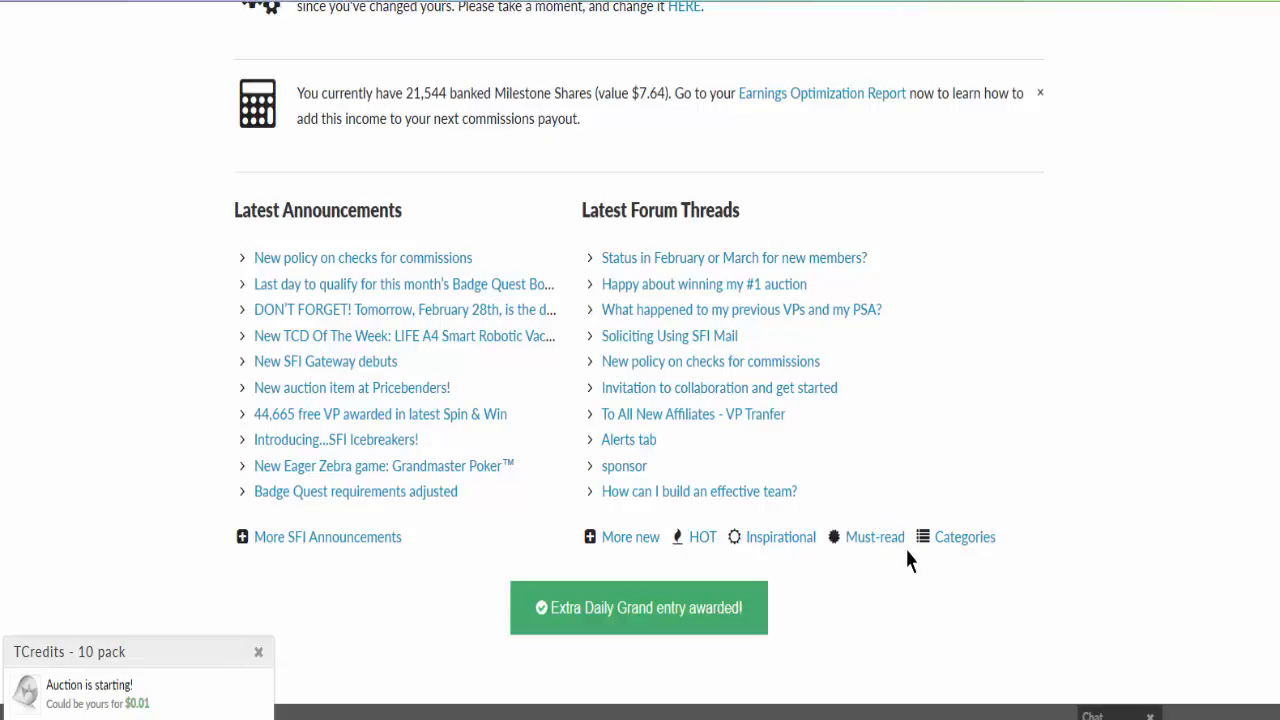
mouse_move(866, 555)
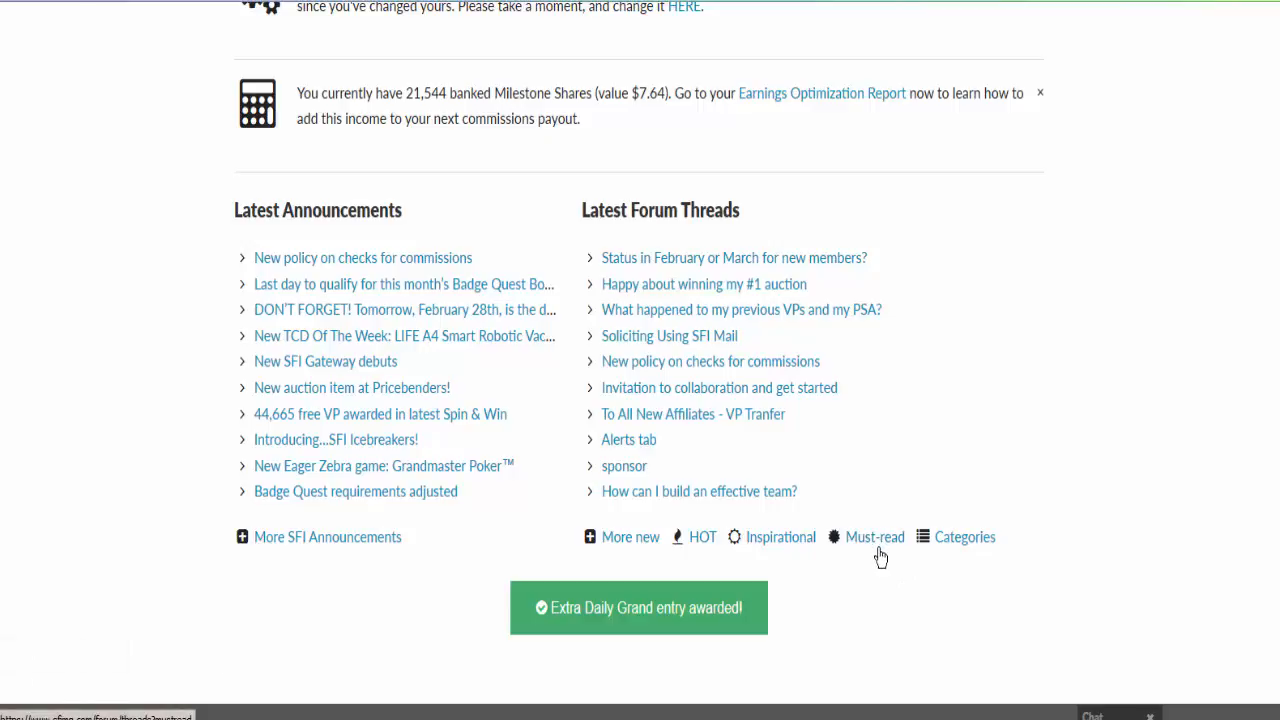
mouse_move(963, 548)
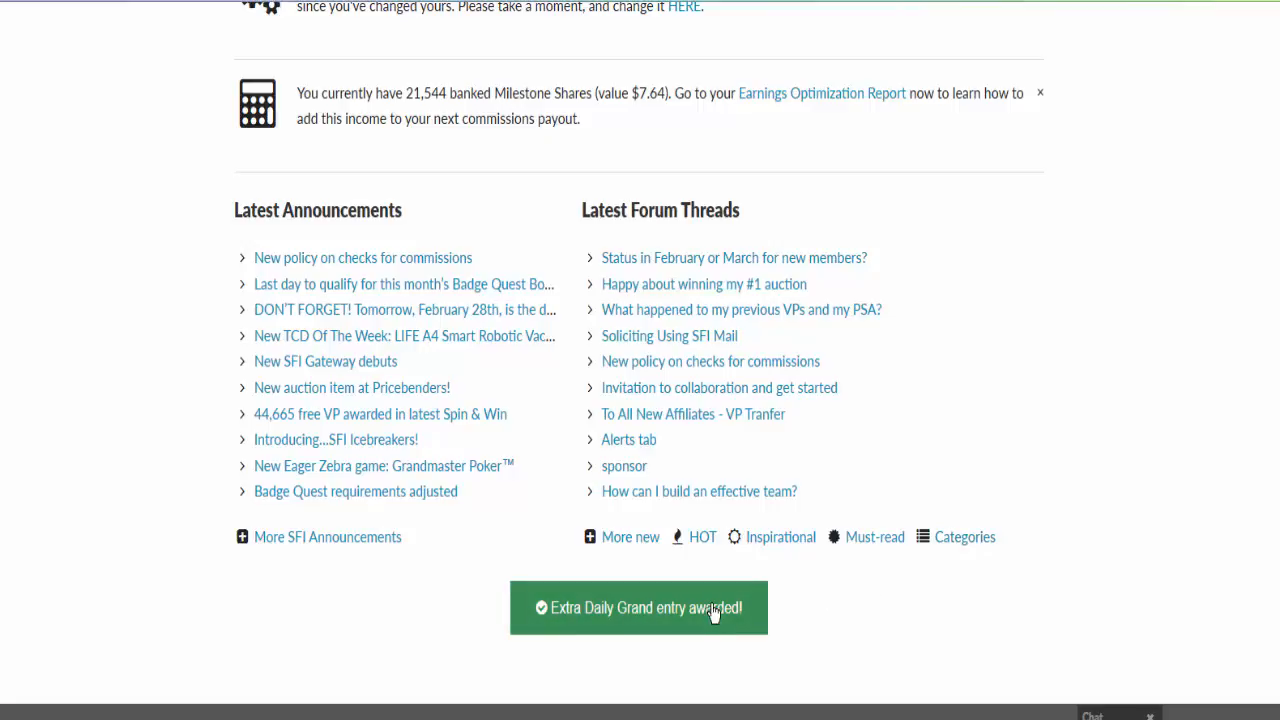
mouse_move(716, 588)
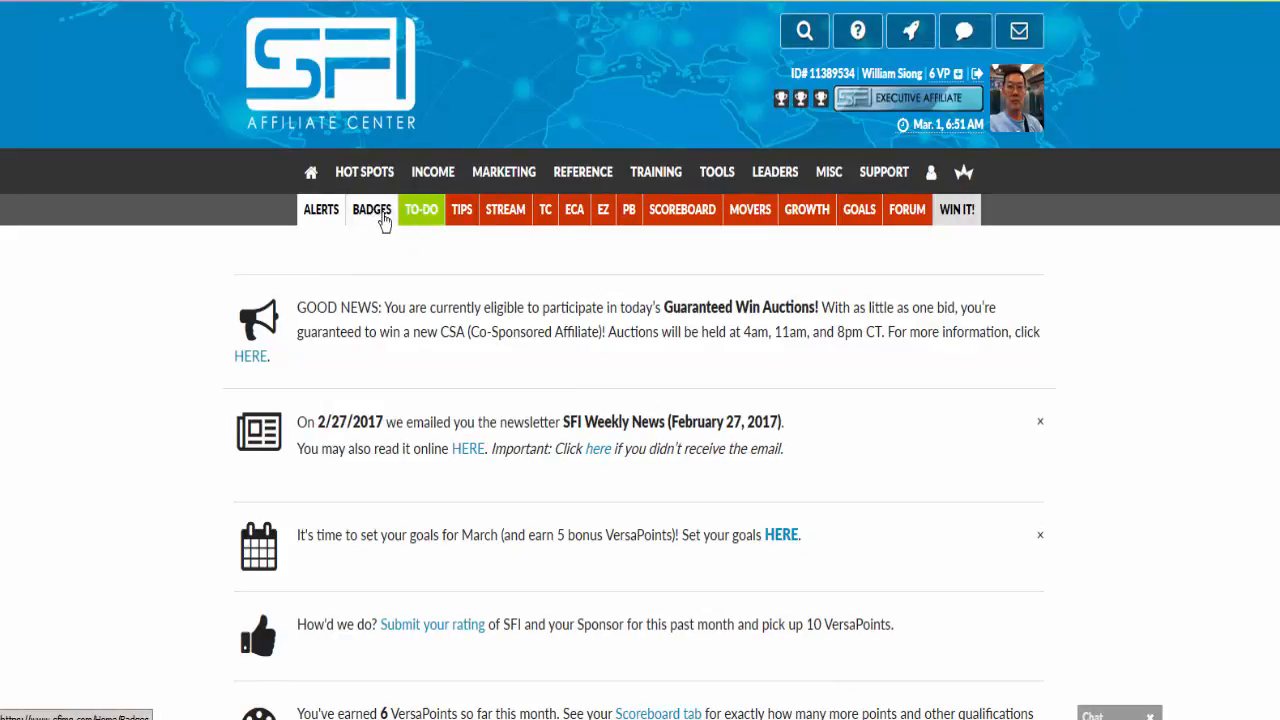
left_click(371, 209)
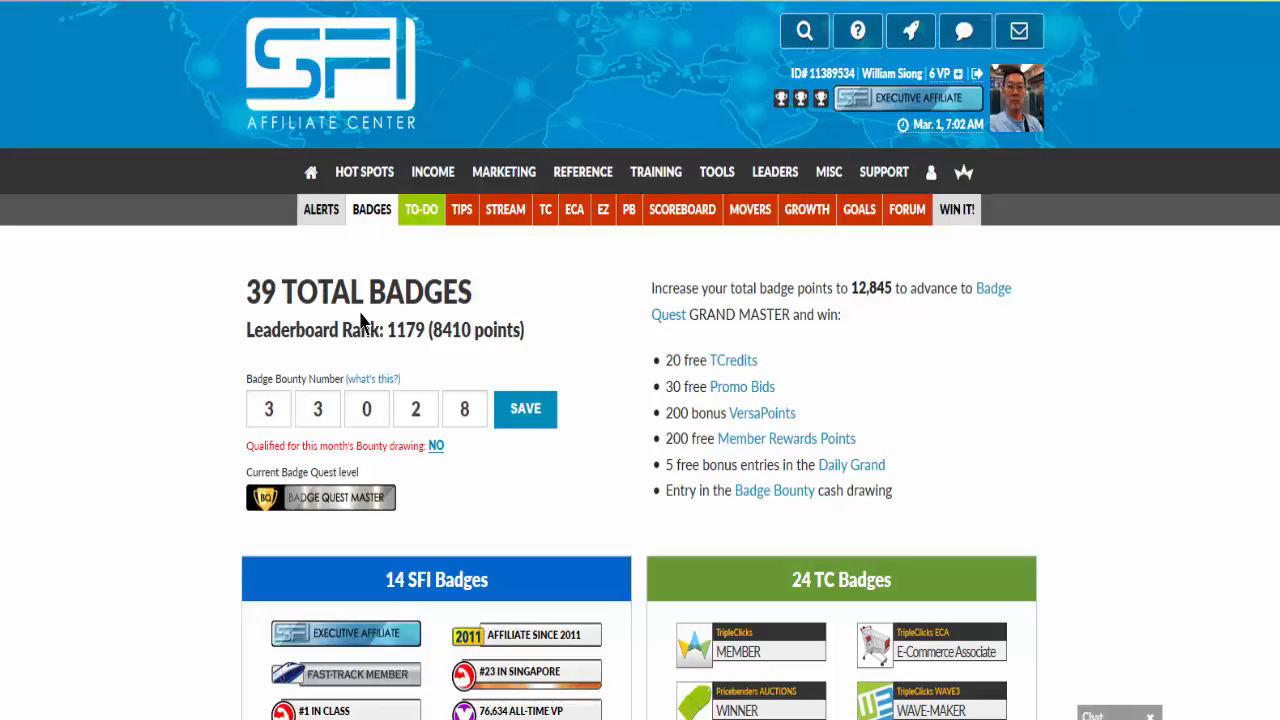
scroll("down", 3)
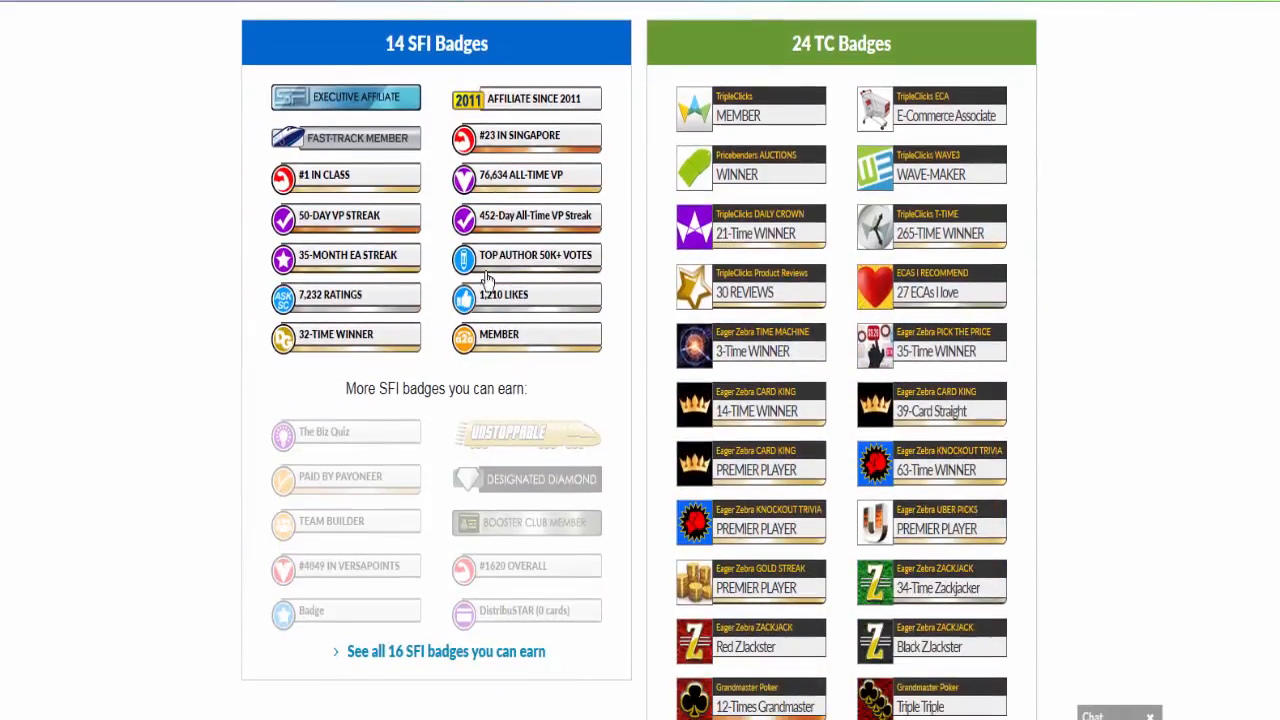
mouse_move(420, 395)
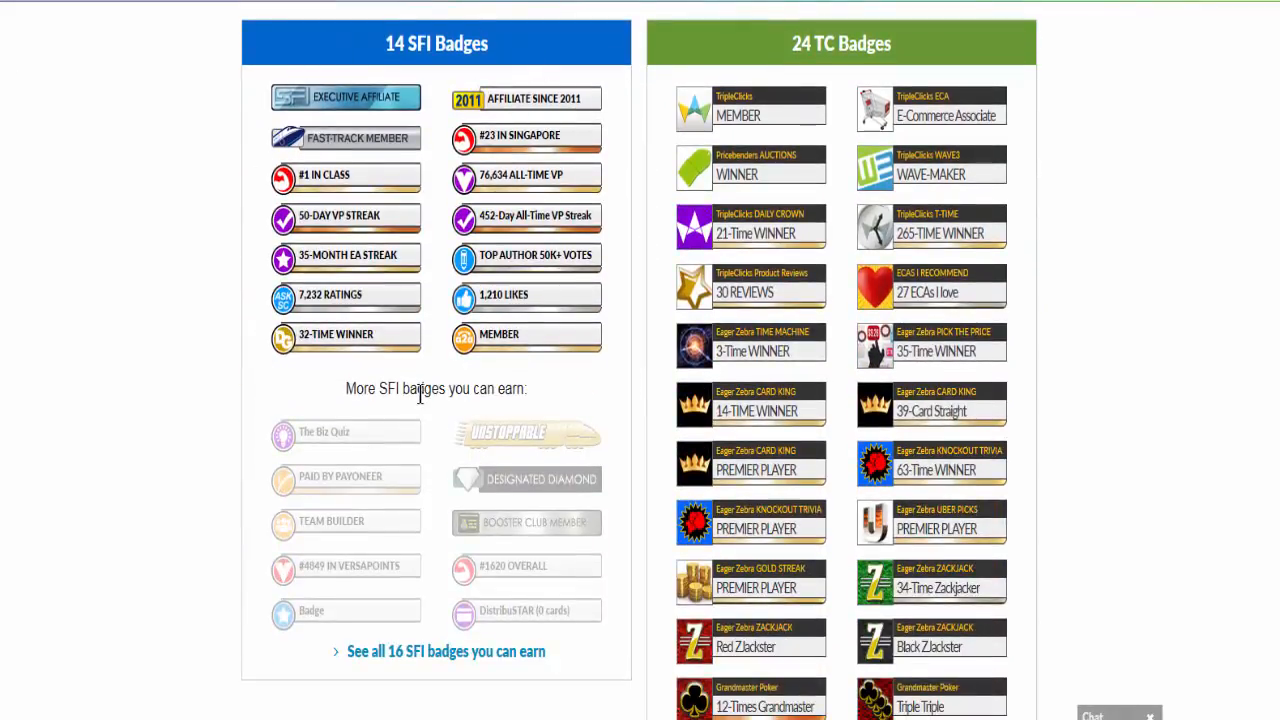
scroll("down", 3)
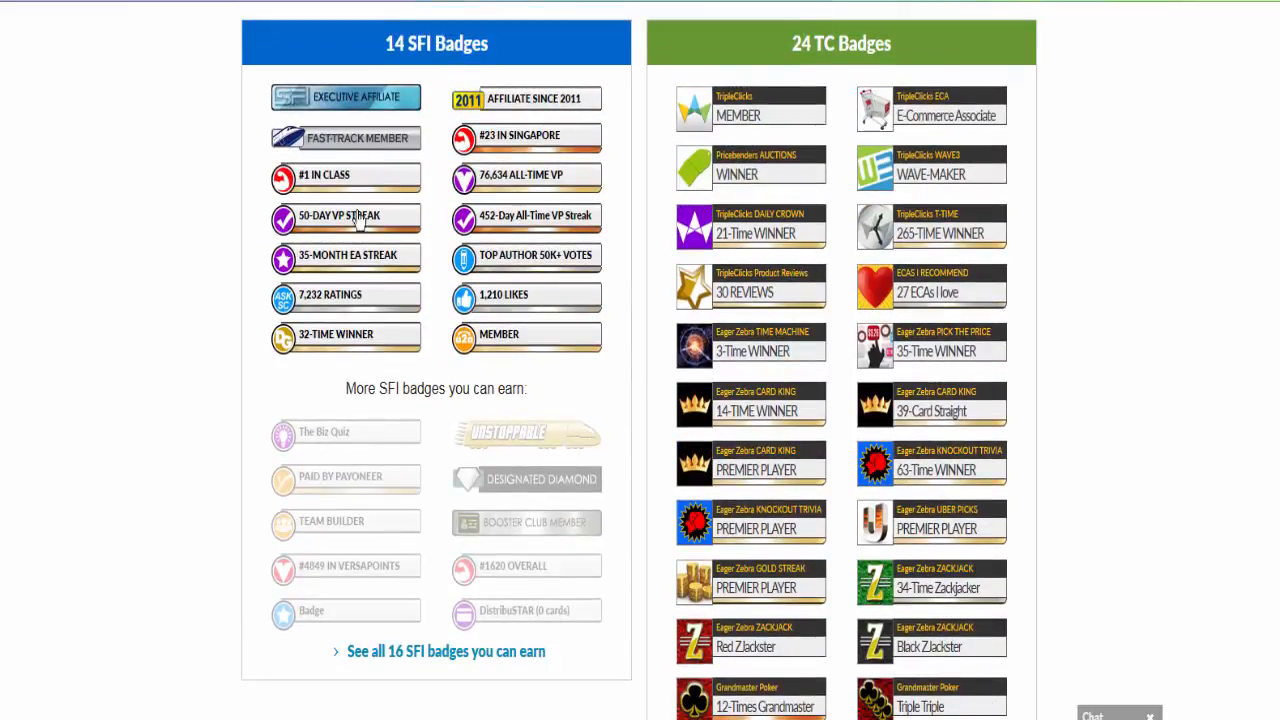
mouse_move(335, 334)
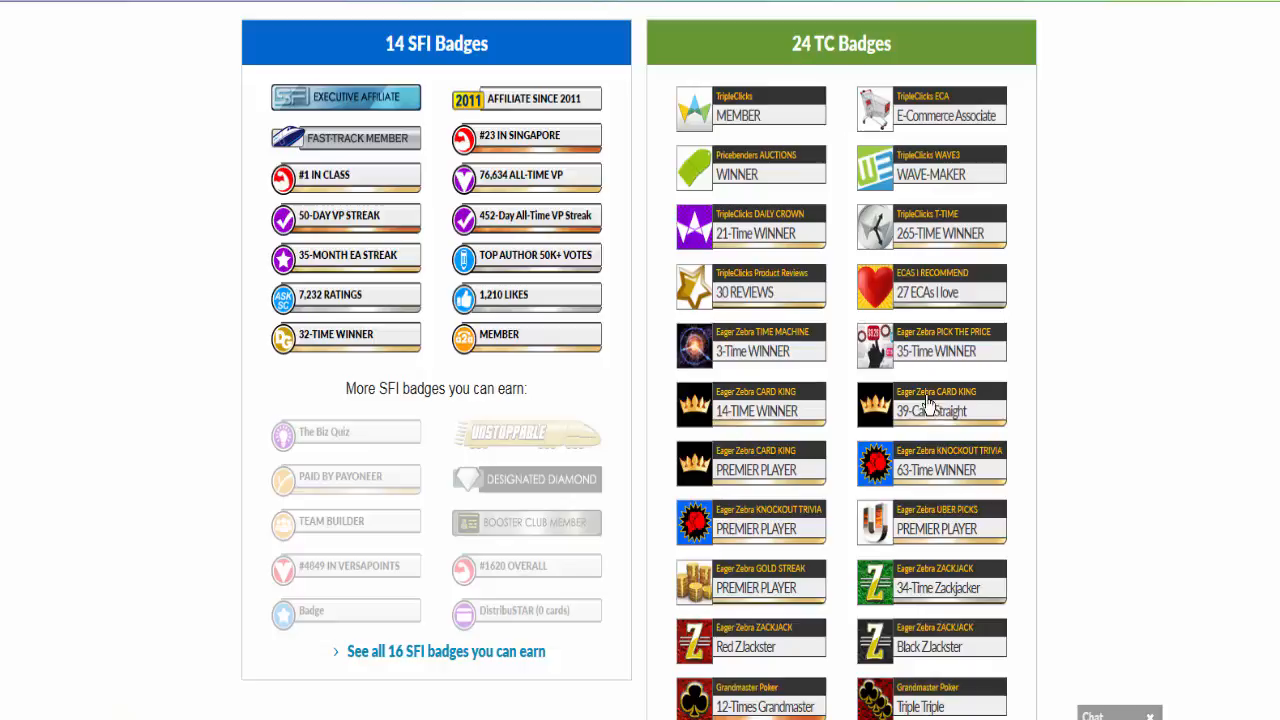
mouse_move(960, 492)
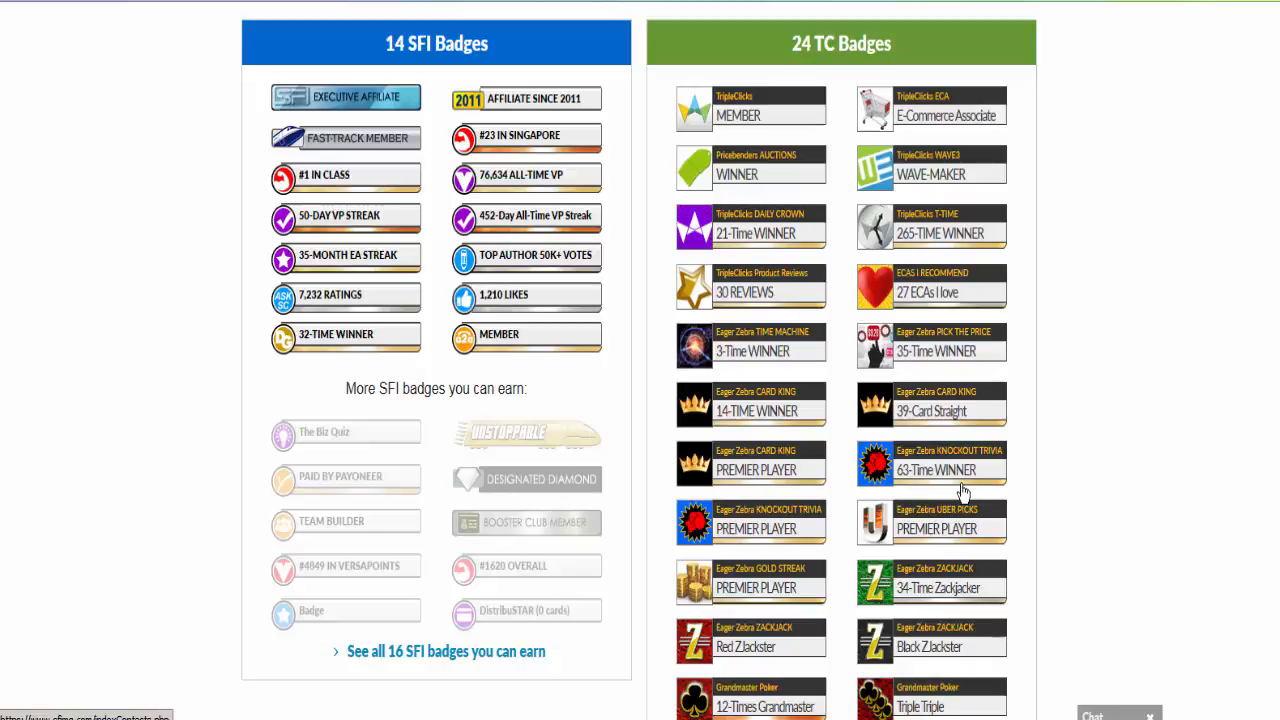
mouse_move(968, 512)
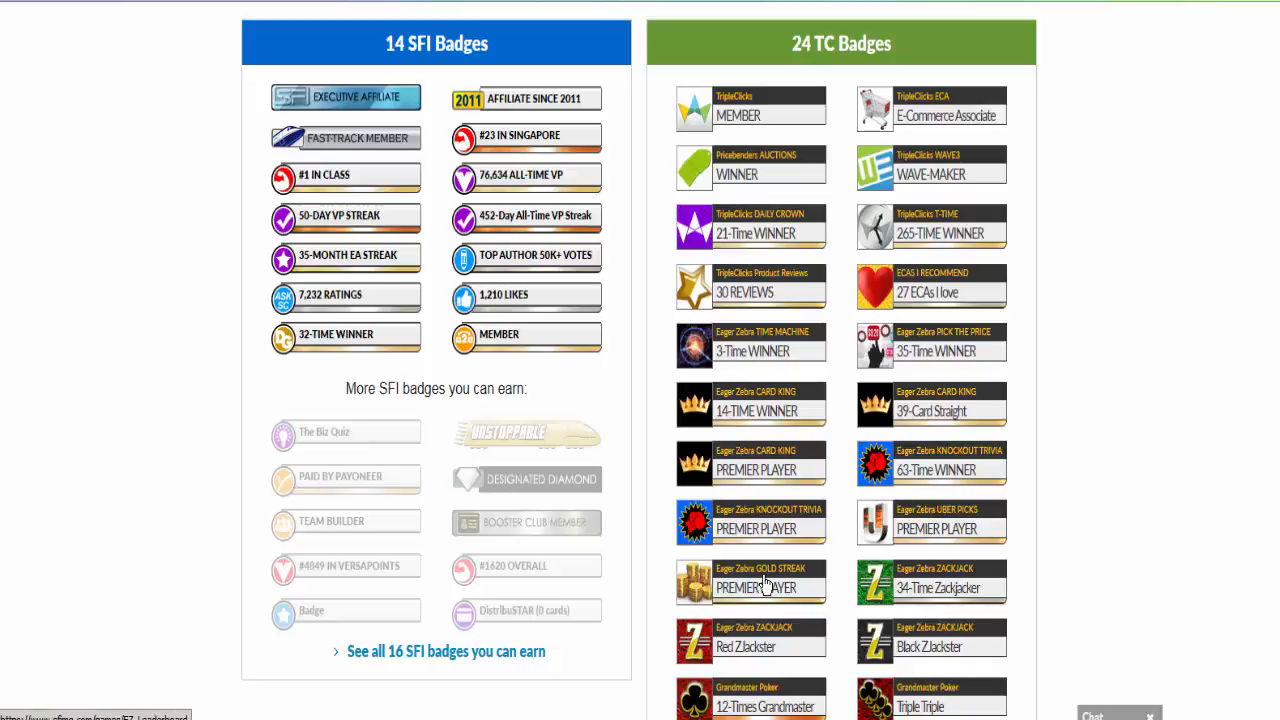
mouse_move(620, 358)
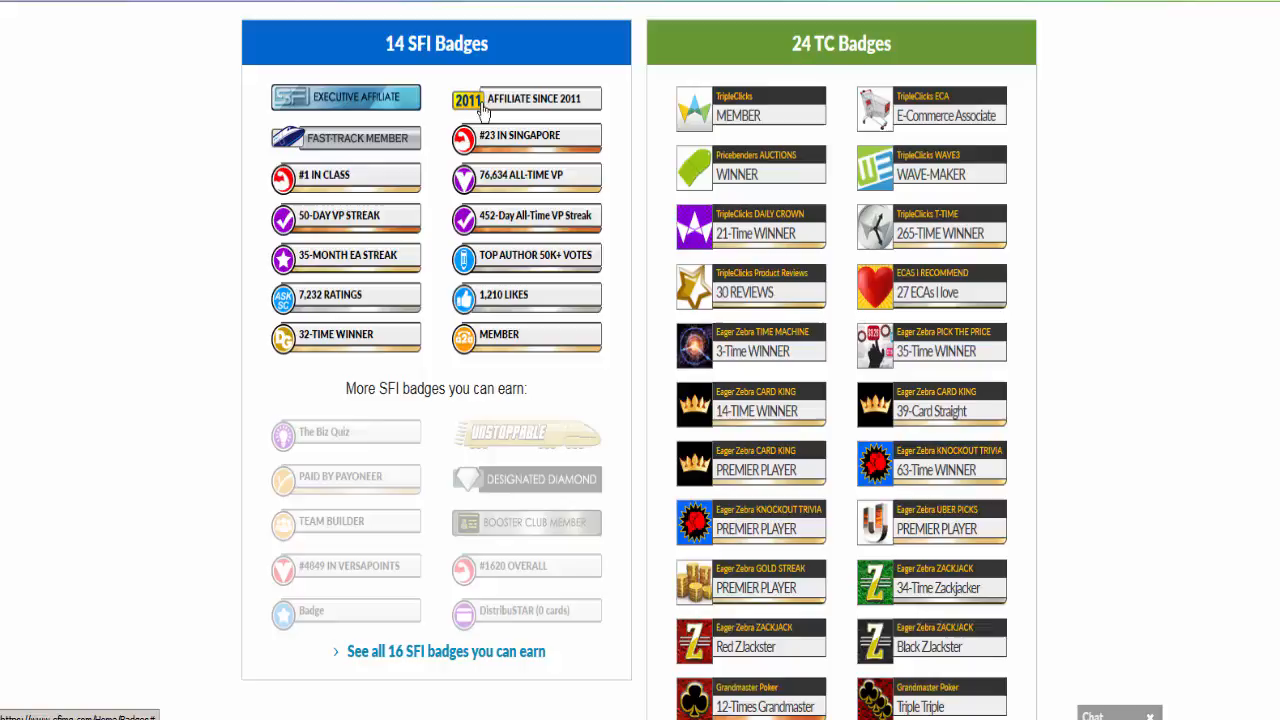
mouse_move(435, 120)
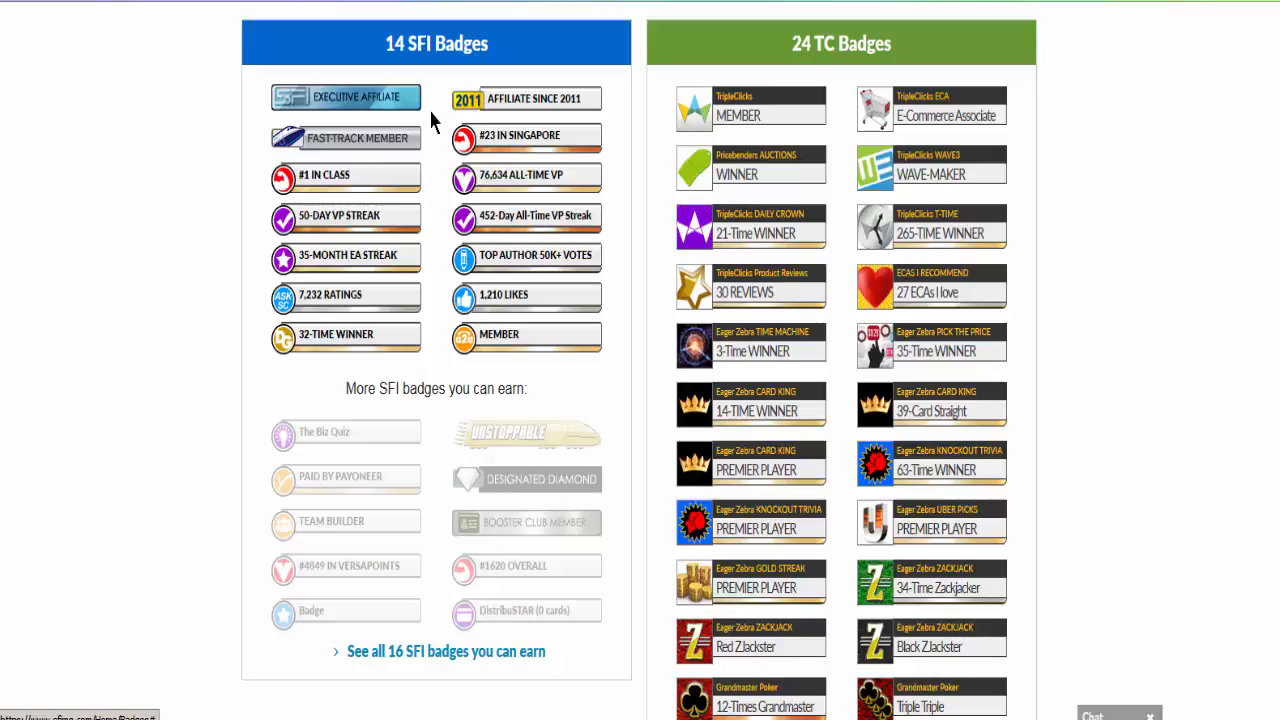
mouse_move(447, 387)
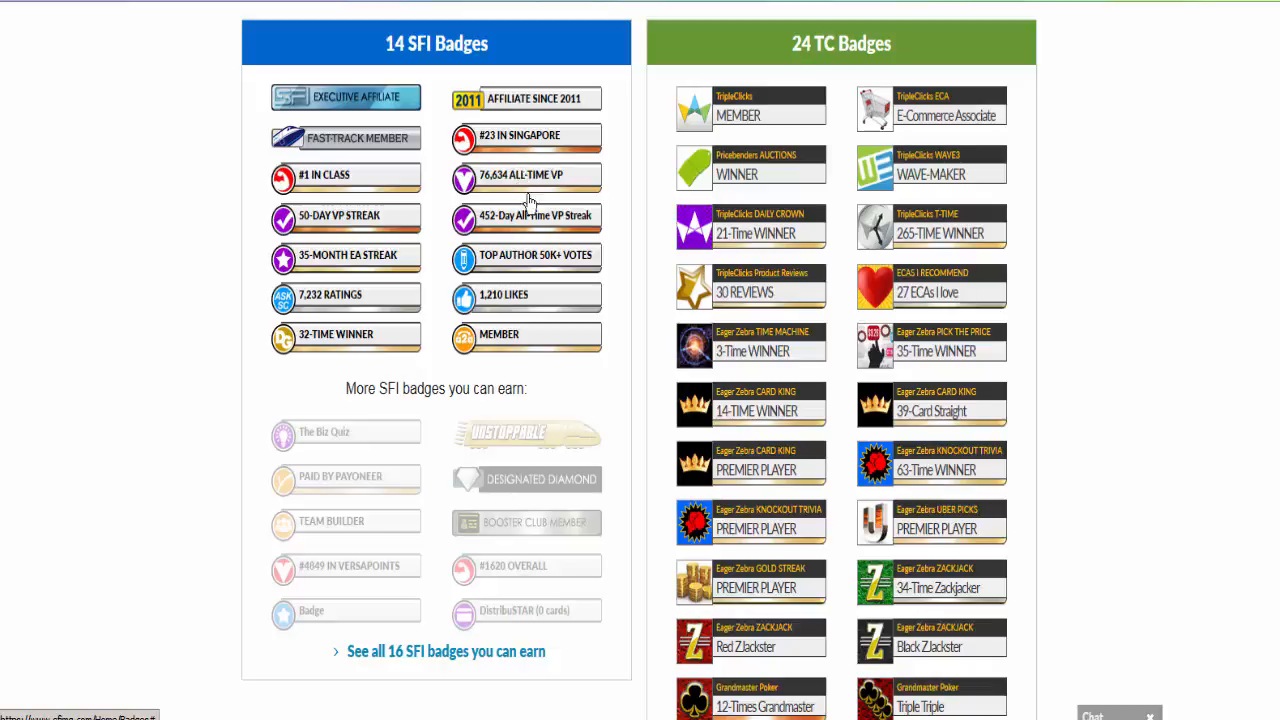
mouse_move(525, 195)
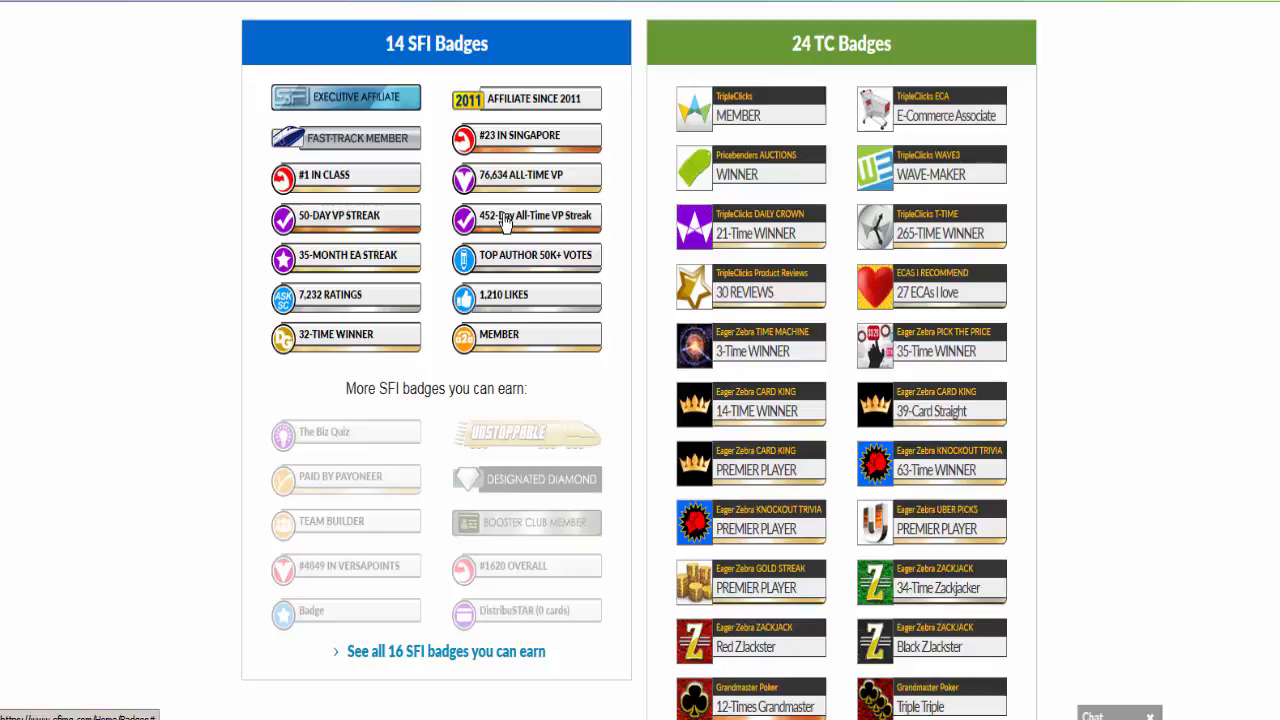
mouse_move(519, 232)
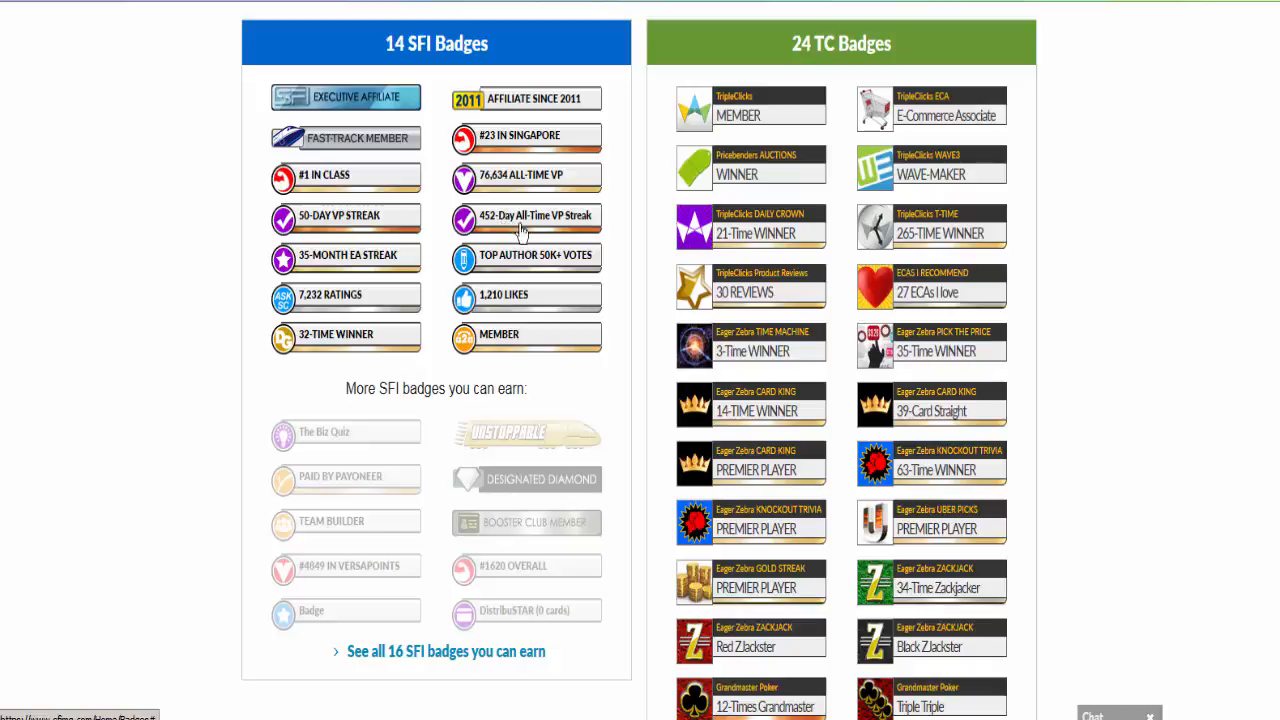
mouse_move(510, 225)
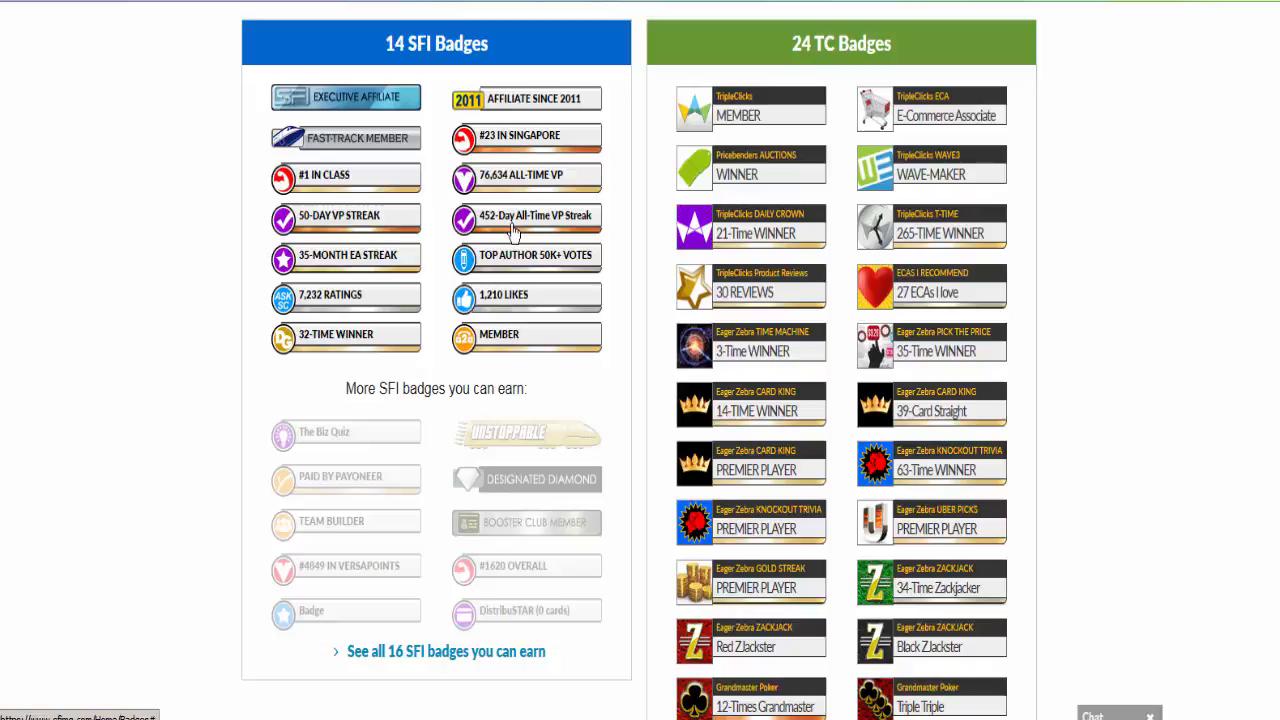
mouse_move(314, 242)
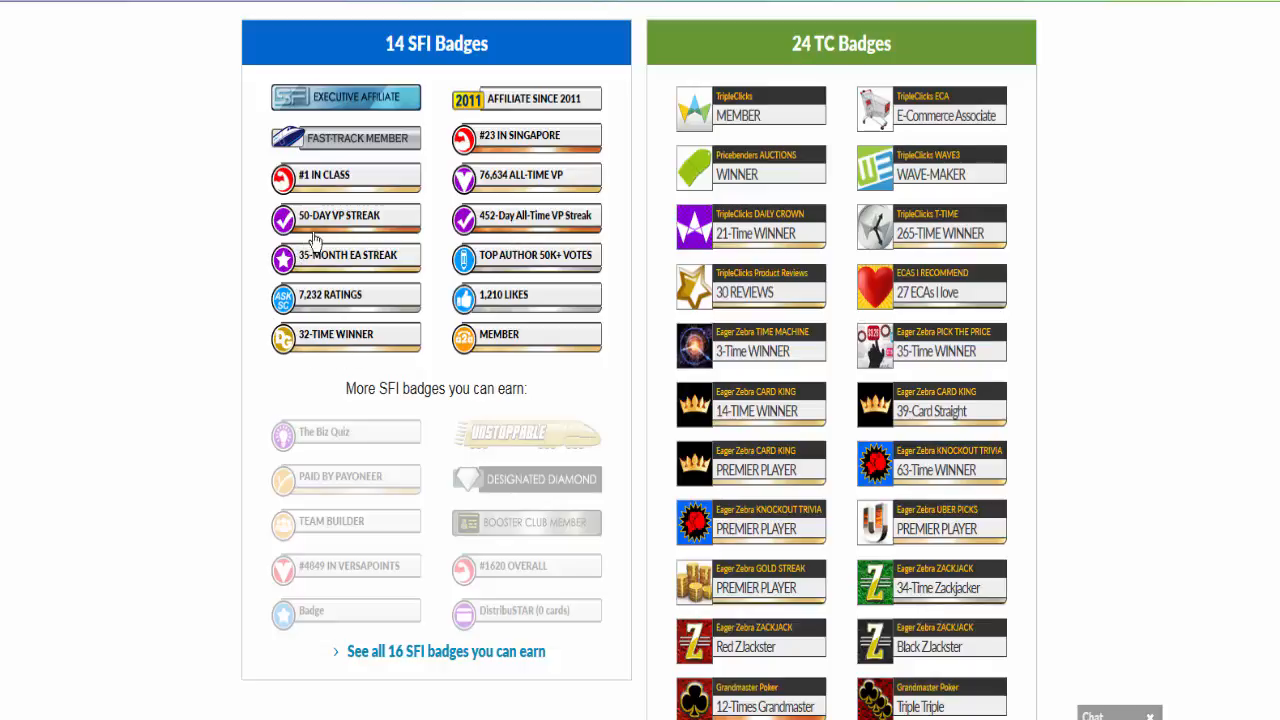
mouse_move(357, 254)
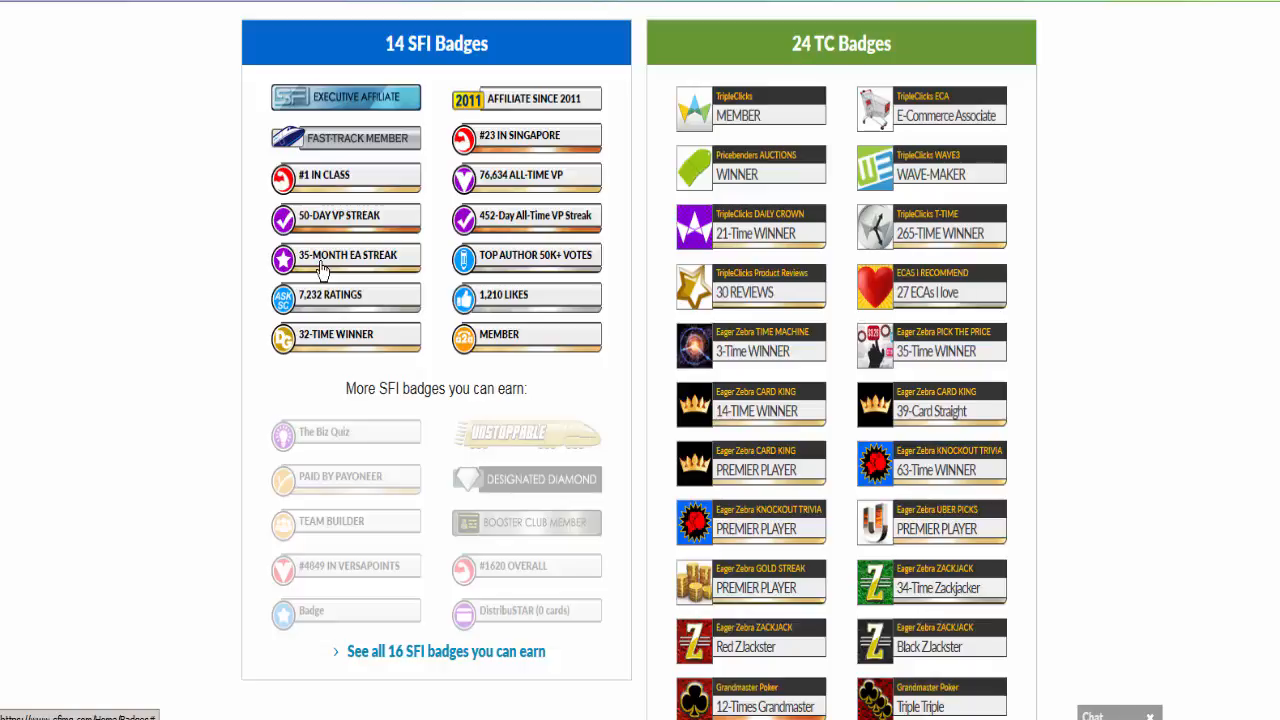
mouse_move(351, 270)
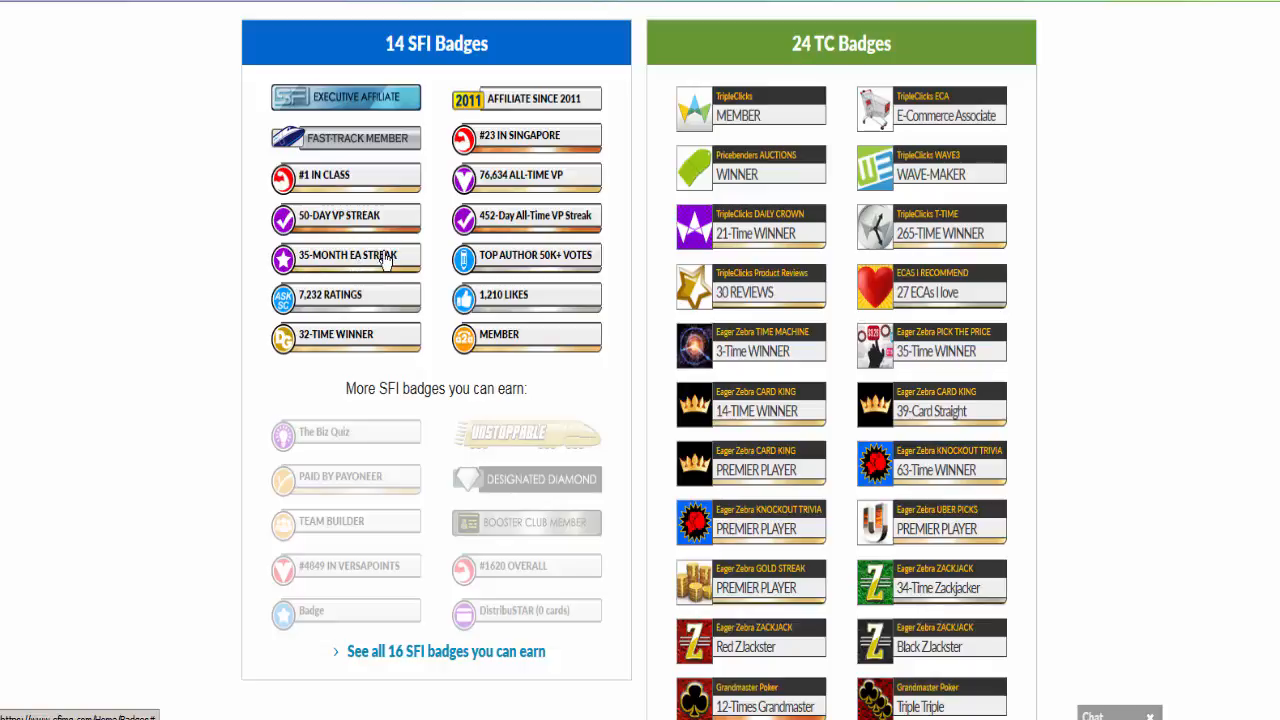
mouse_move(500, 563)
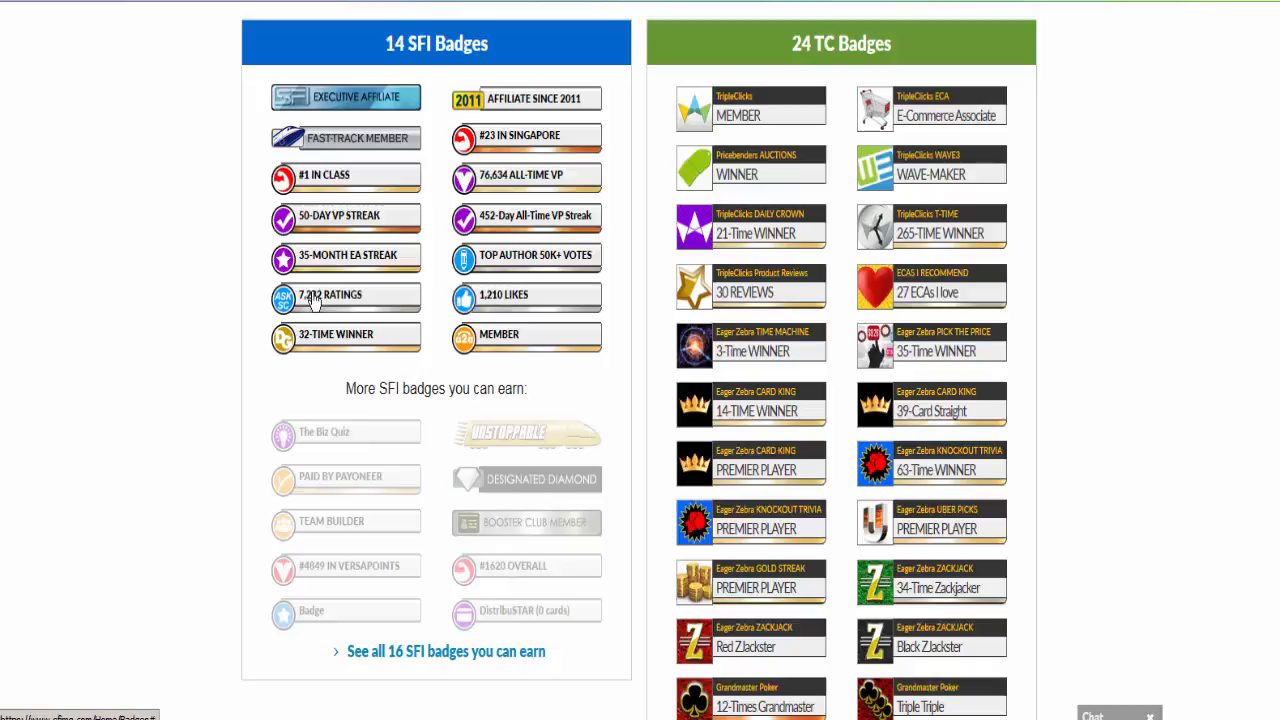
mouse_move(503, 260)
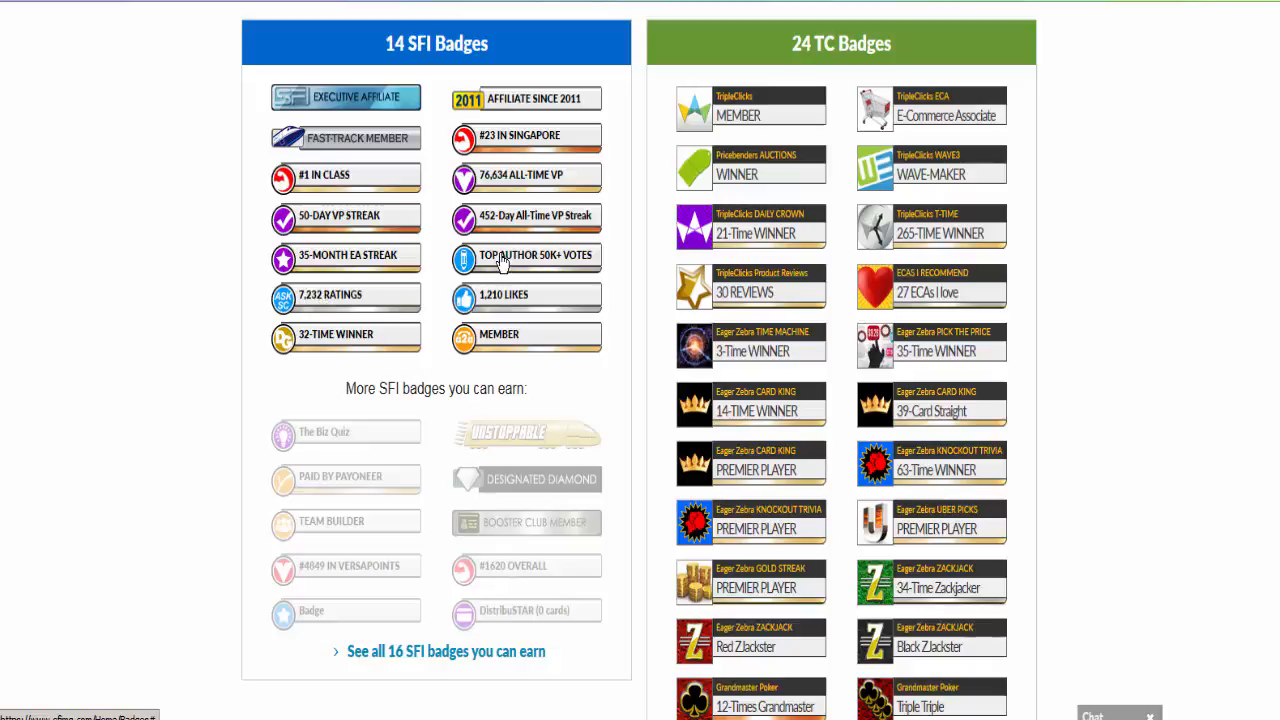
mouse_move(322, 312)
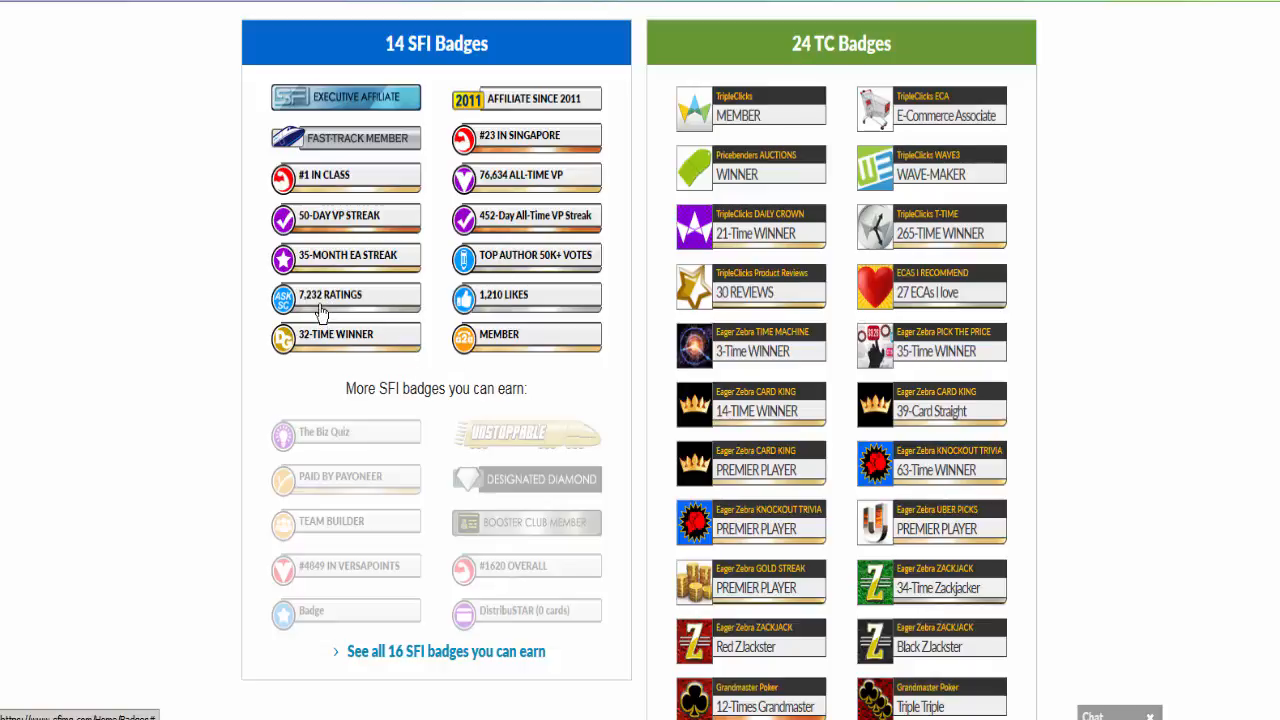
mouse_move(550, 265)
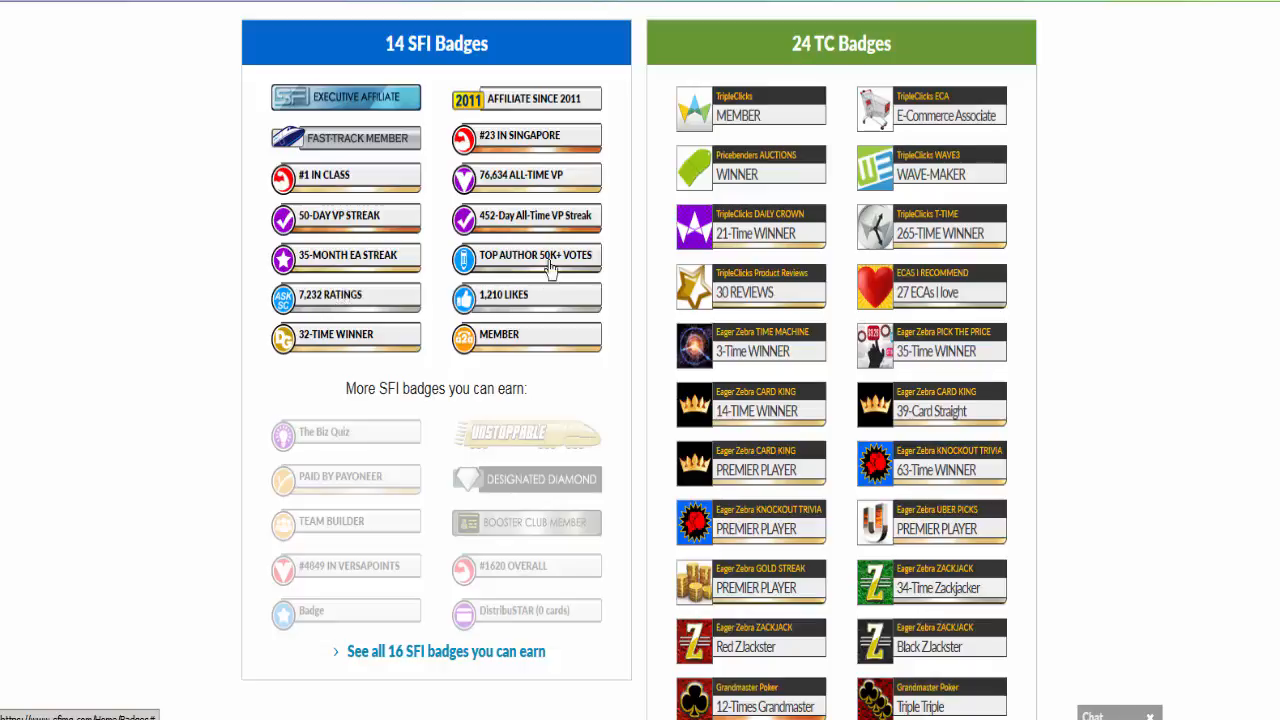
mouse_move(510, 332)
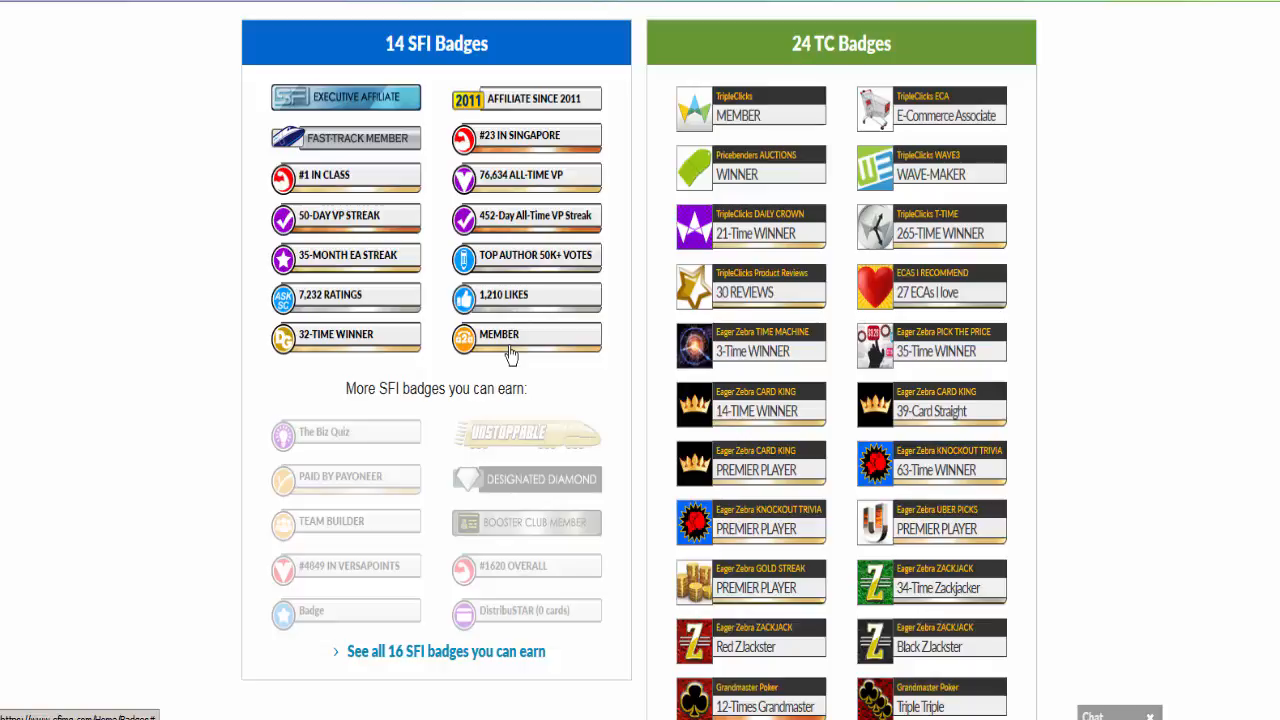
mouse_move(405, 165)
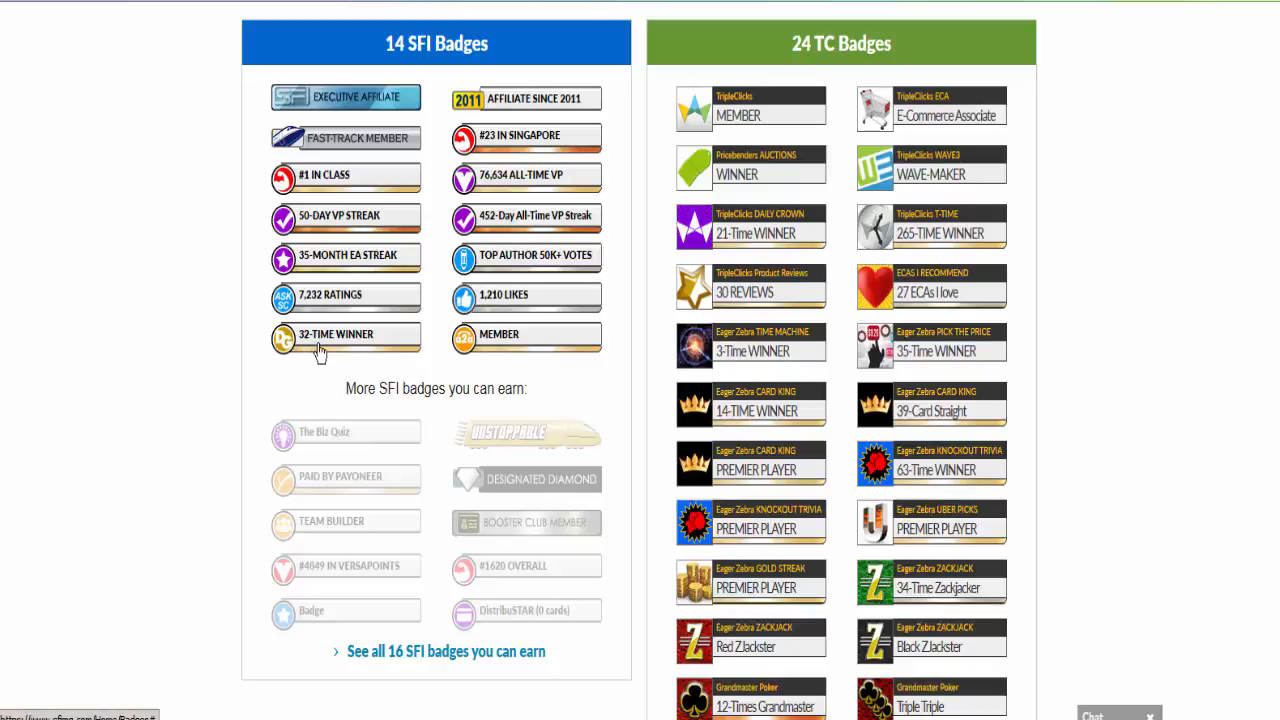
mouse_move(1133, 450)
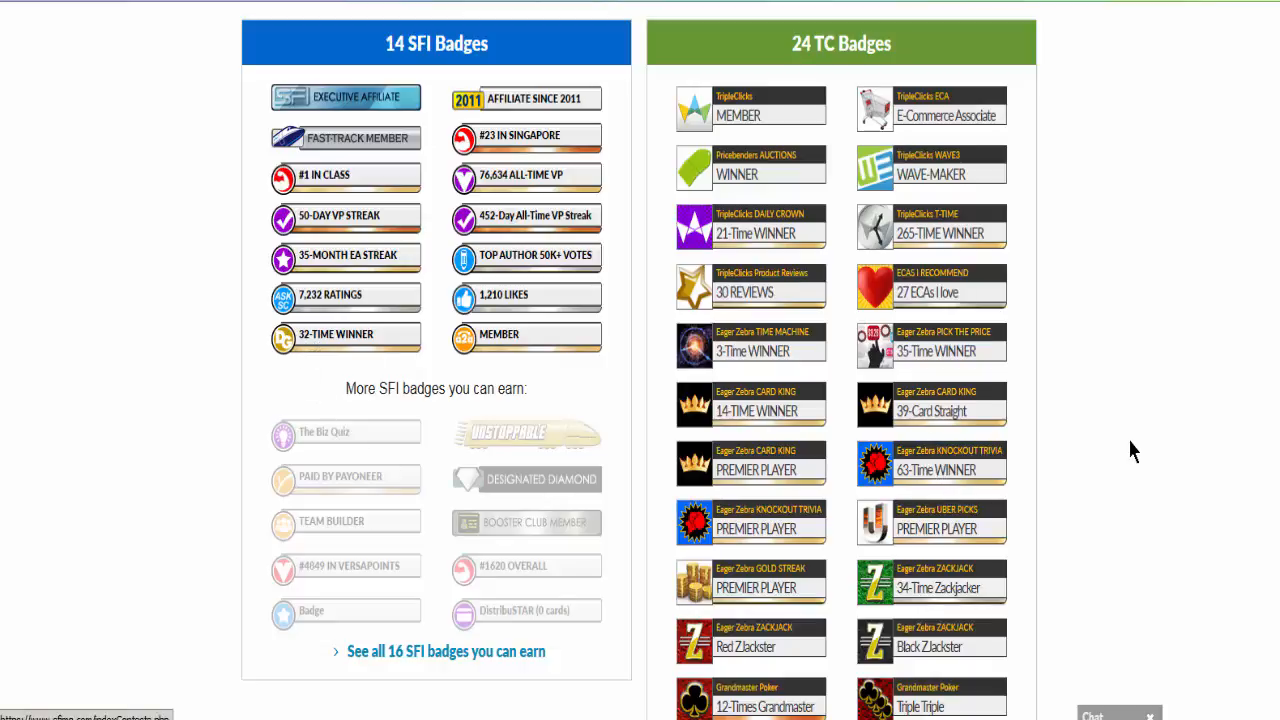
mouse_move(884, 120)
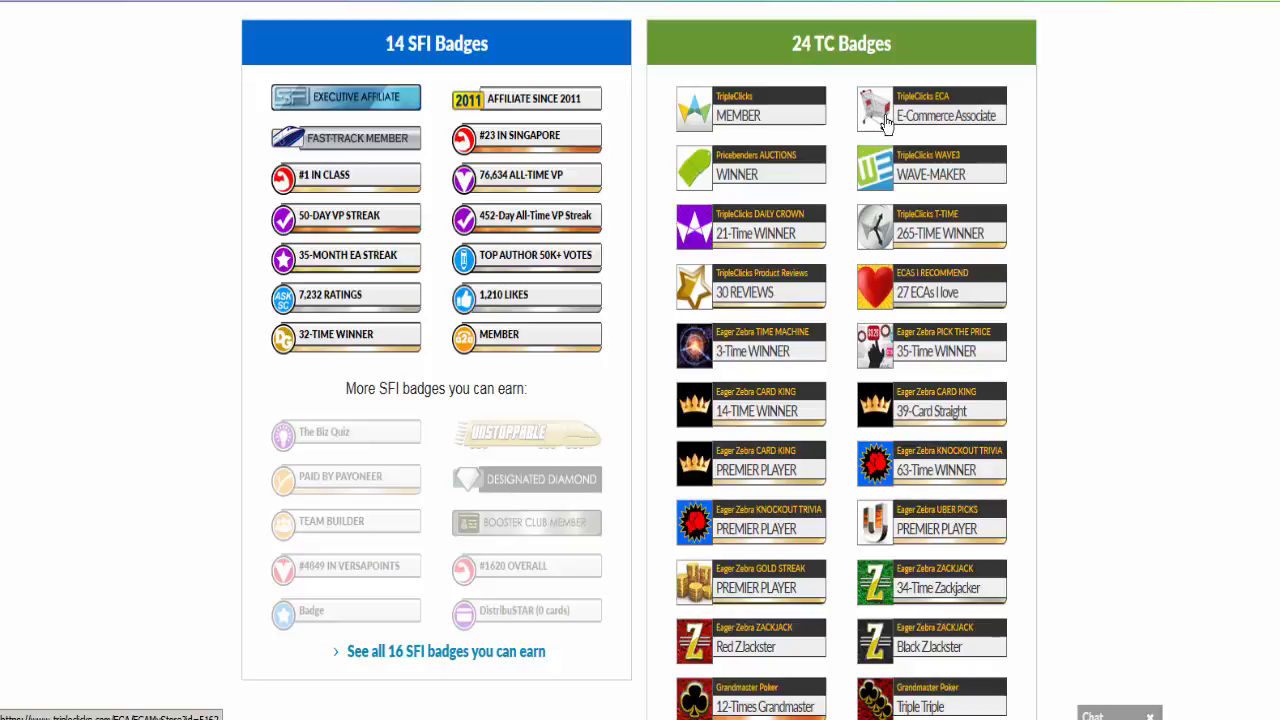
mouse_move(753, 130)
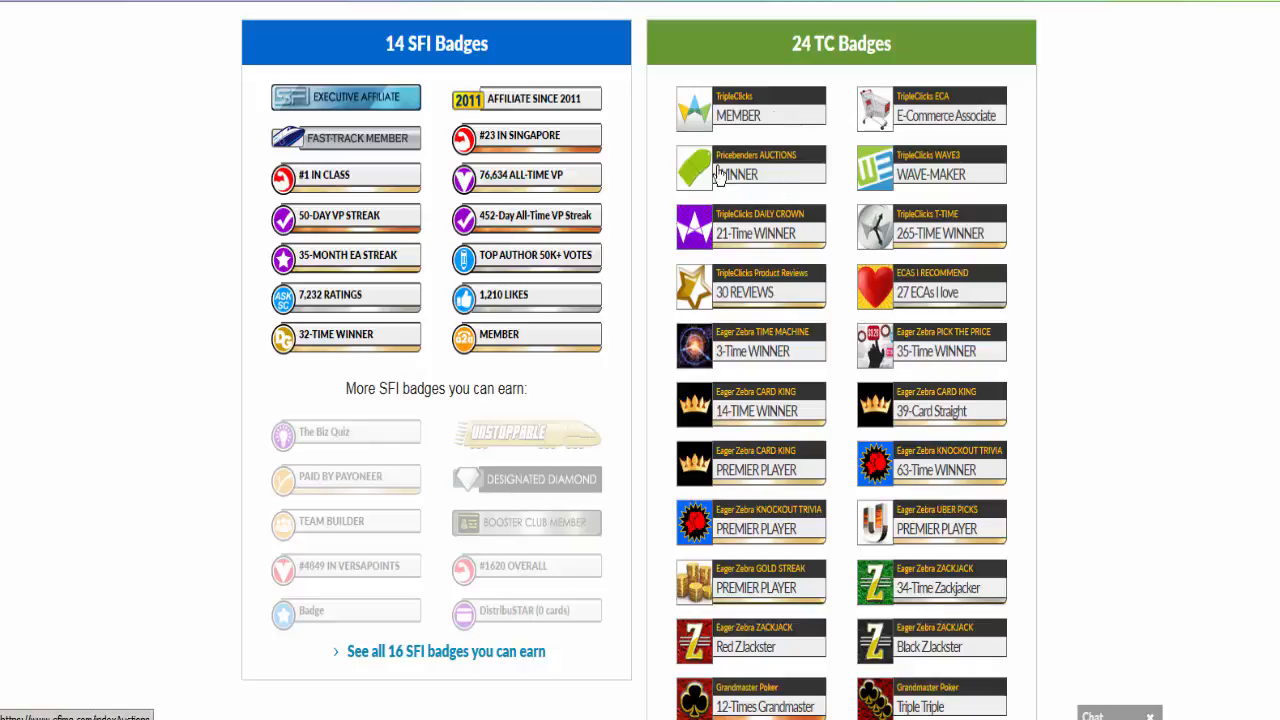
mouse_move(778, 256)
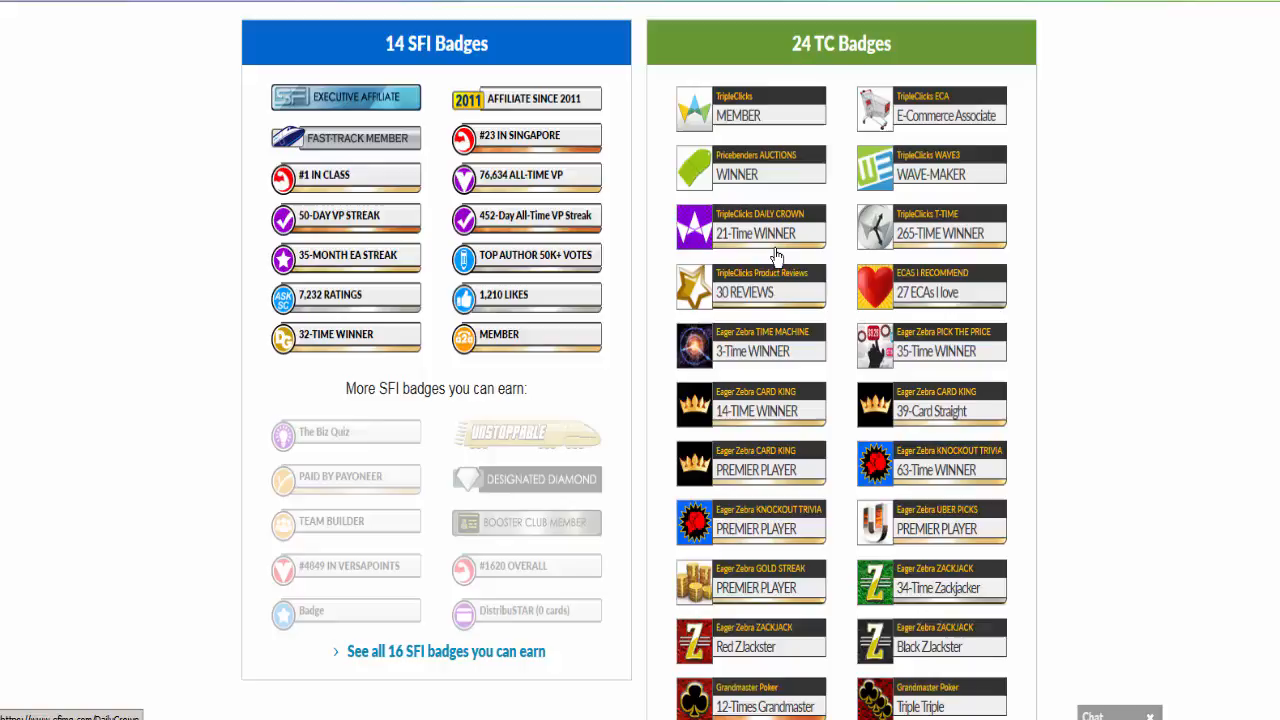
mouse_move(840, 467)
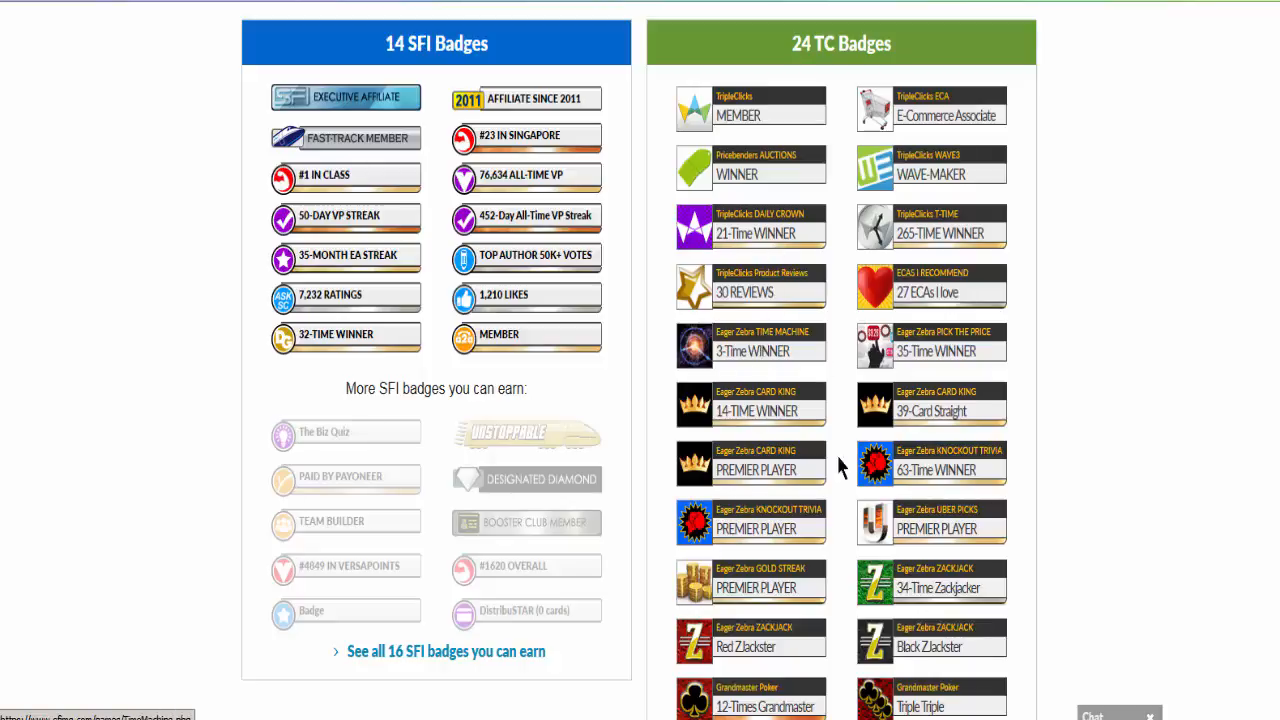
scroll("down", 3)
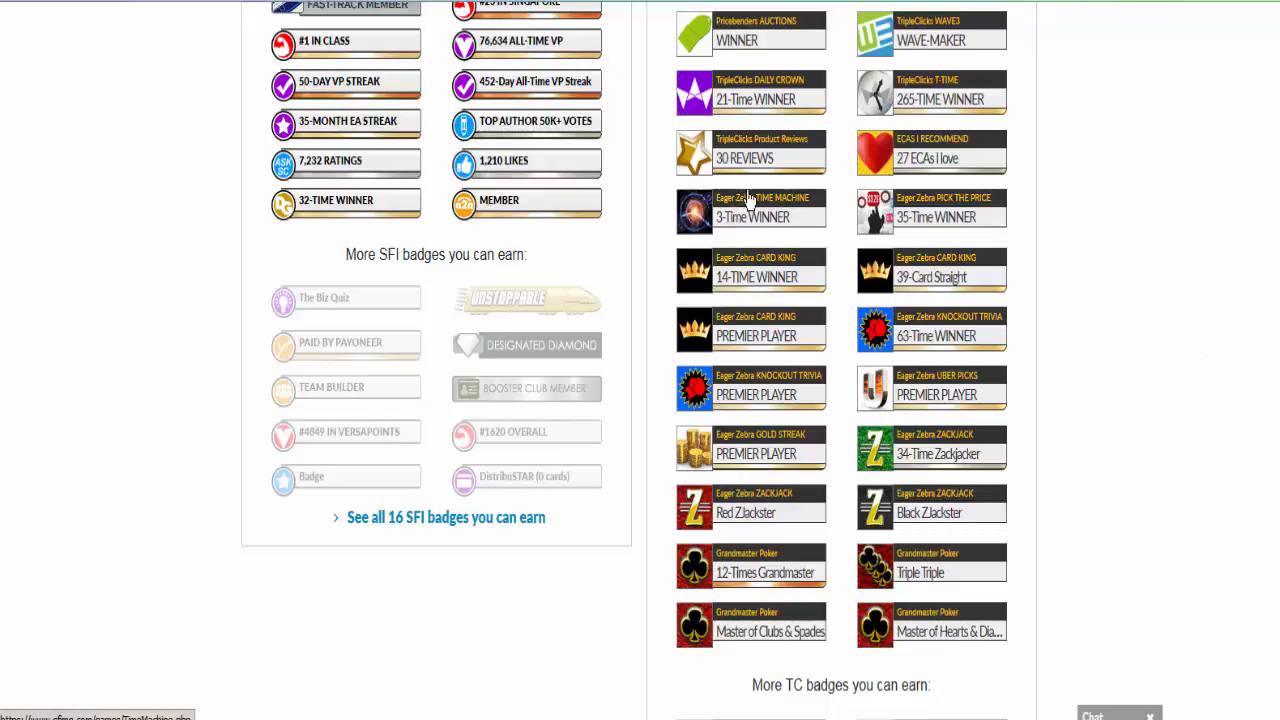
mouse_move(745, 208)
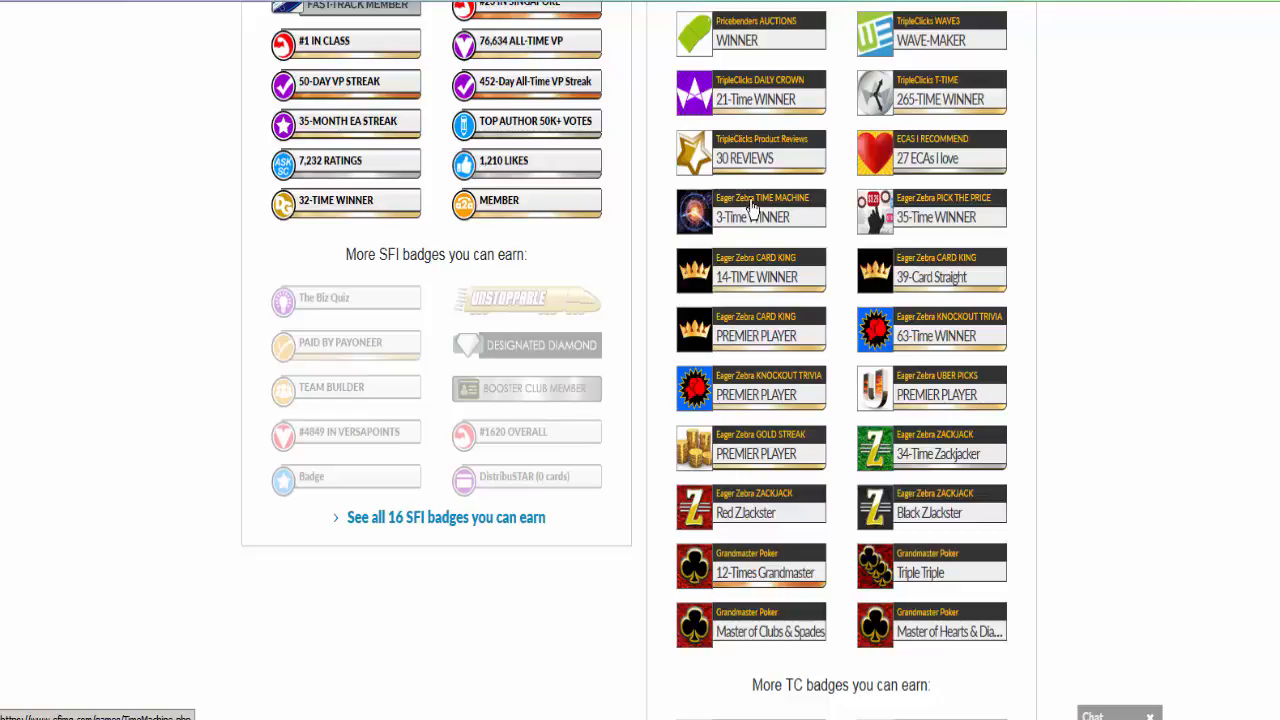
mouse_move(930, 220)
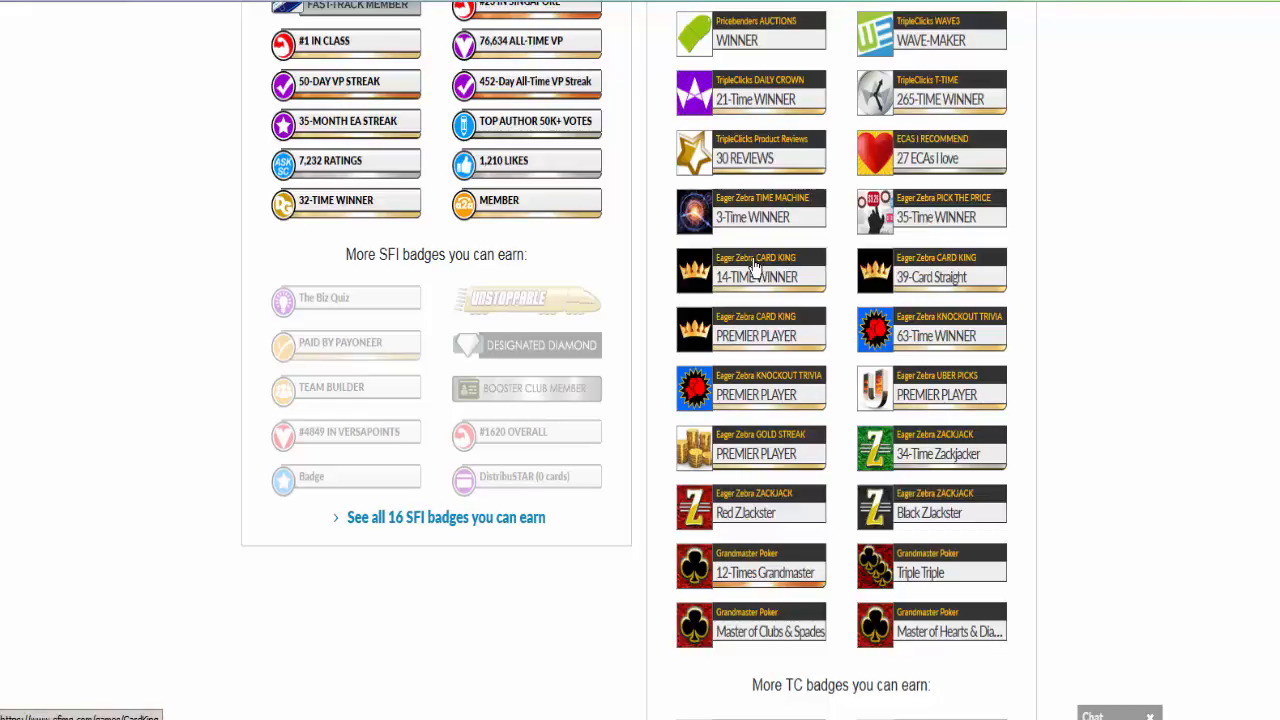
mouse_move(748, 272)
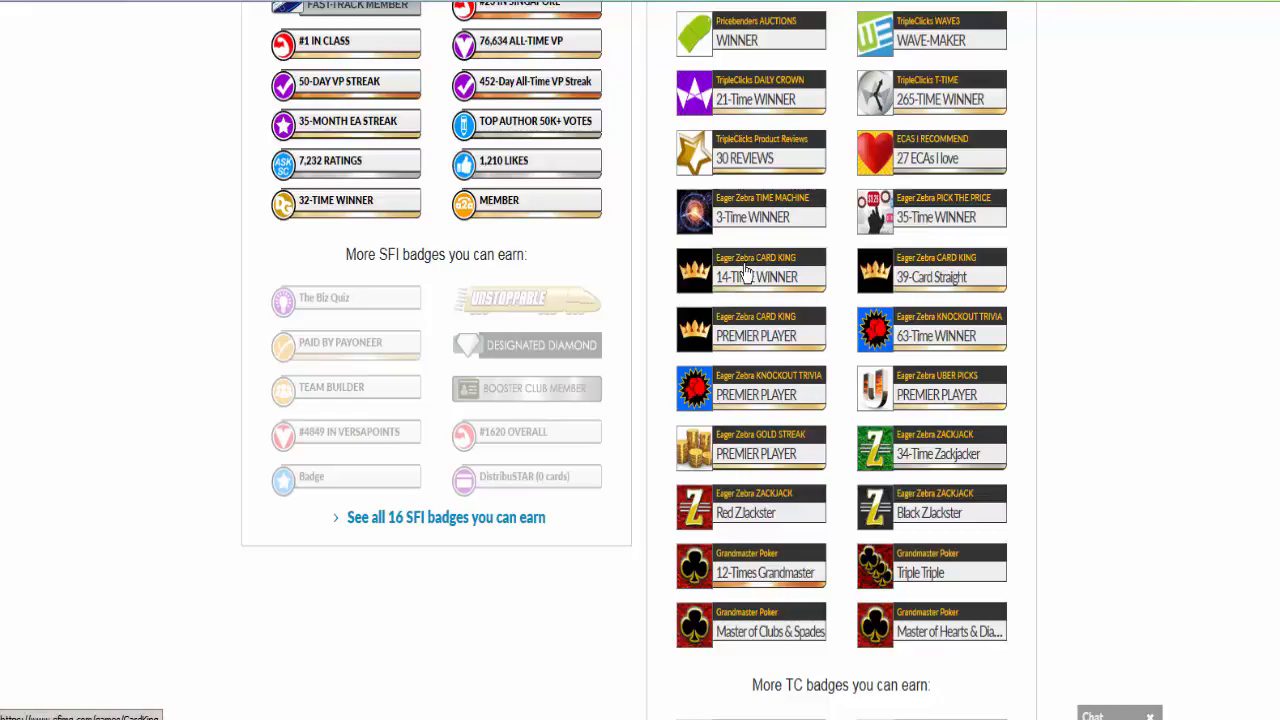
mouse_move(945, 357)
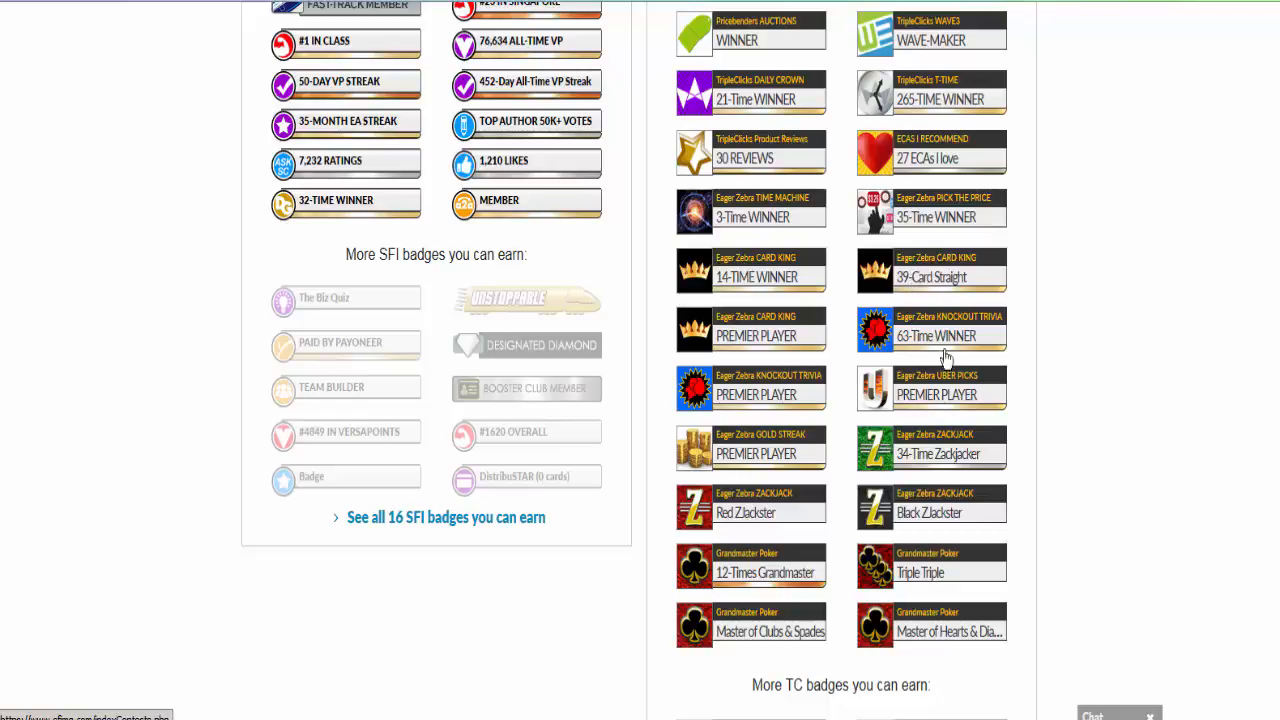
mouse_move(930, 435)
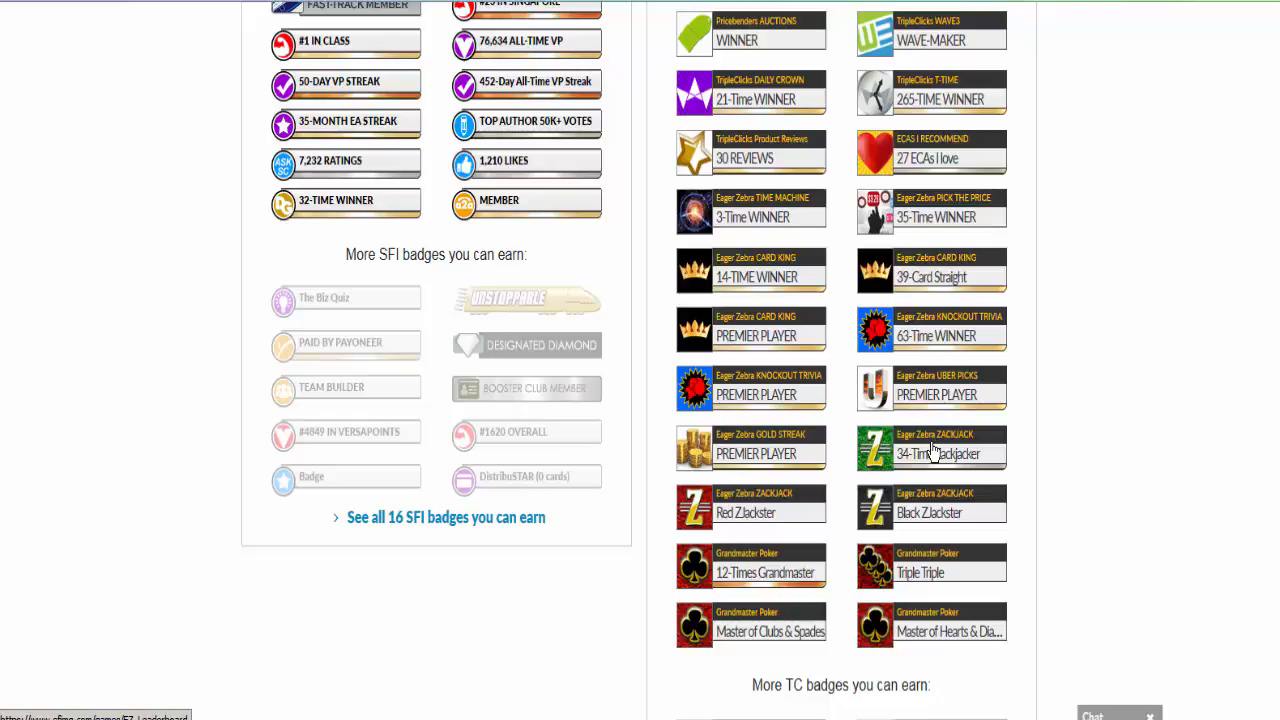
mouse_move(930, 452)
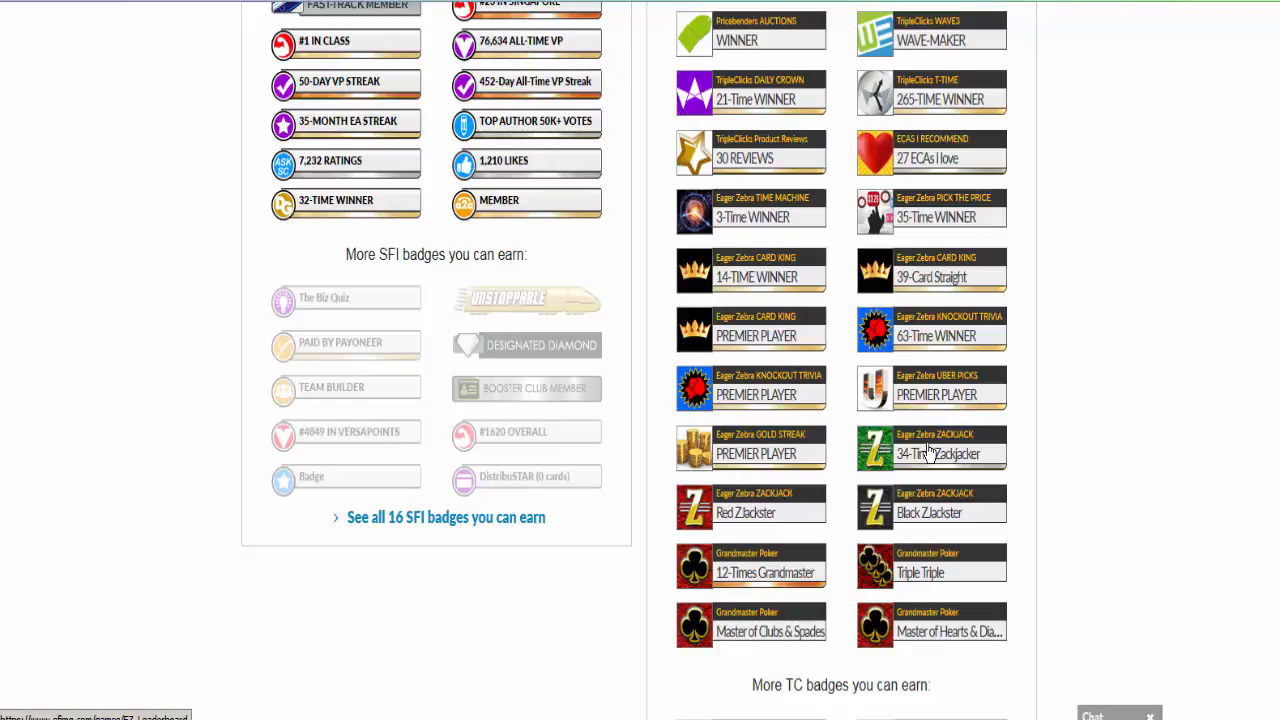
mouse_move(913, 532)
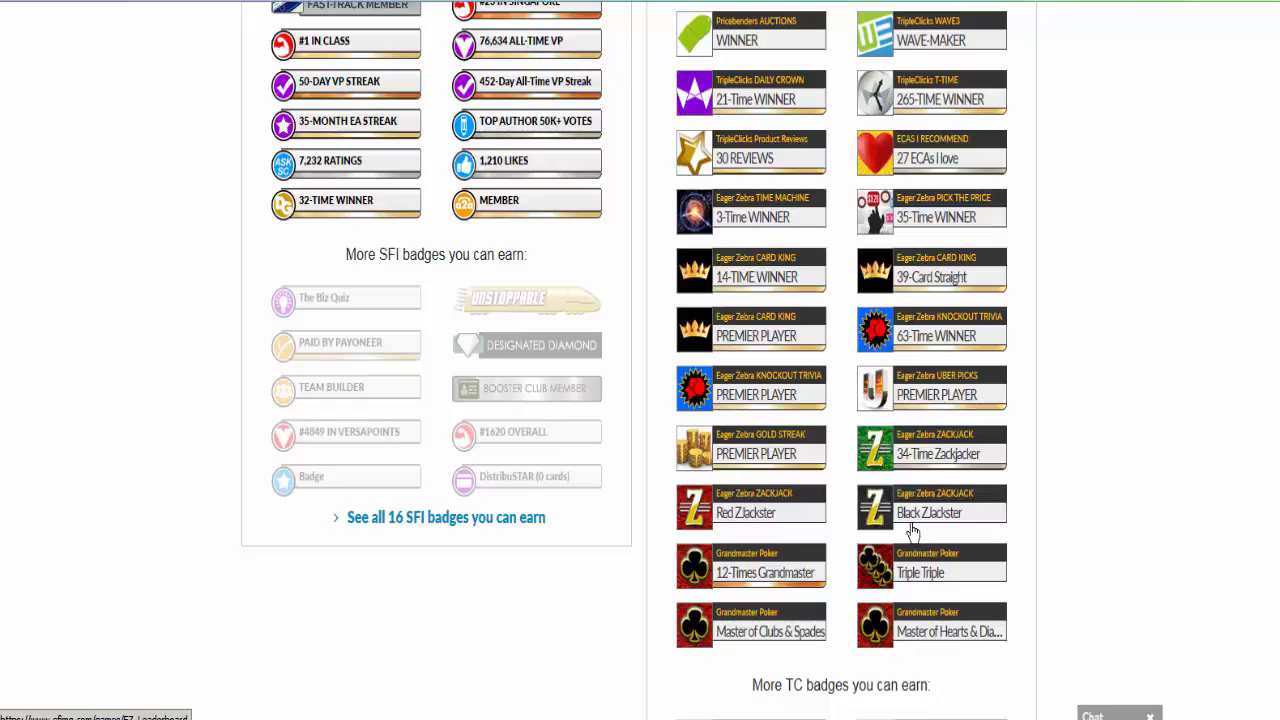
mouse_move(911, 543)
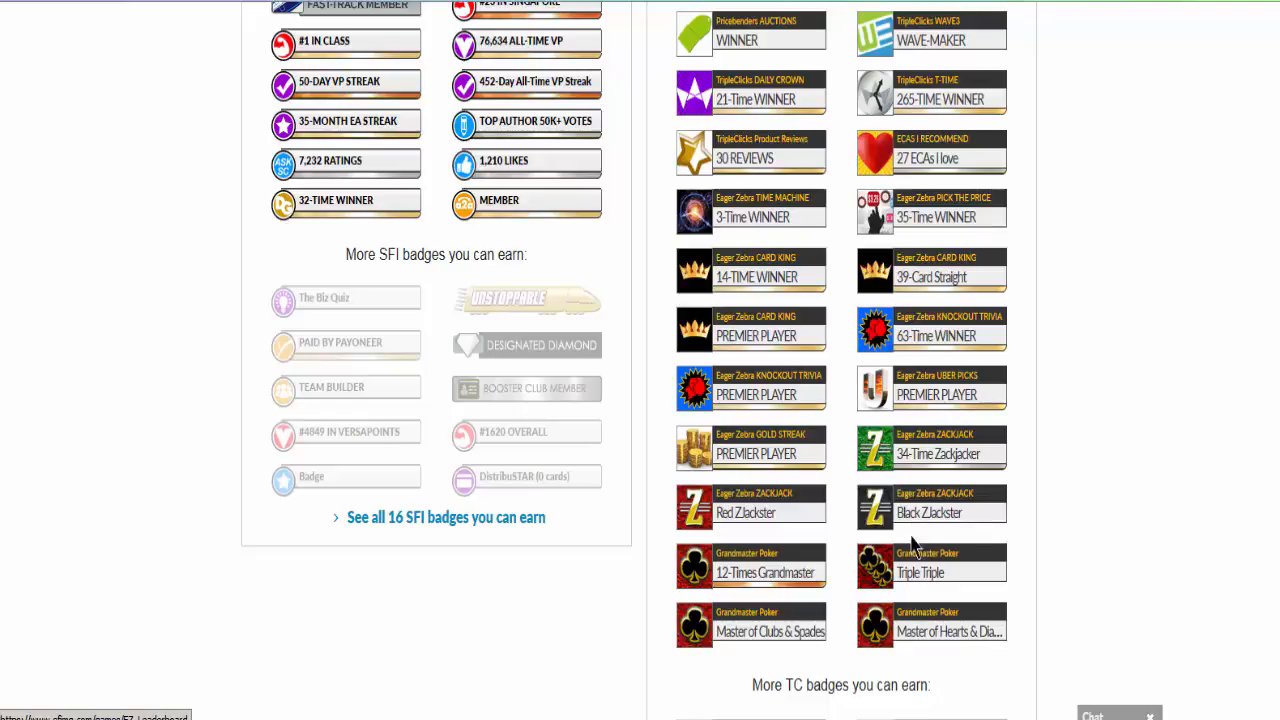
mouse_move(875, 638)
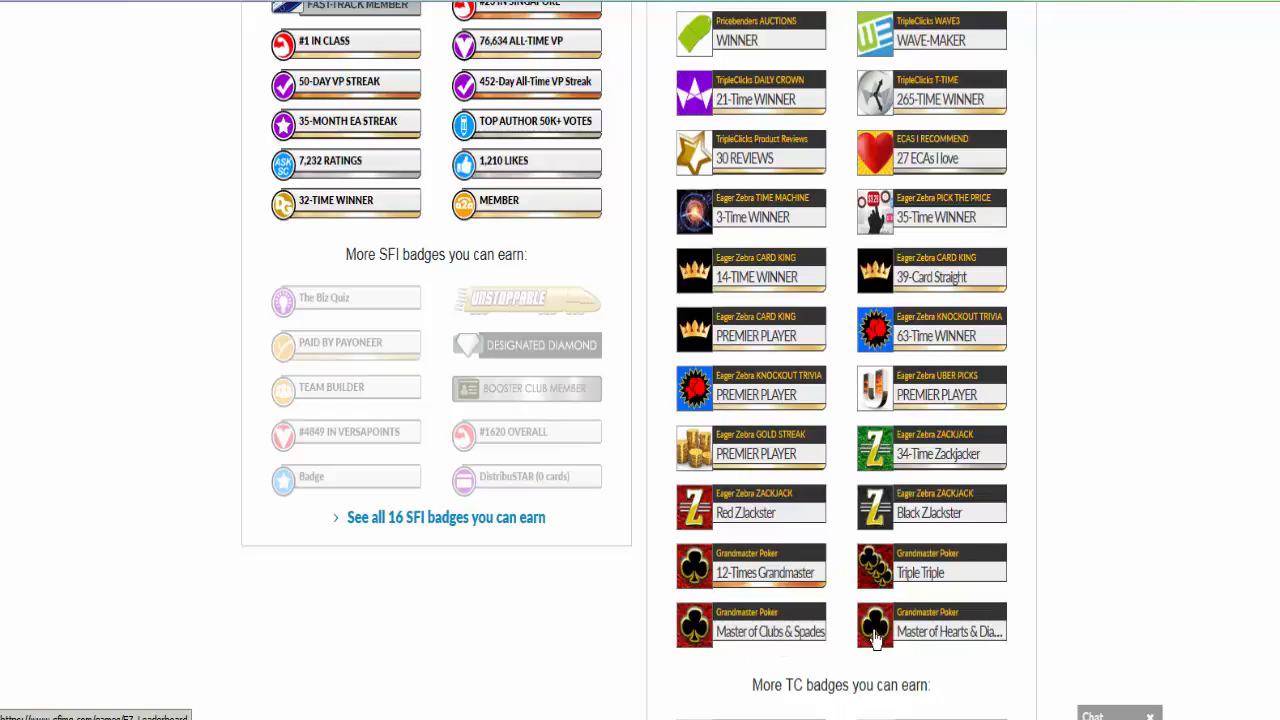
mouse_move(920, 642)
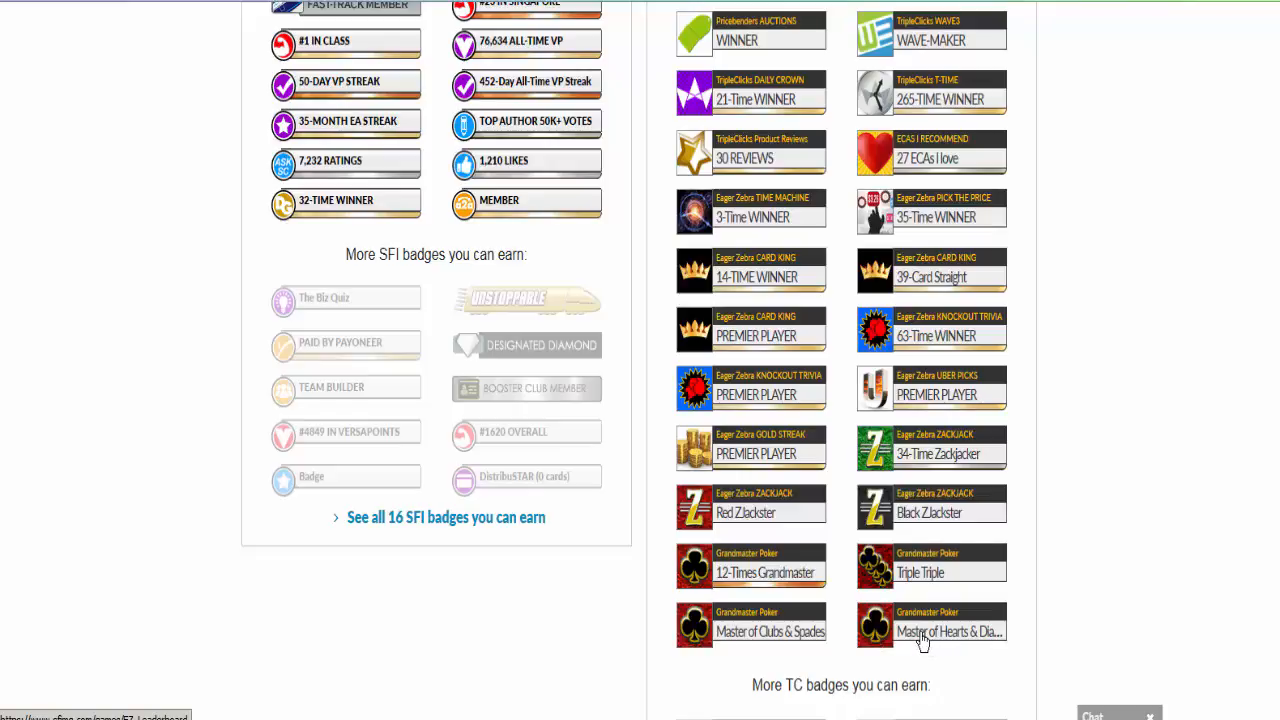
scroll("down", 3)
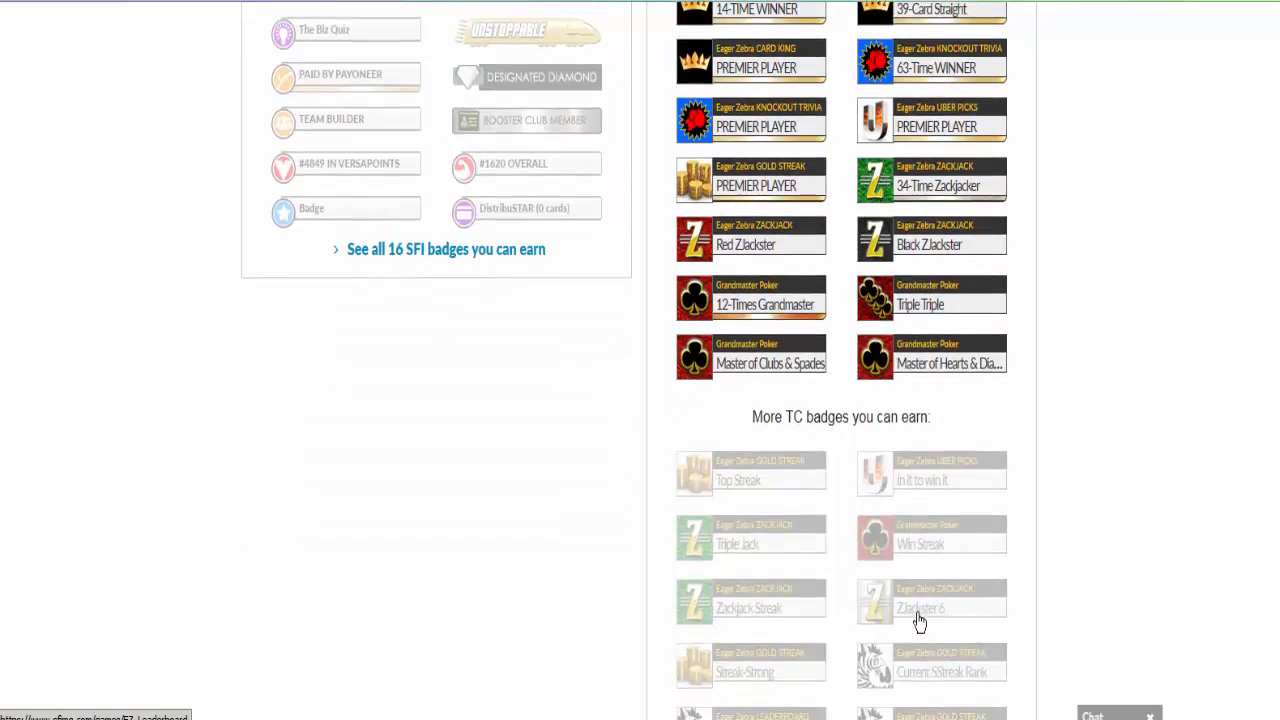
scroll("down", 3)
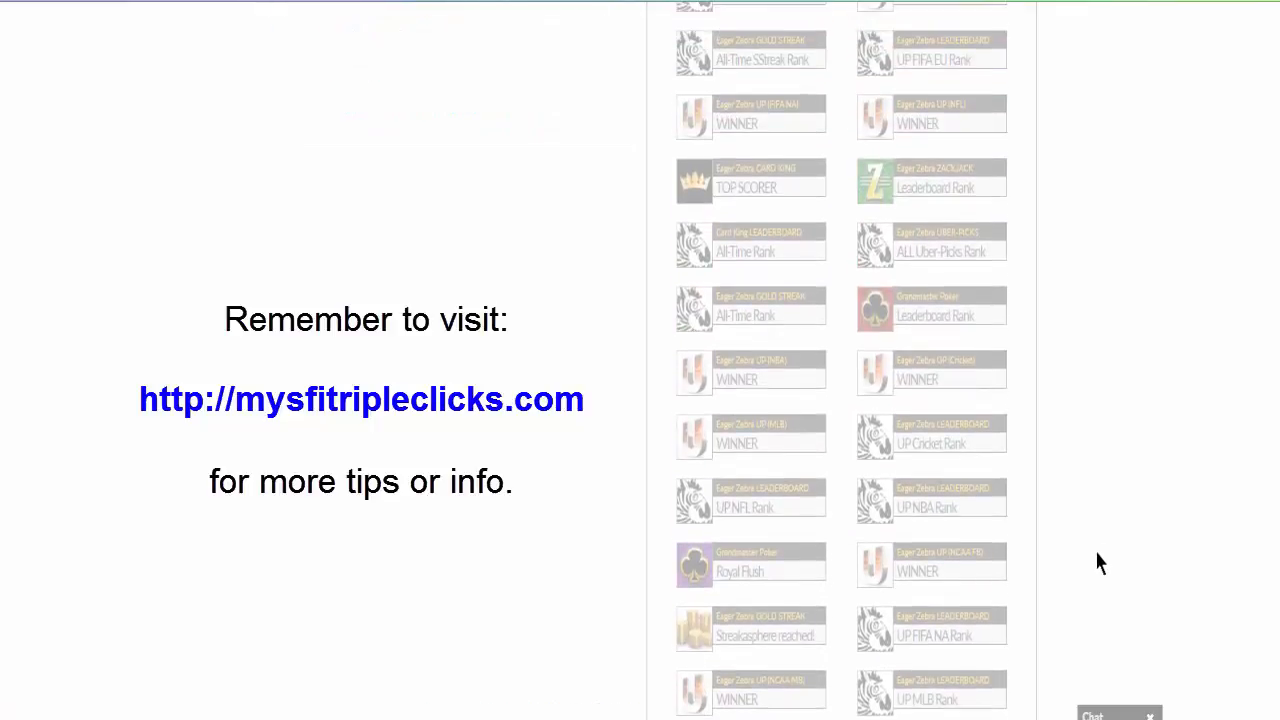
scroll("down", 3)
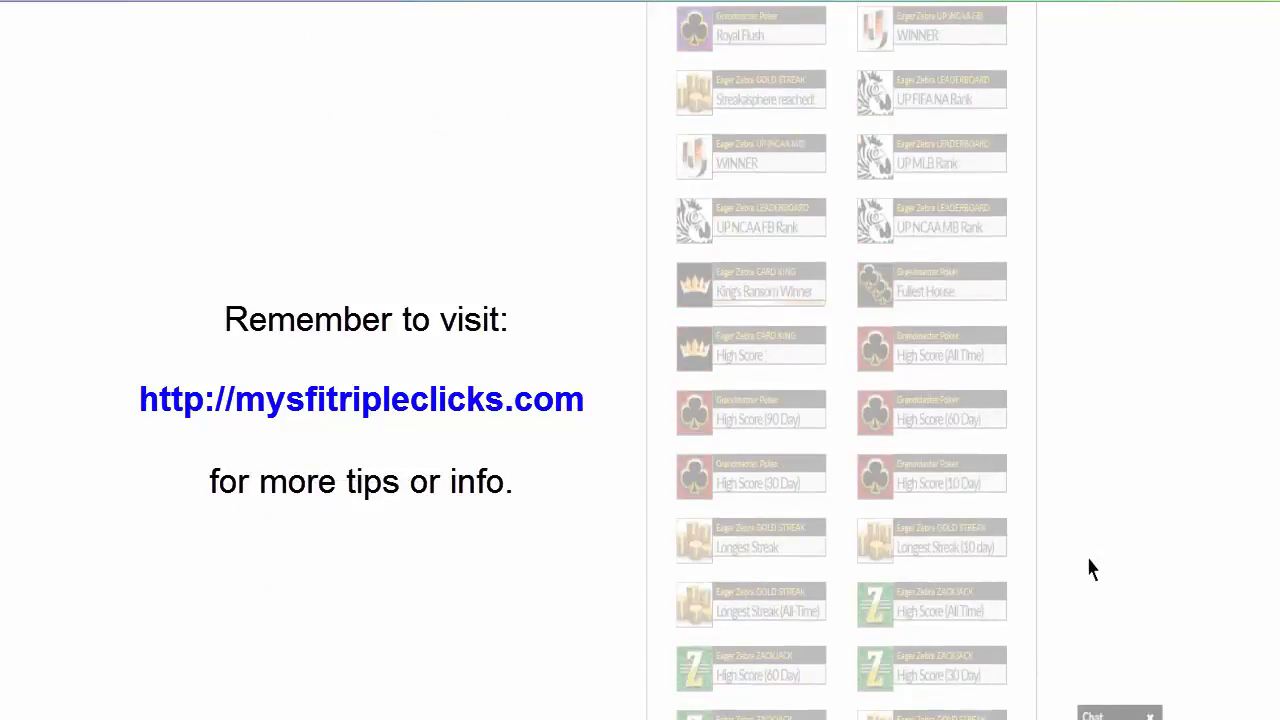
scroll("down", 3)
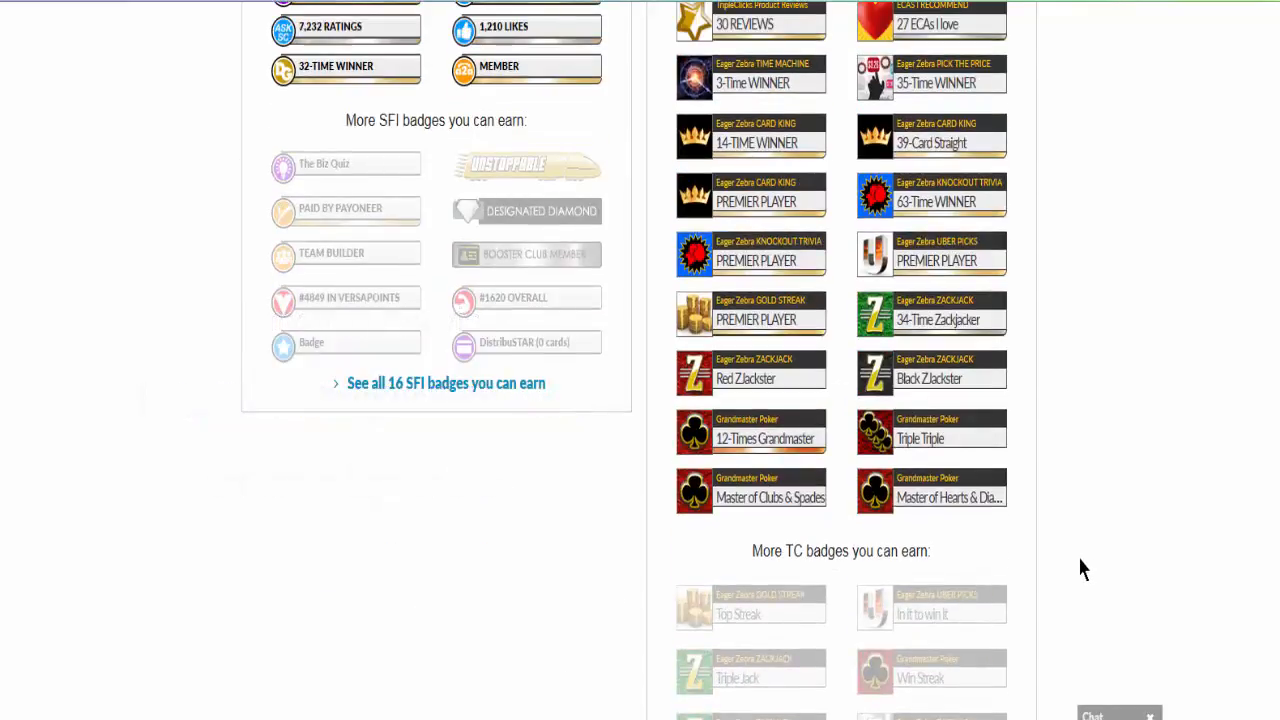
mouse_move(950, 565)
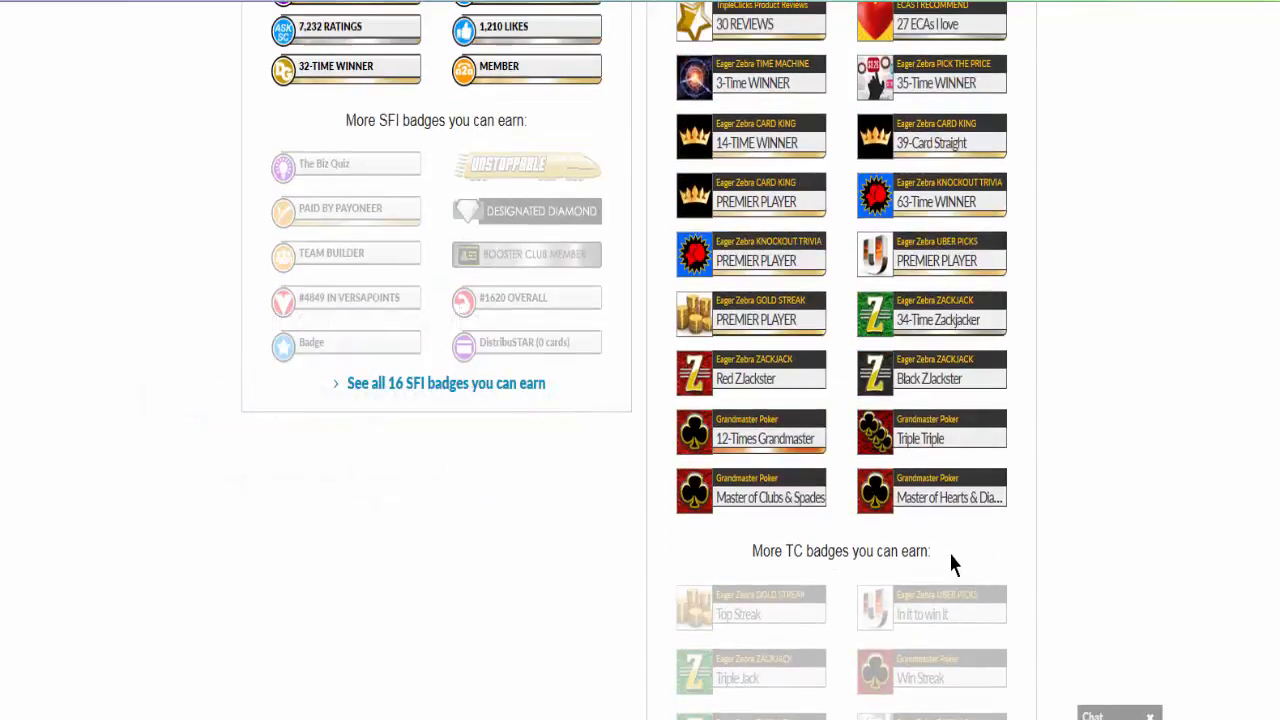
mouse_move(680, 540)
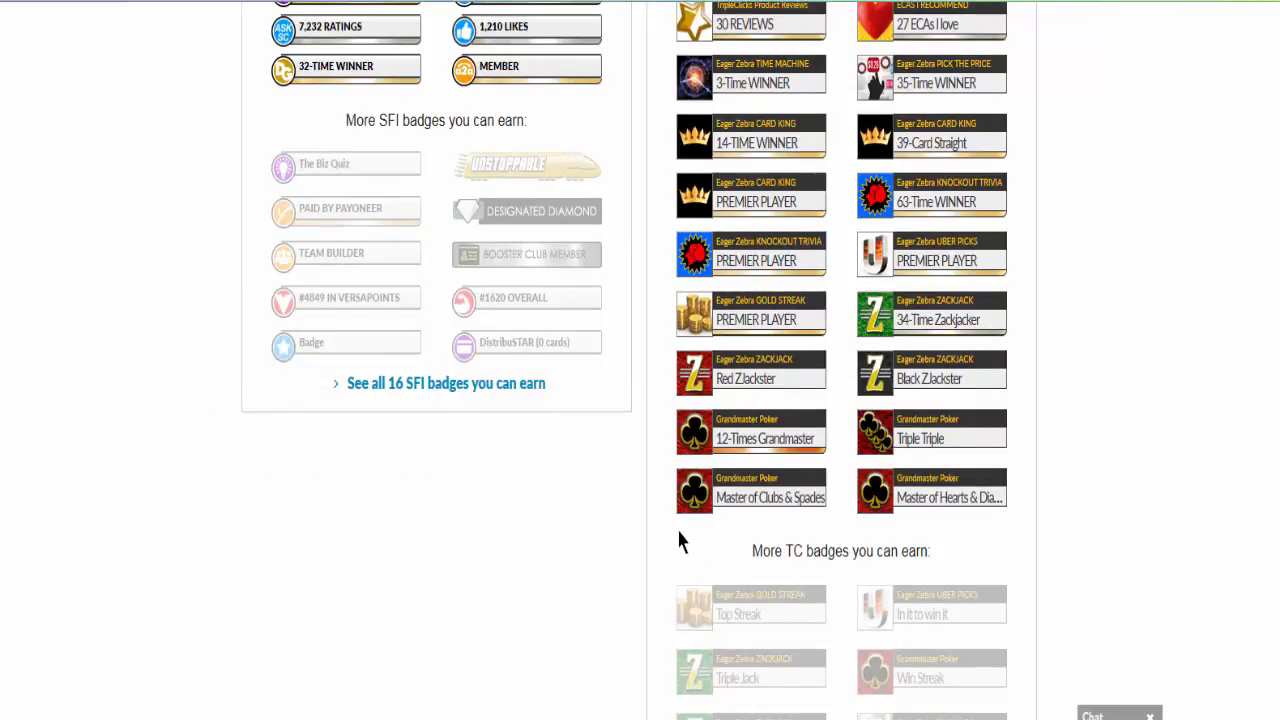
scroll("up", 3)
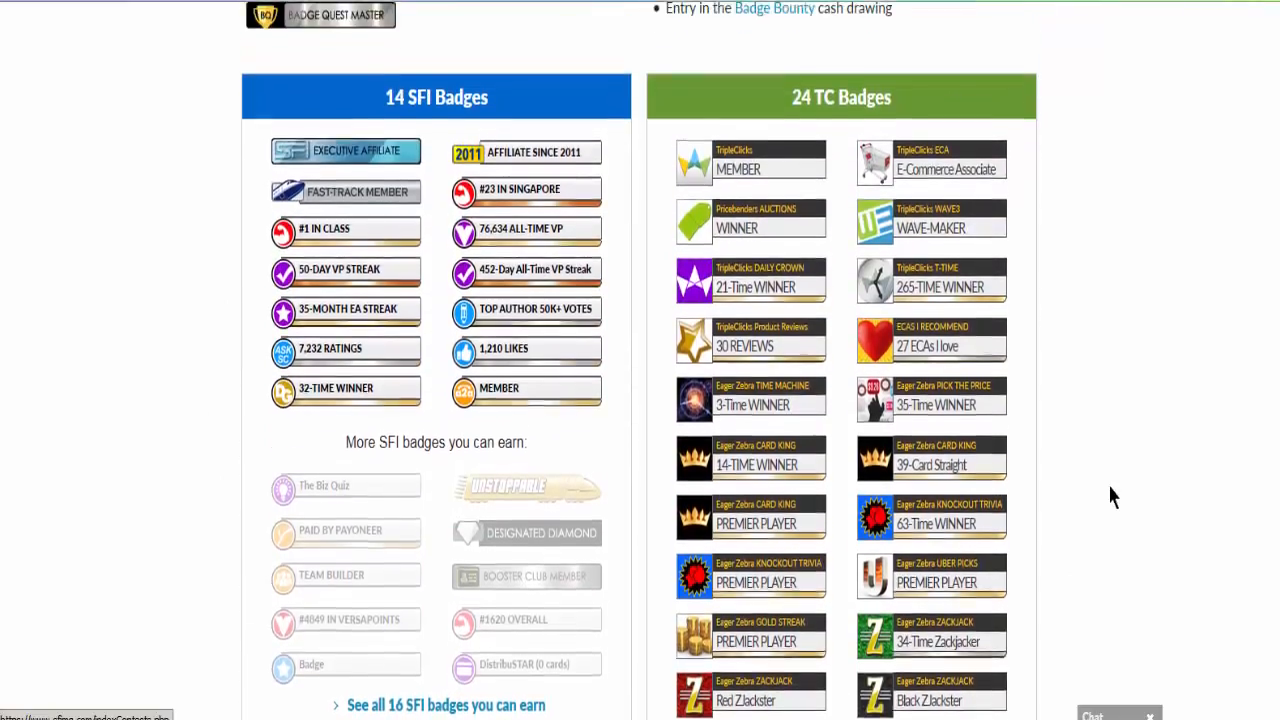
scroll("up", 3)
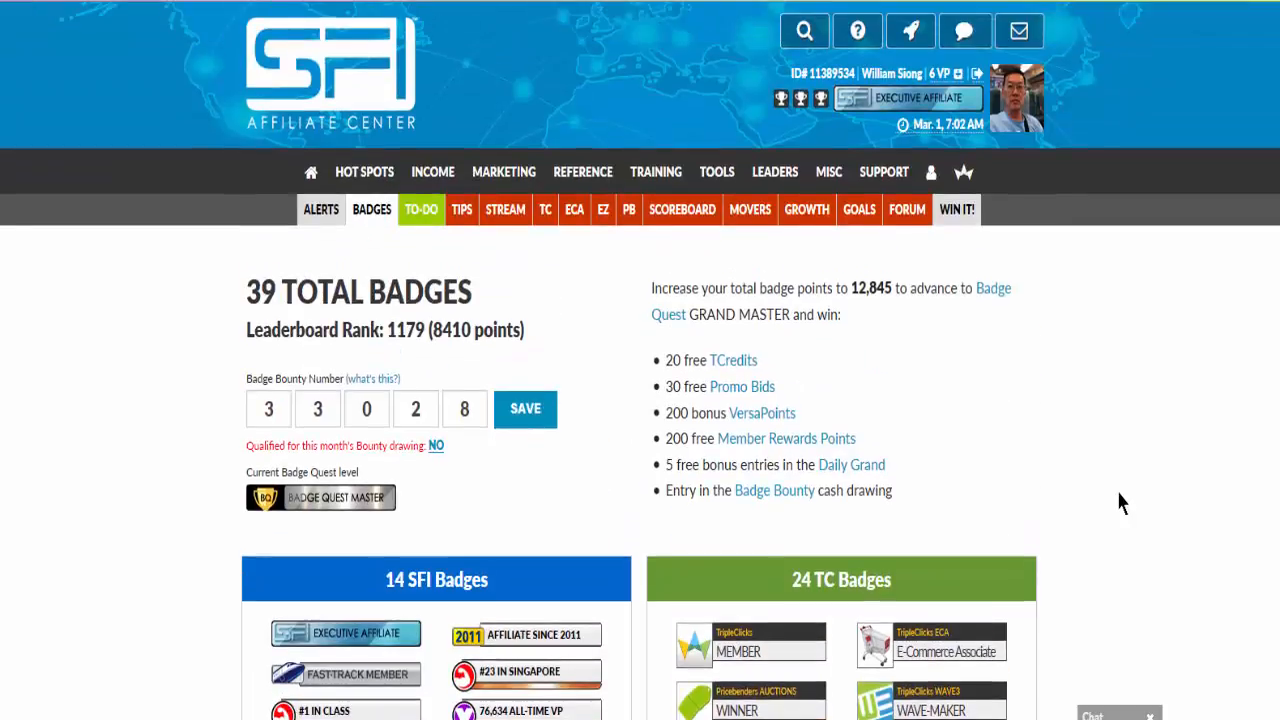
mouse_move(957, 528)
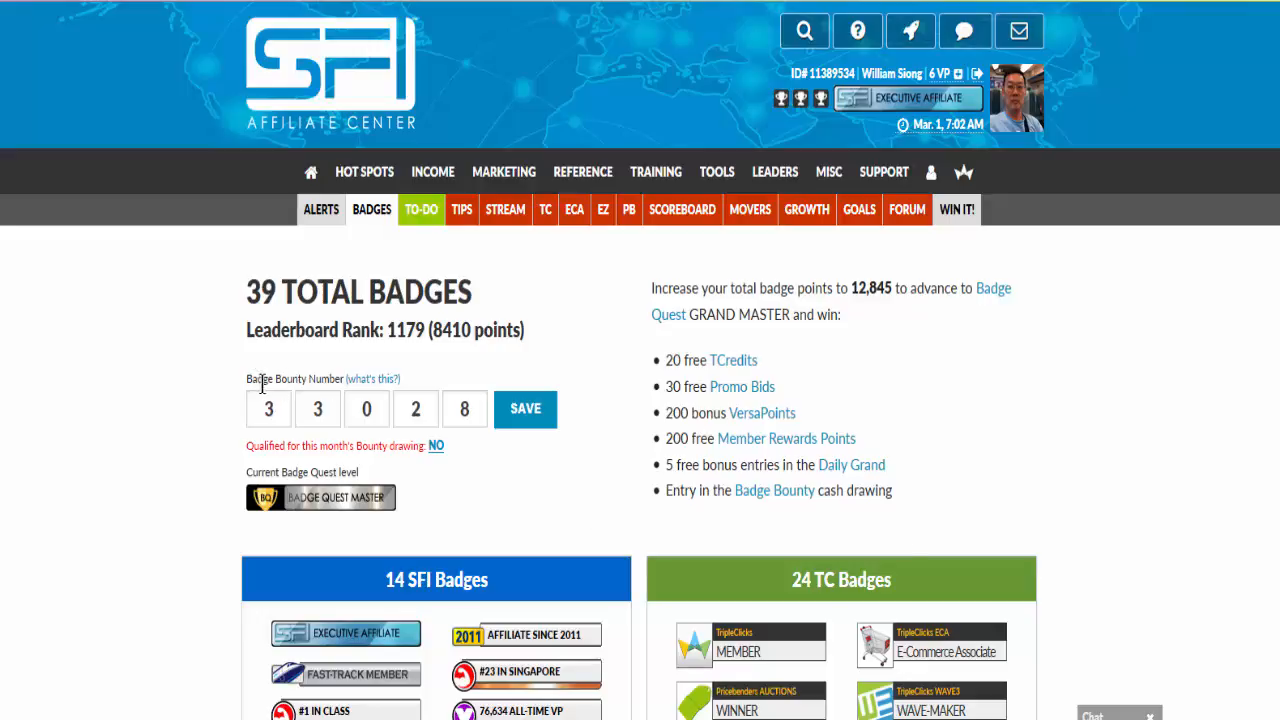
mouse_move(408, 532)
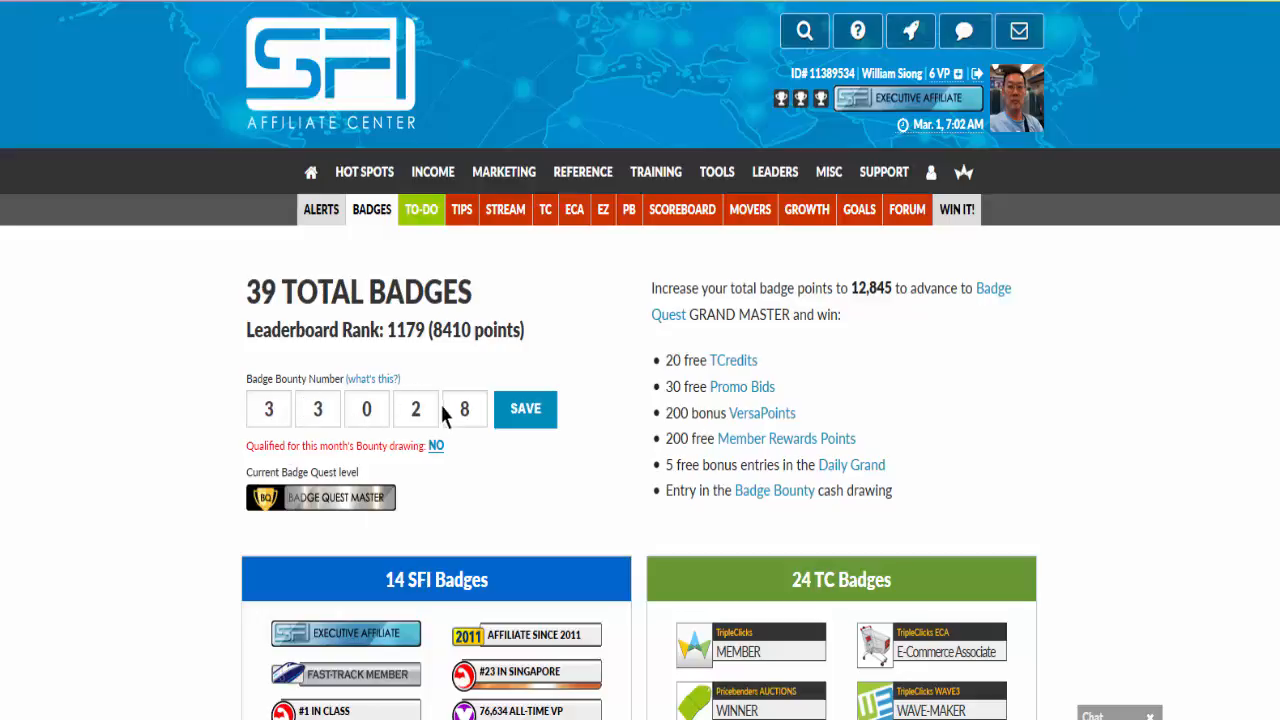
mouse_move(400, 505)
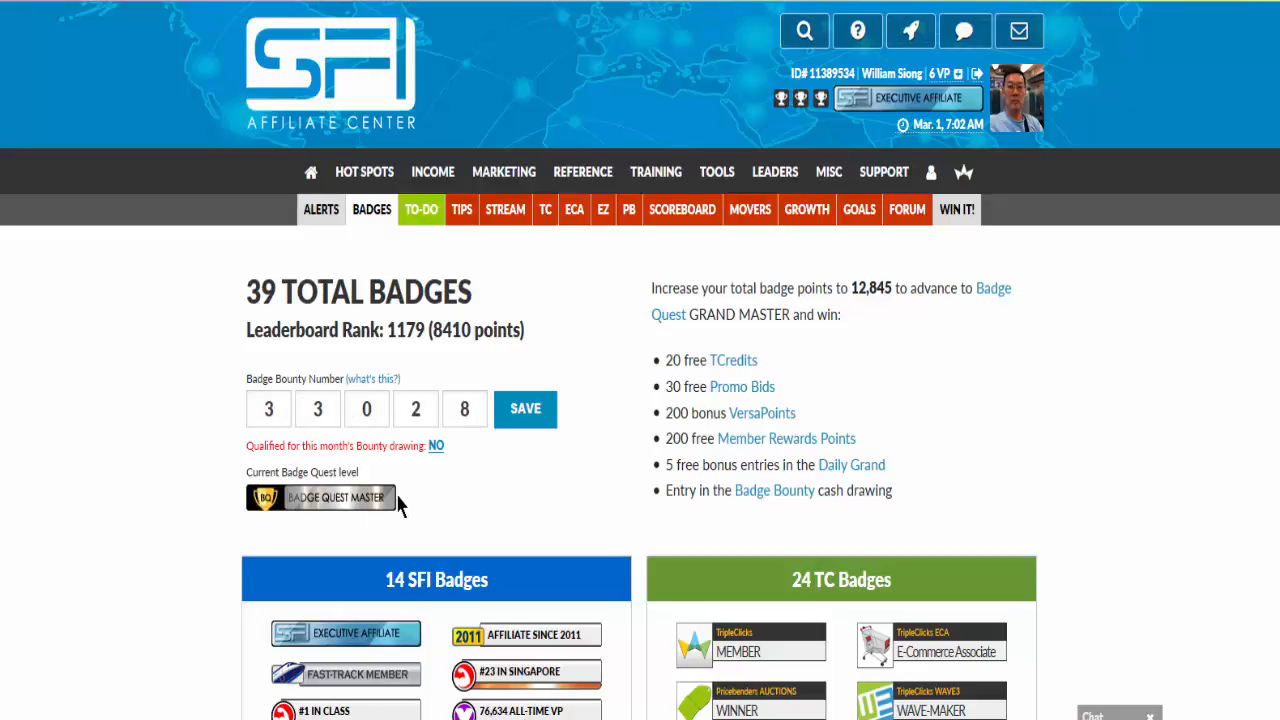
mouse_move(505, 501)
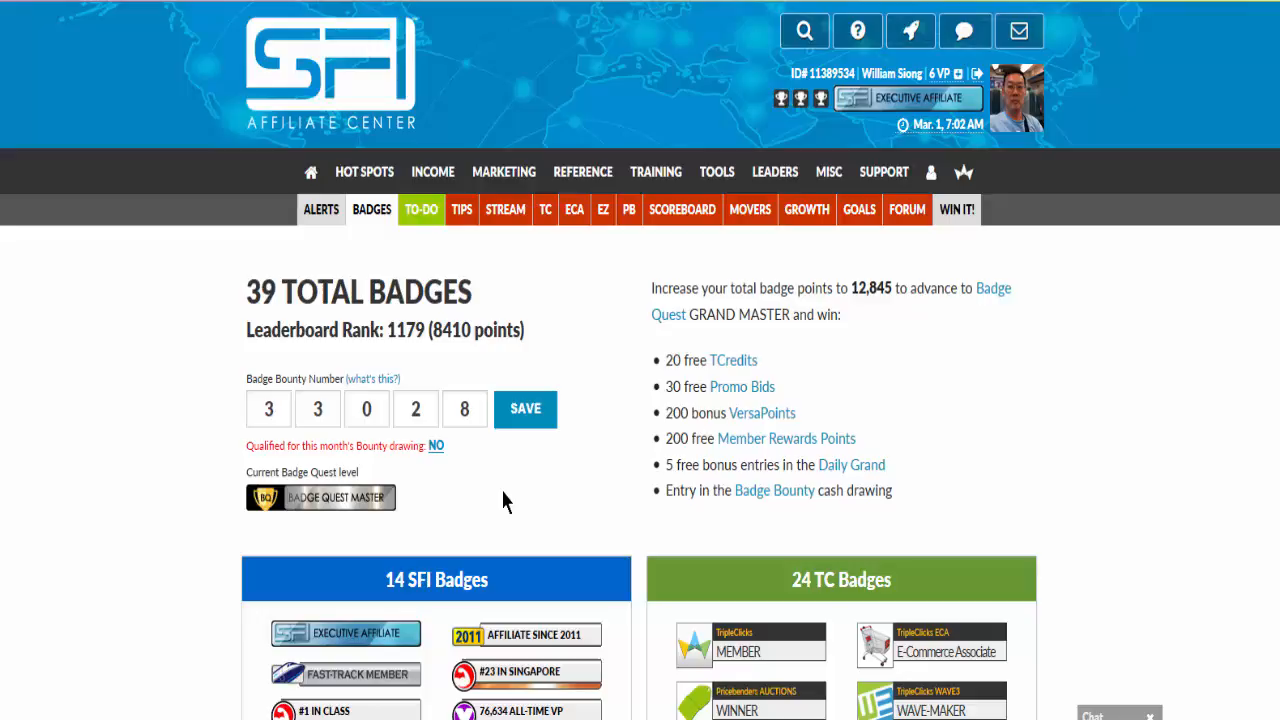
mouse_move(473, 484)
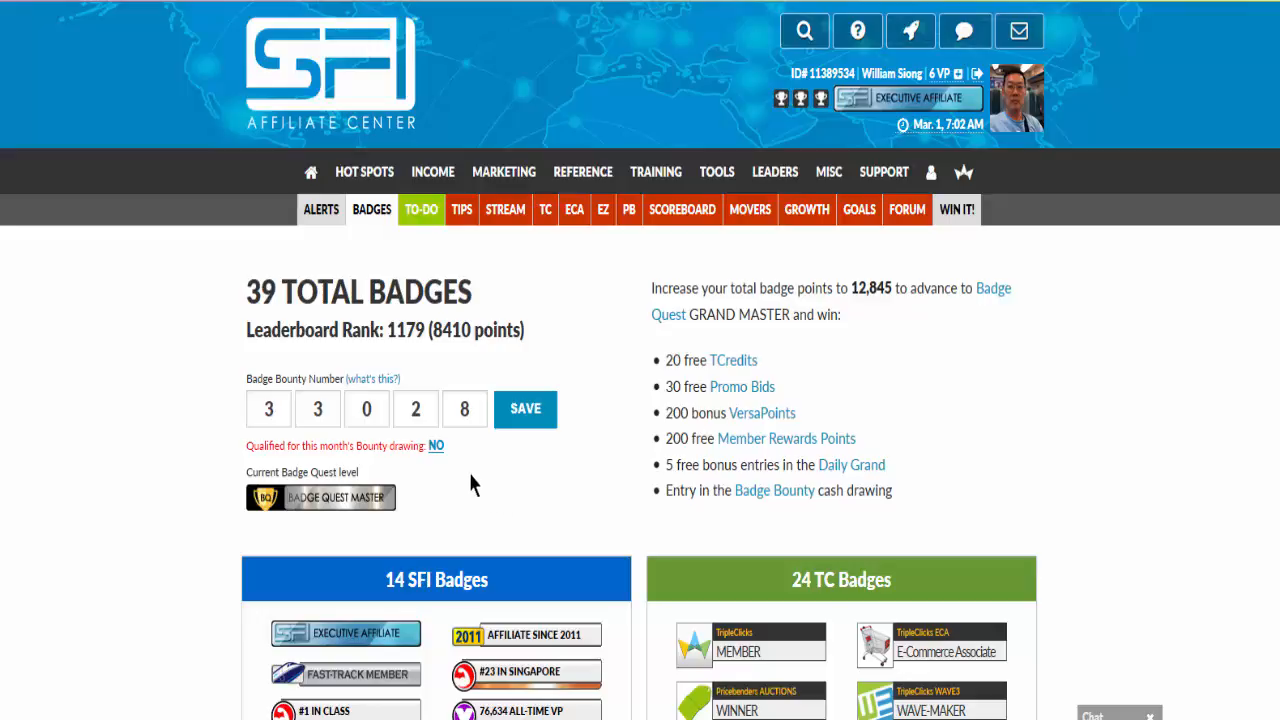
mouse_move(385, 522)
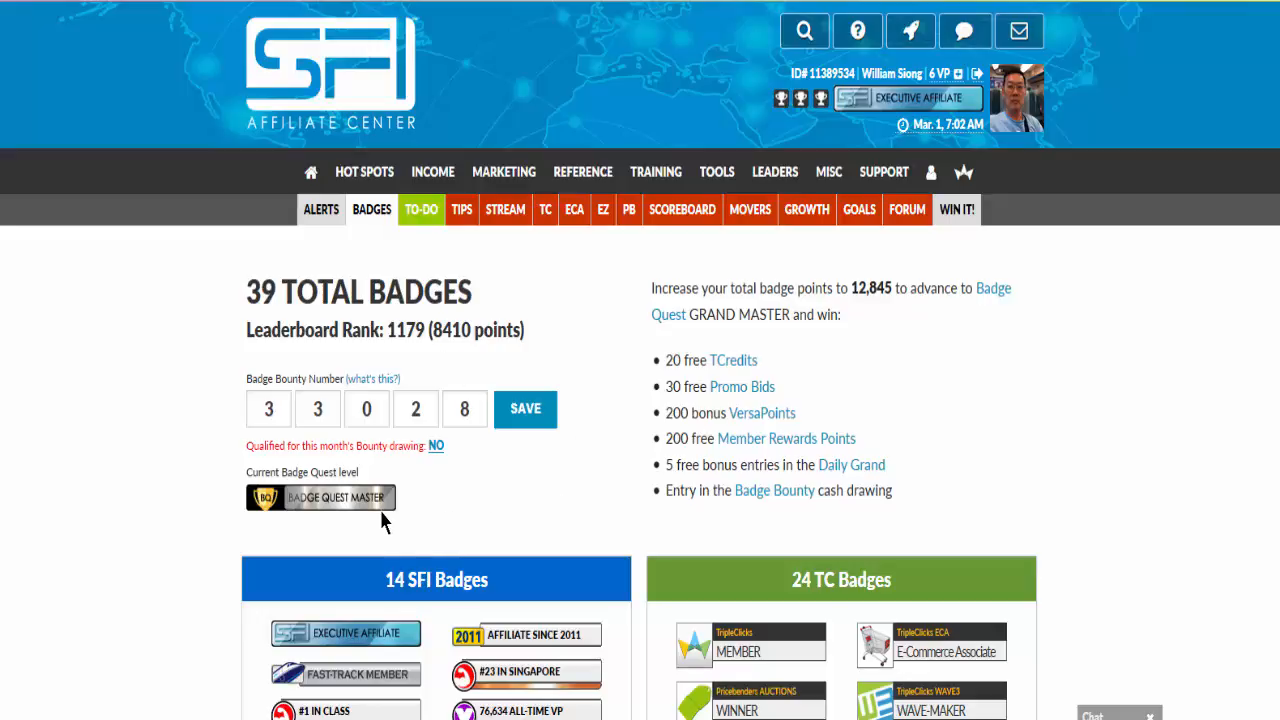
mouse_move(480, 540)
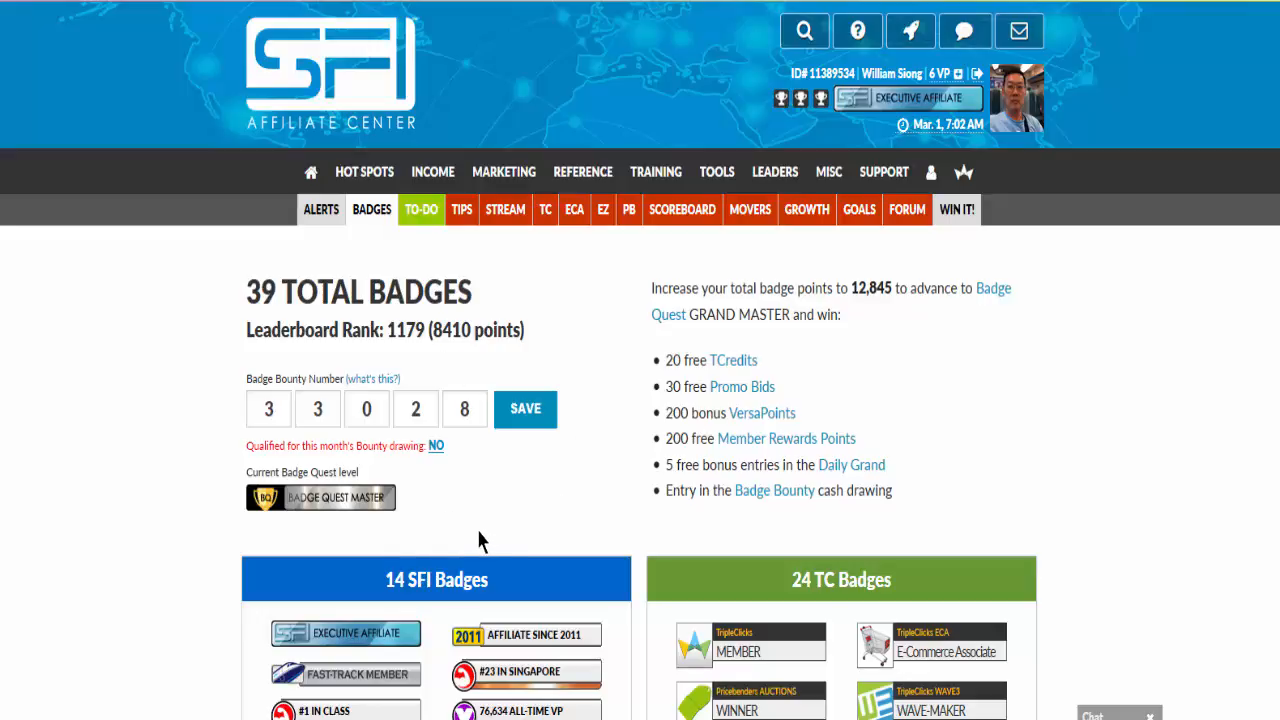
mouse_move(590, 563)
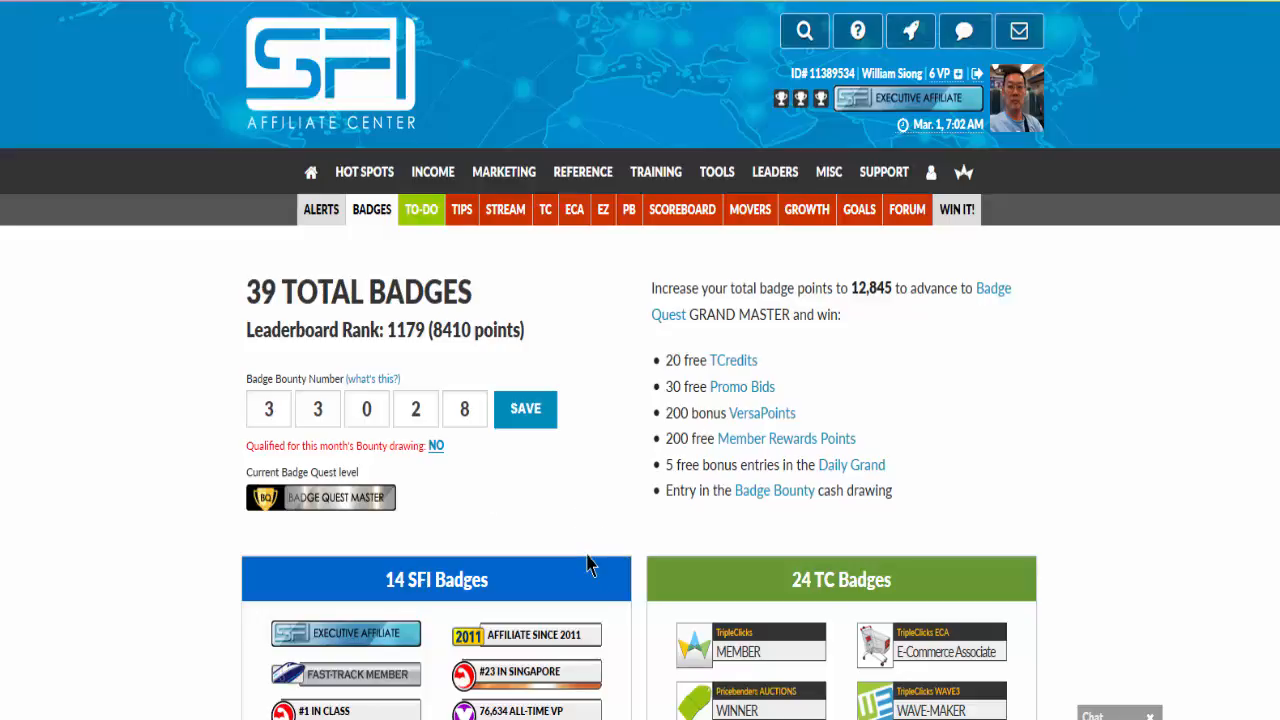
mouse_move(901, 433)
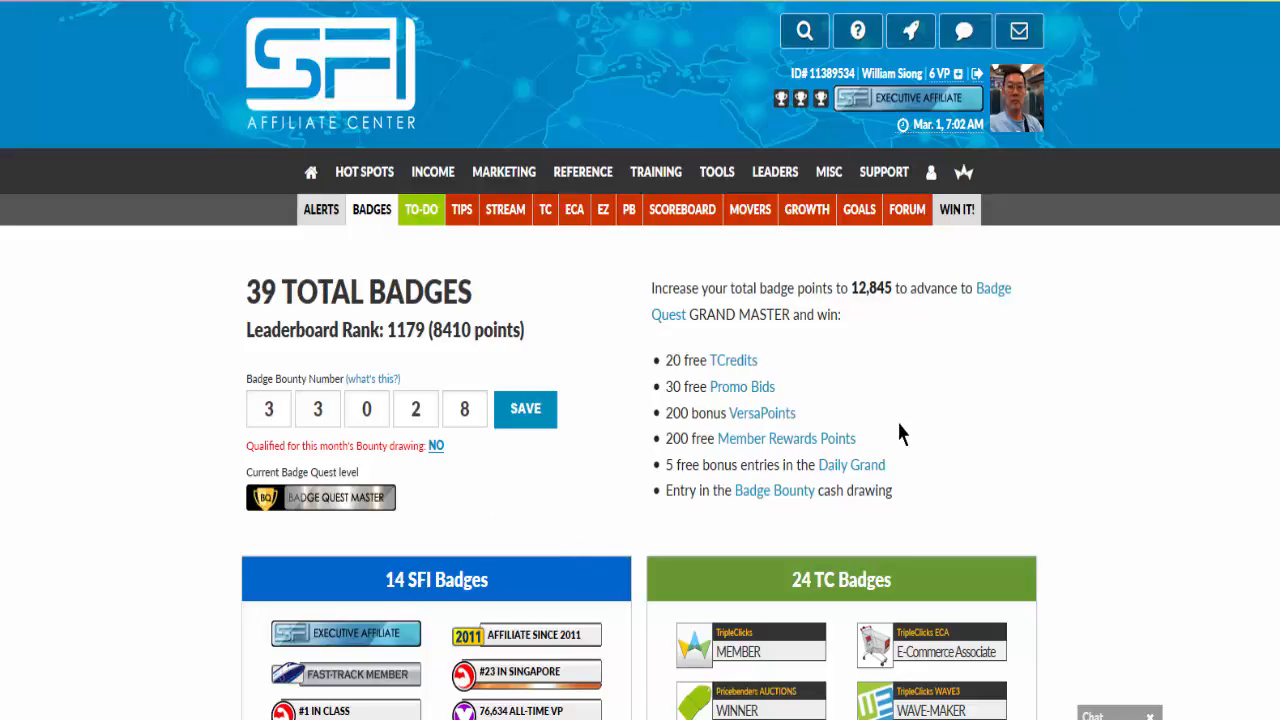
mouse_move(957, 209)
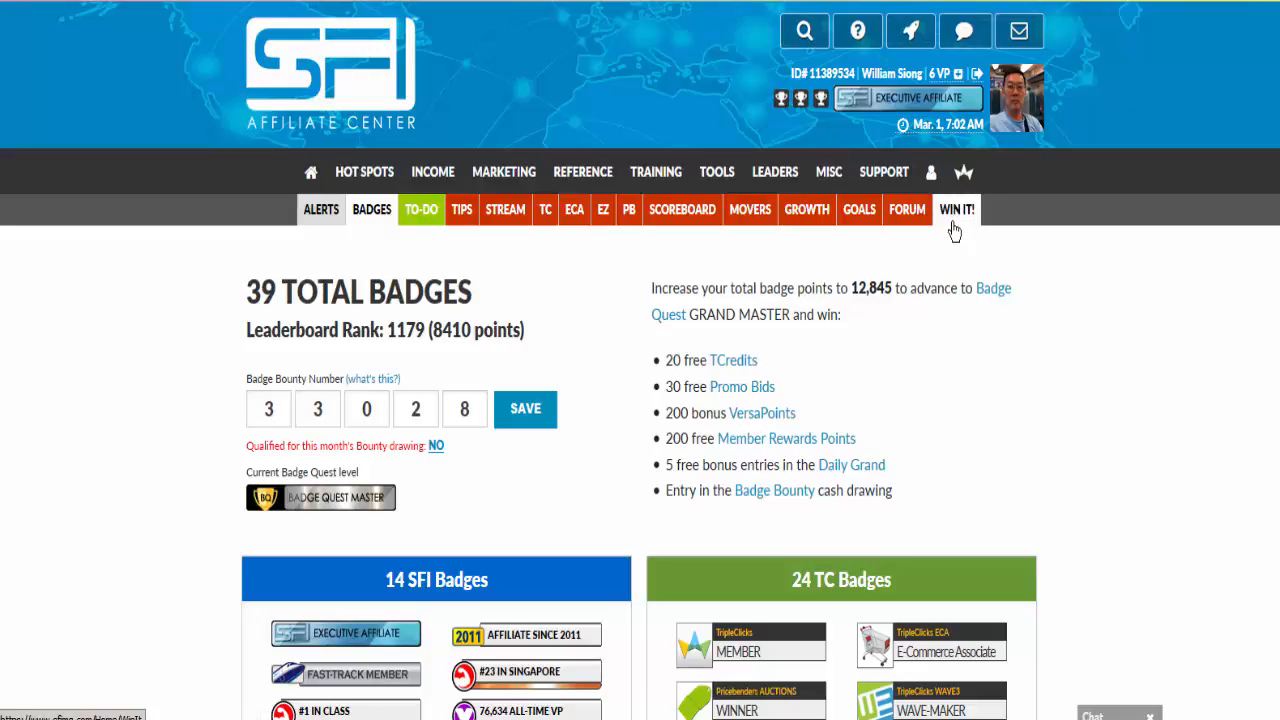
left_click(956, 209)
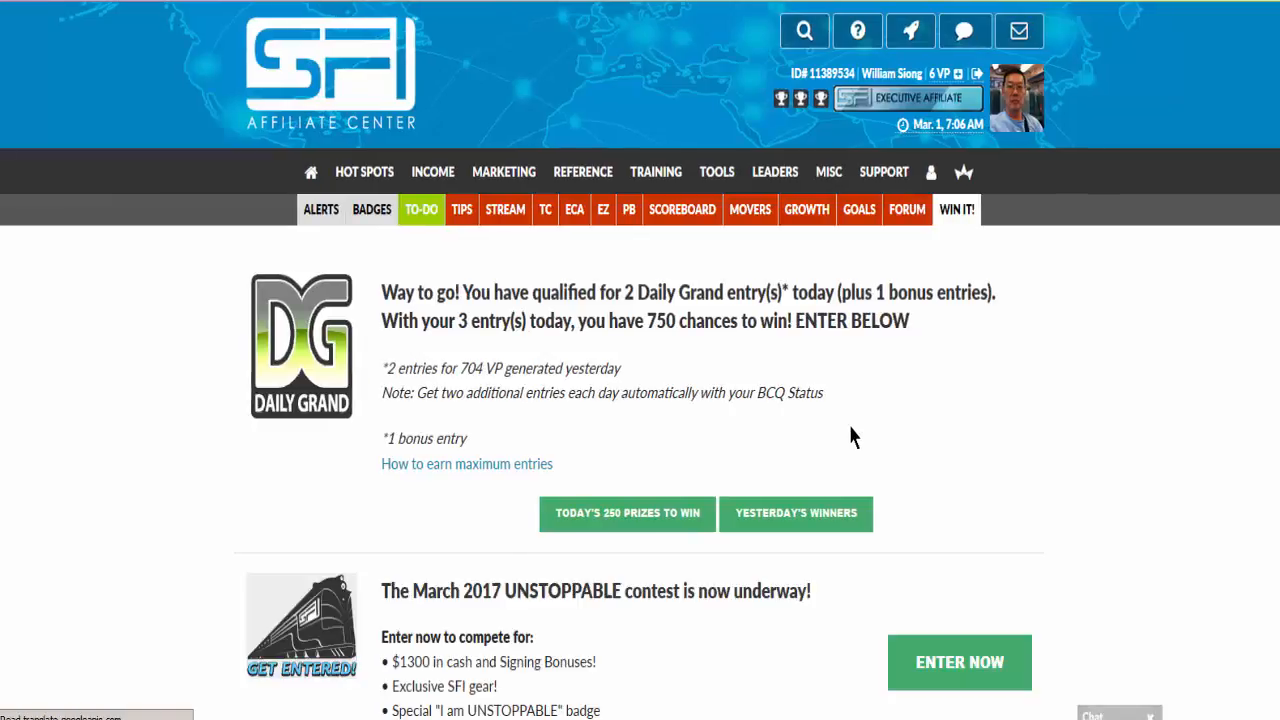
- Scroll down the Win It! page to the Badge Quest, Biz Quiz, T-Time and TCard drawings
scroll("down", 3)
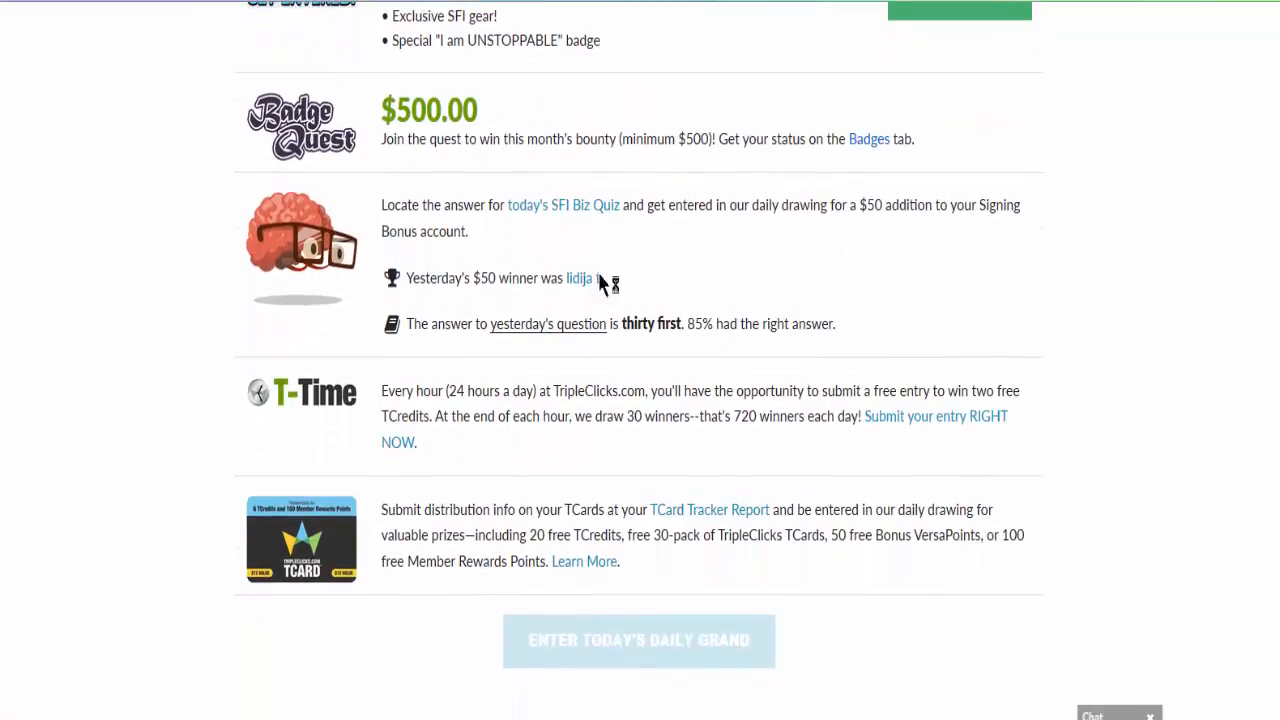
mouse_move(737, 312)
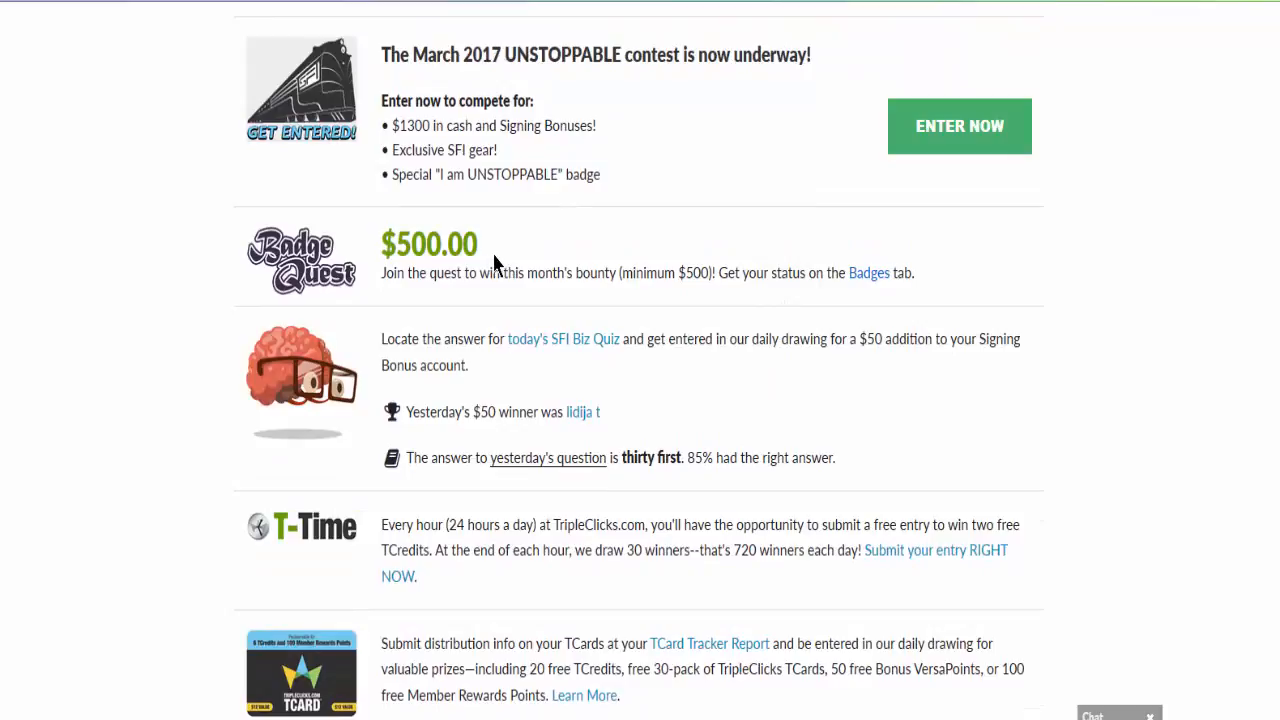
mouse_move(372, 241)
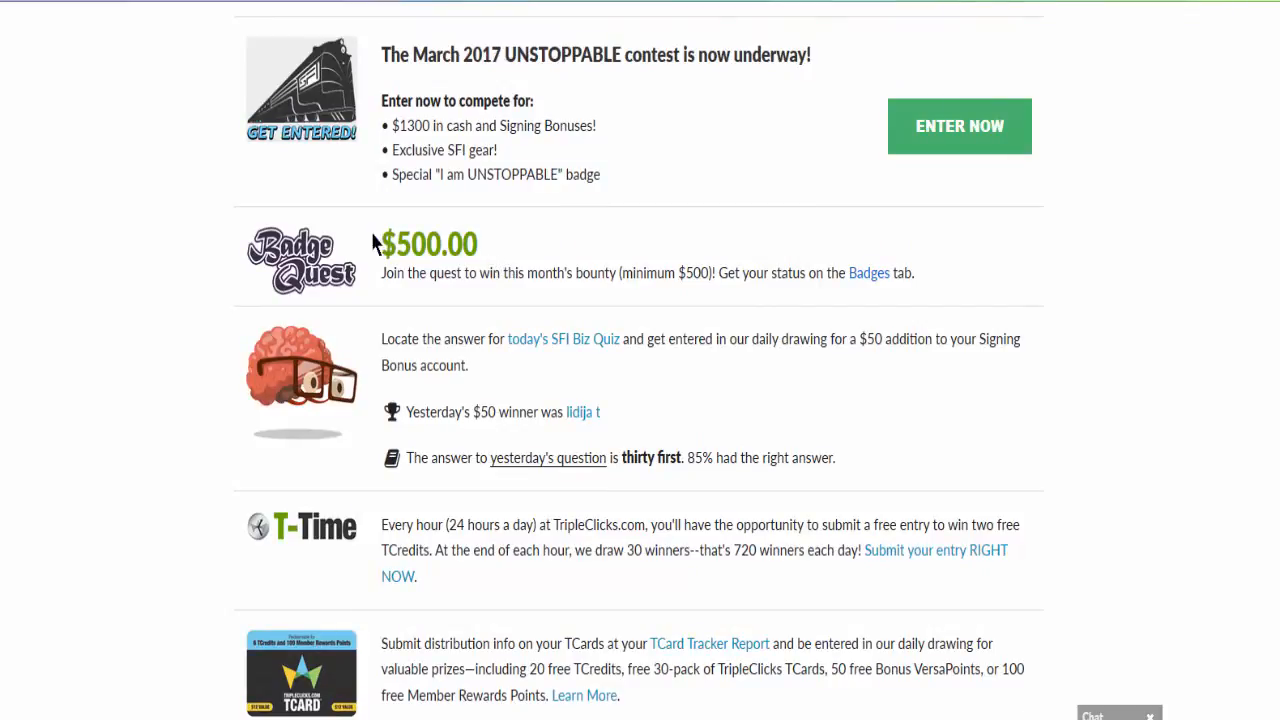